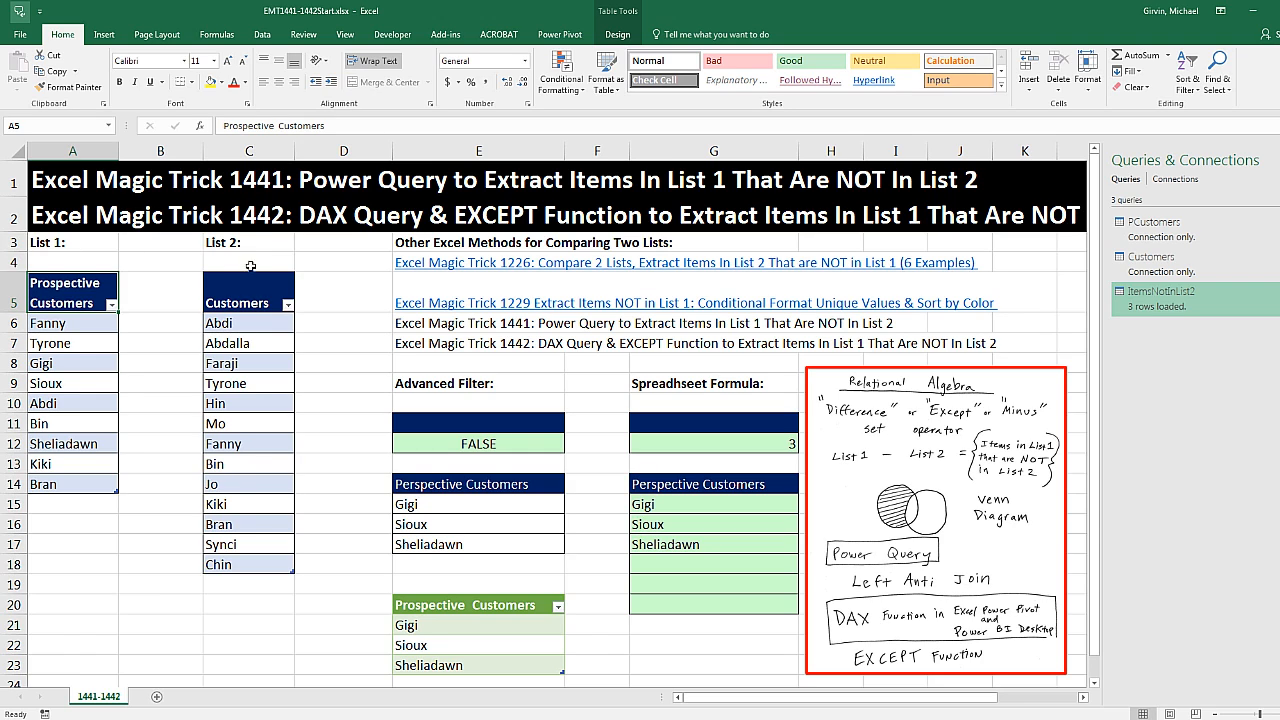
pyautogui.moveTo(259, 238)
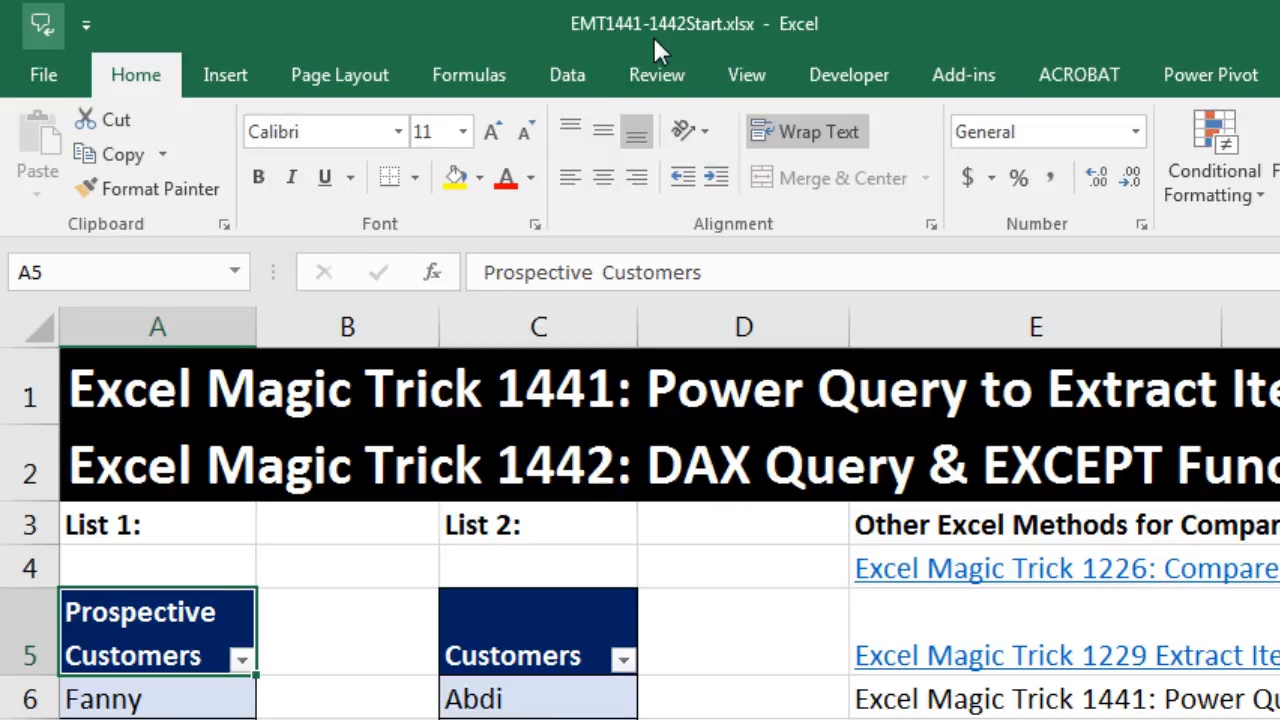
pyautogui.moveTo(670, 50)
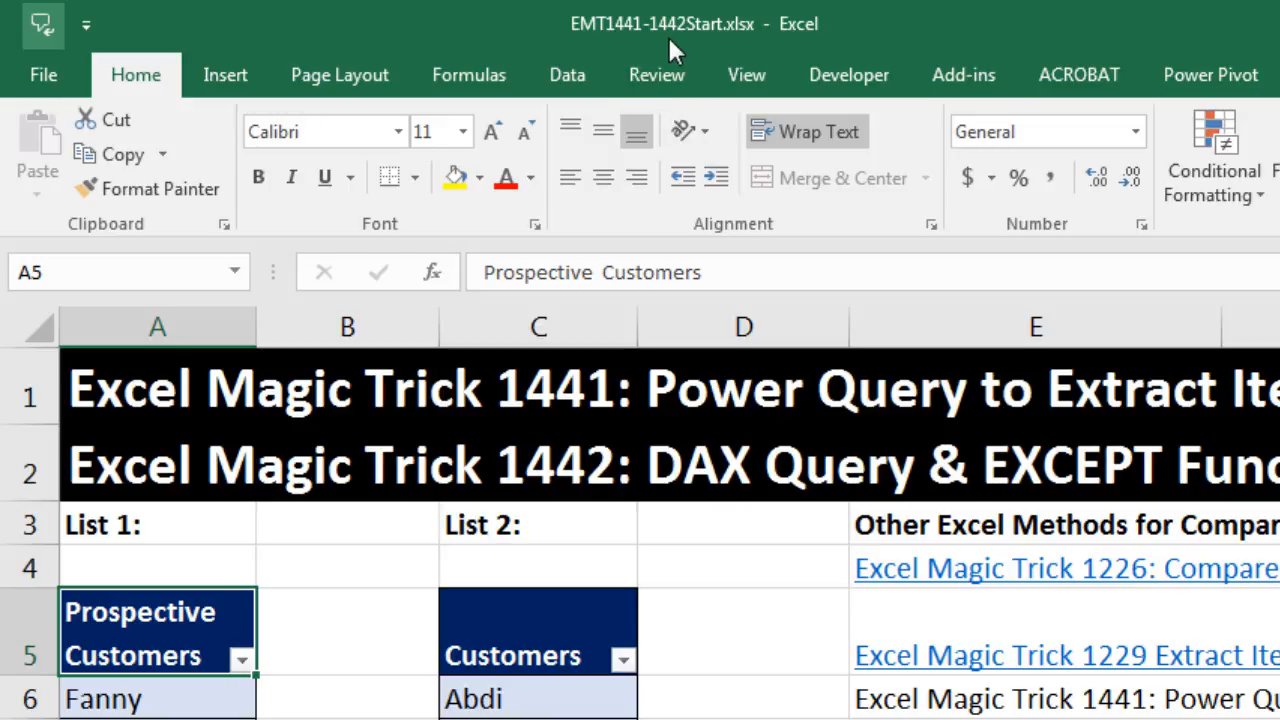
pyautogui.moveTo(675, 55)
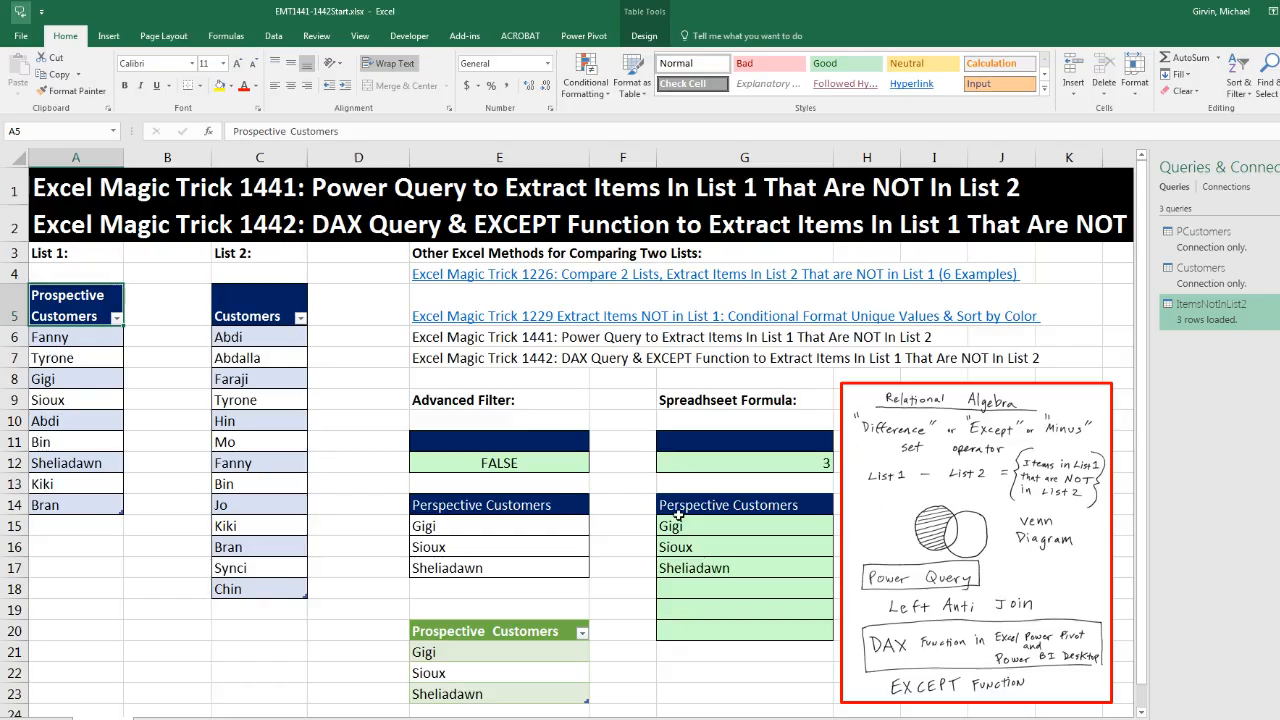
pyautogui.moveTo(189, 266)
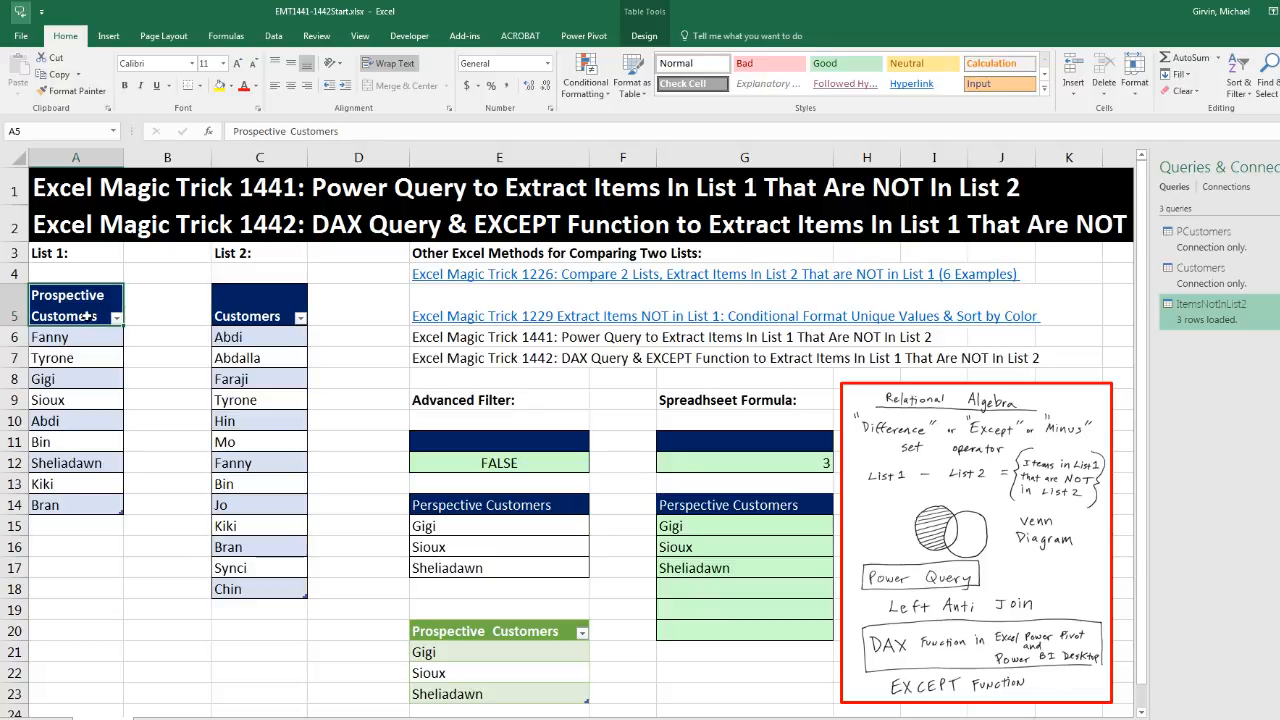
# - Compare the Fanny and Gigi entries in the Prospective Customers and Customers lists
pyautogui.click(75, 337)
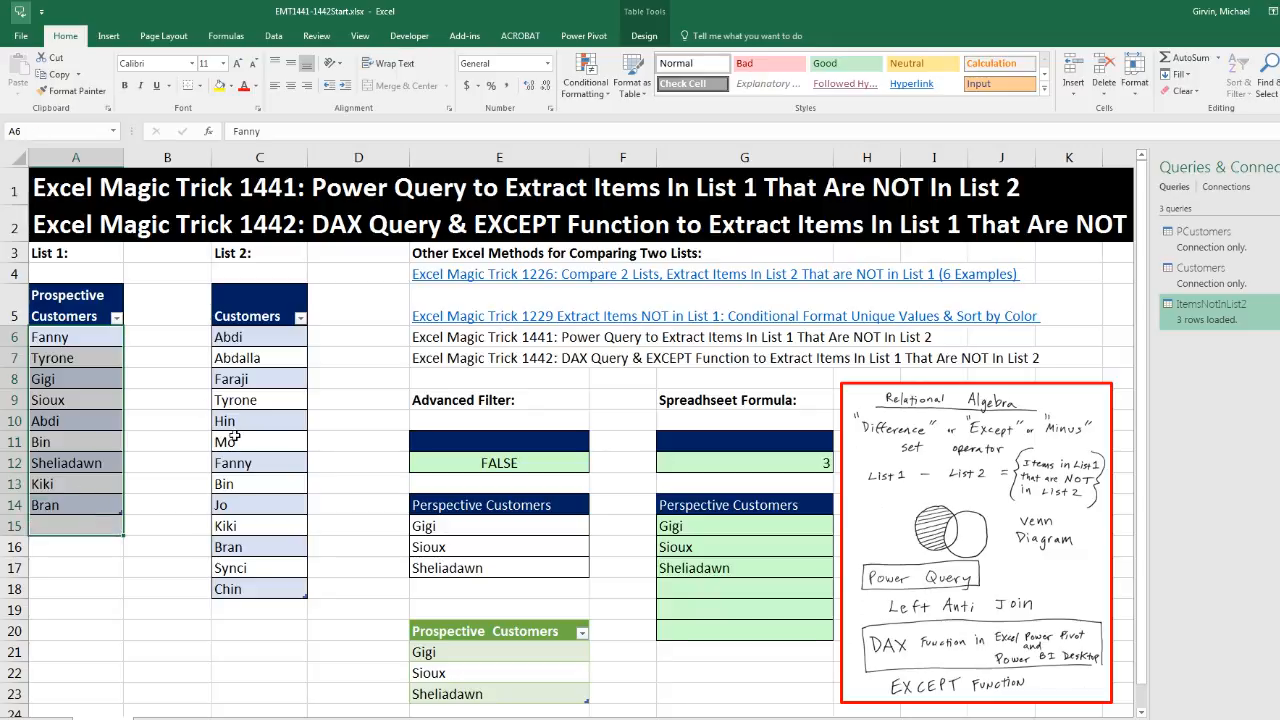
pyautogui.click(75, 378)
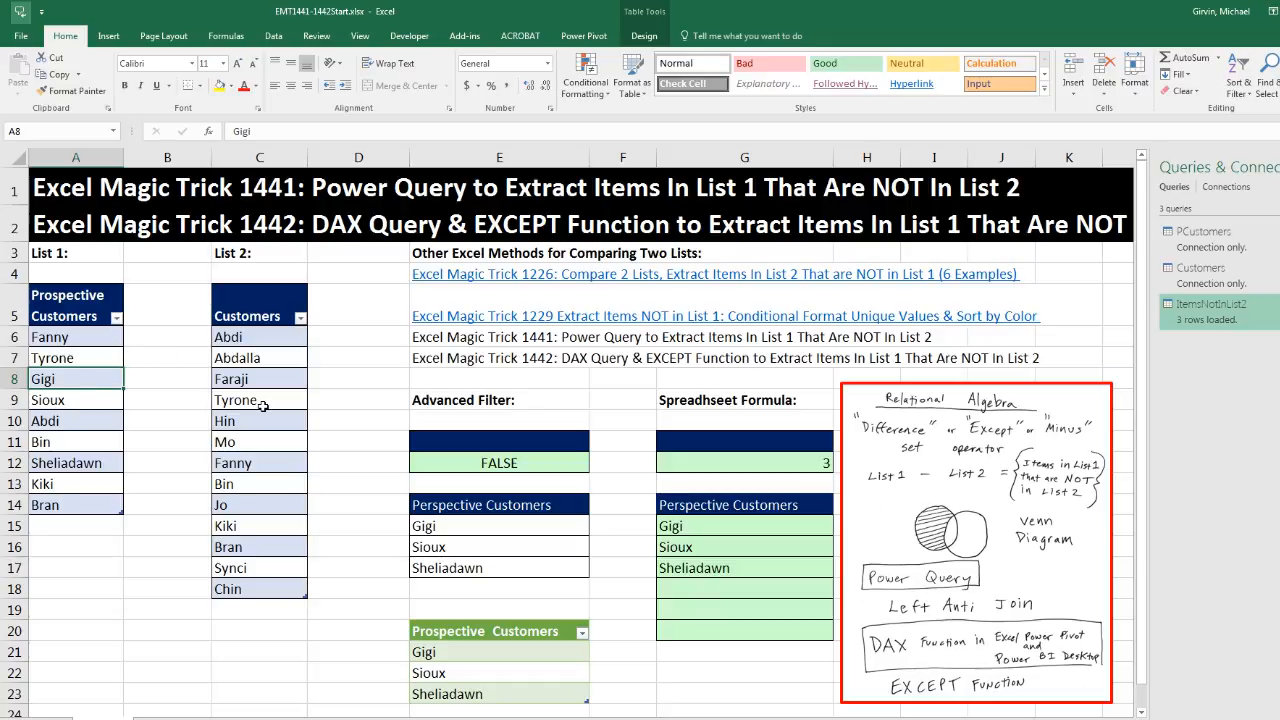
pyautogui.moveTo(153, 502)
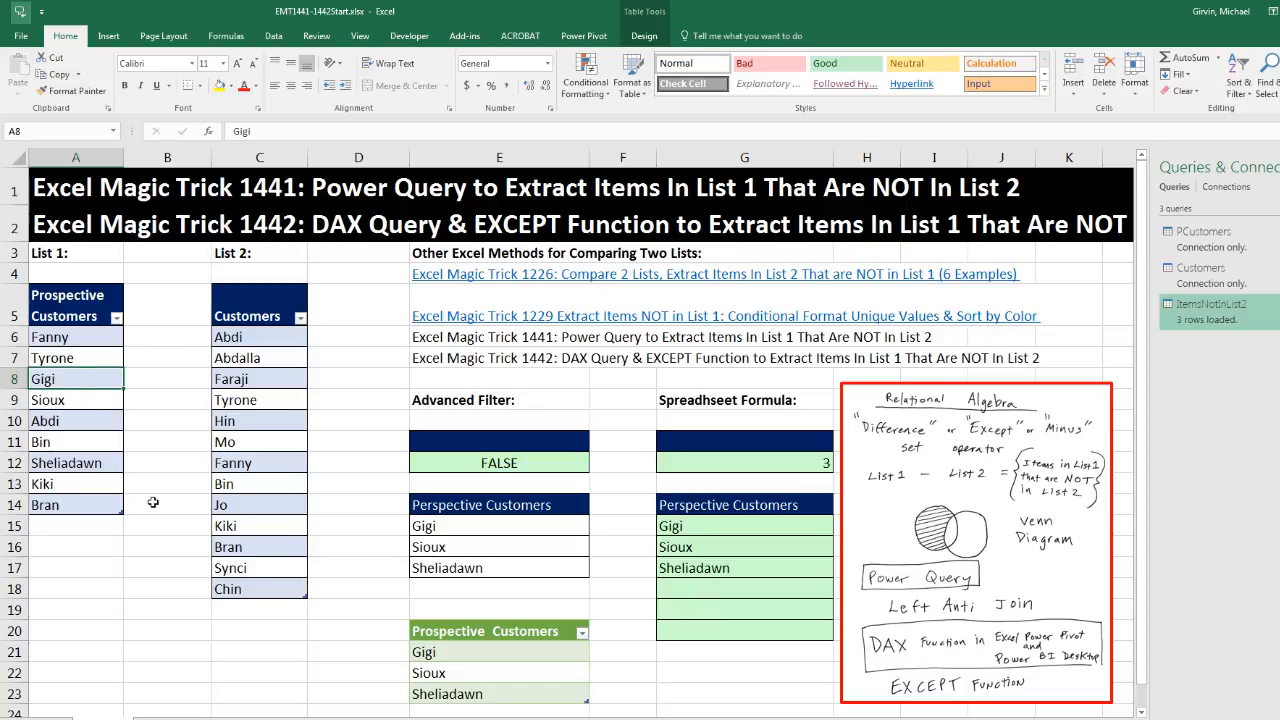
pyautogui.click(75, 336)
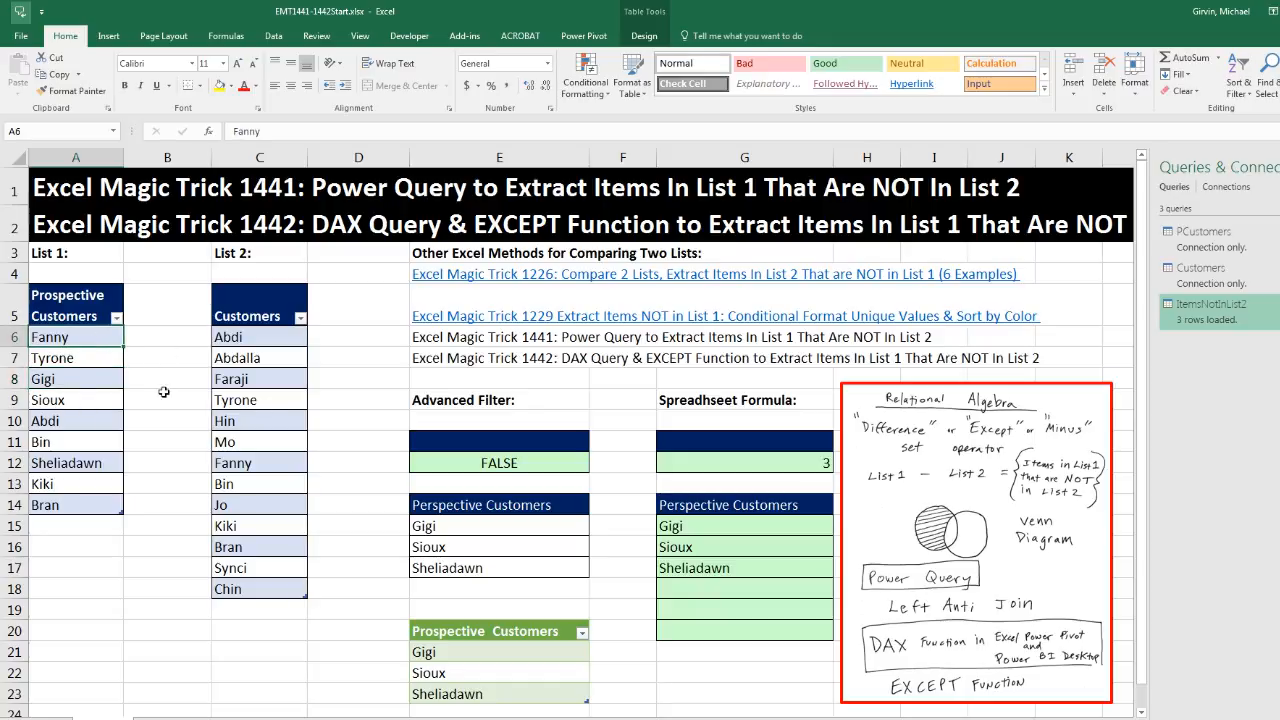
pyautogui.click(259, 462)
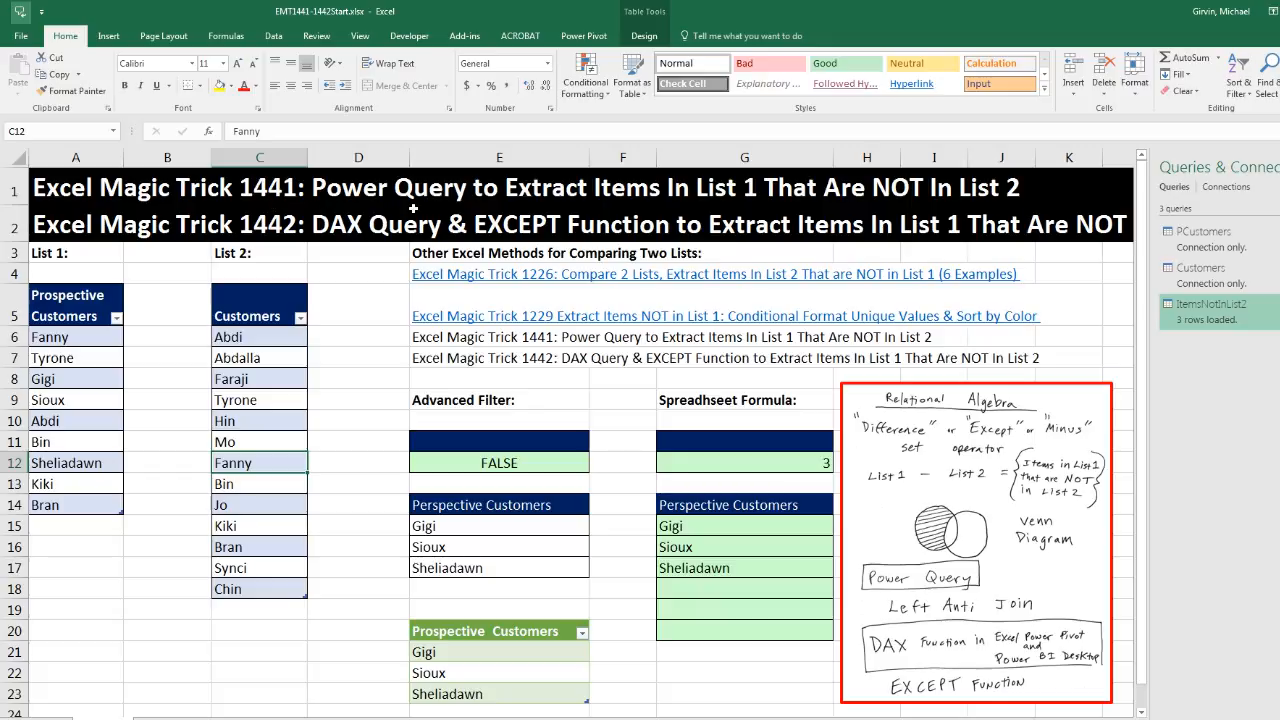
pyautogui.moveTo(405, 210)
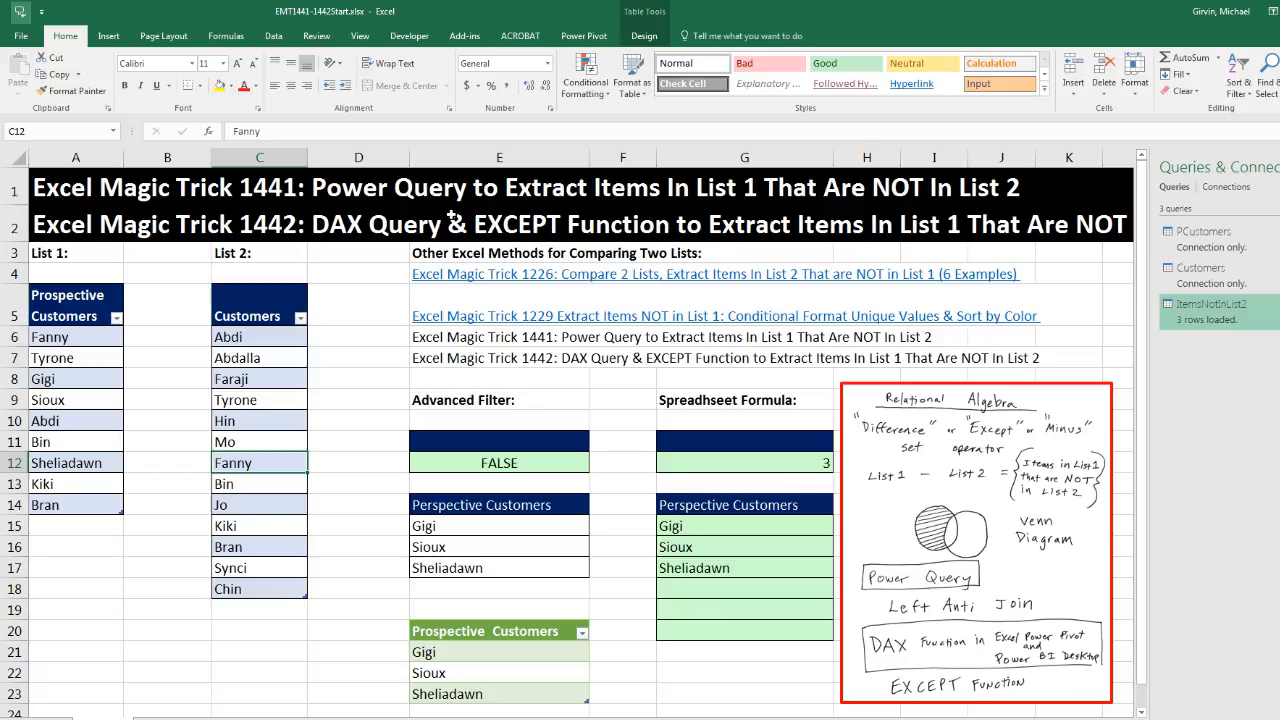
pyautogui.moveTo(560, 308)
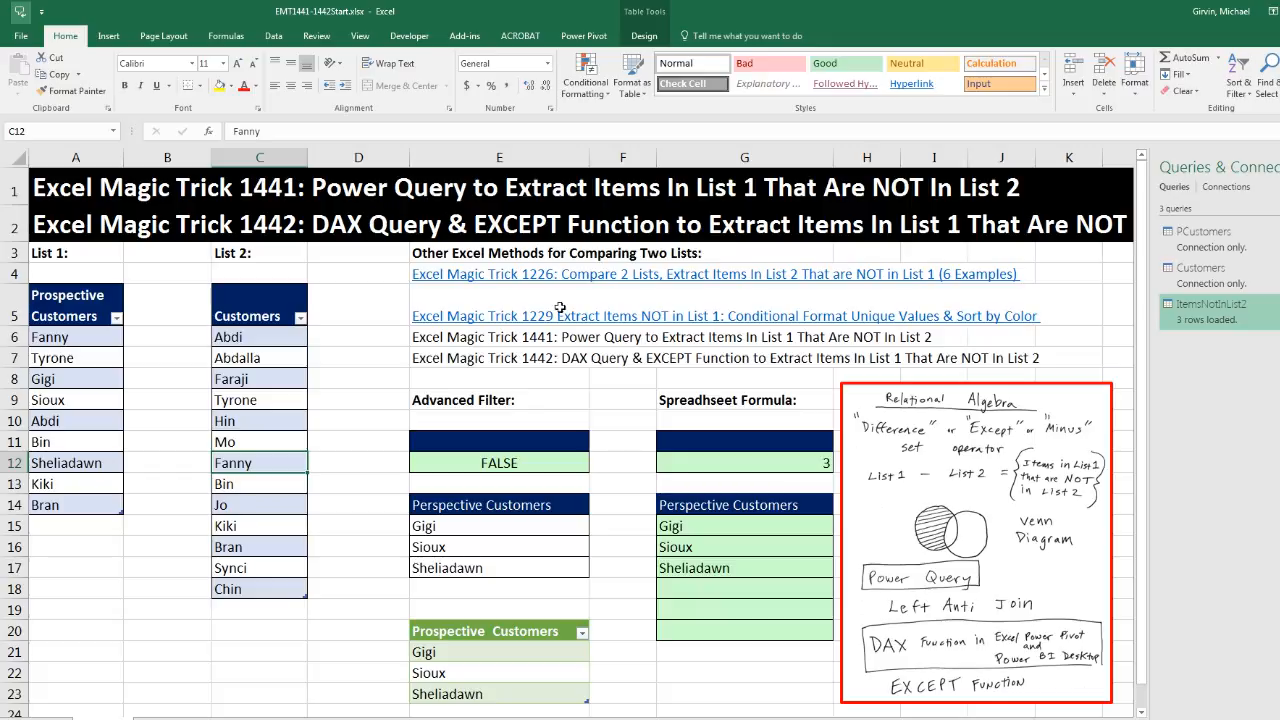
pyautogui.moveTo(545, 249)
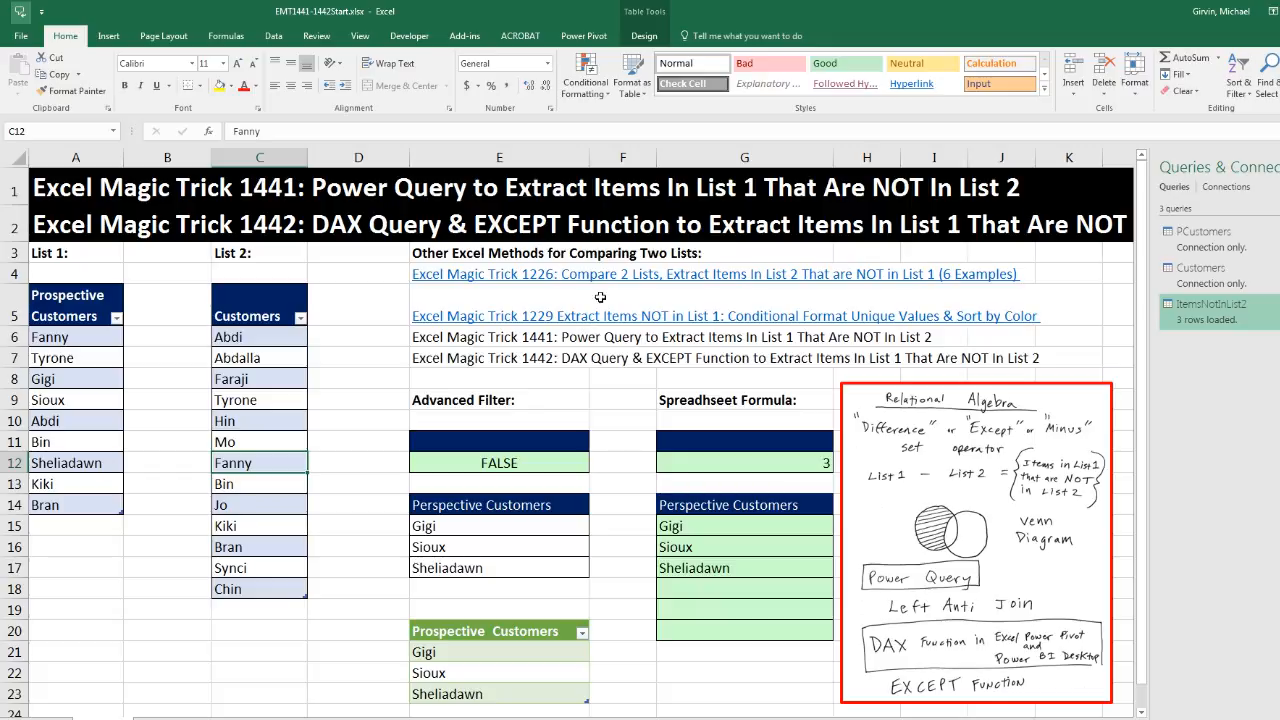
pyautogui.moveTo(615, 310)
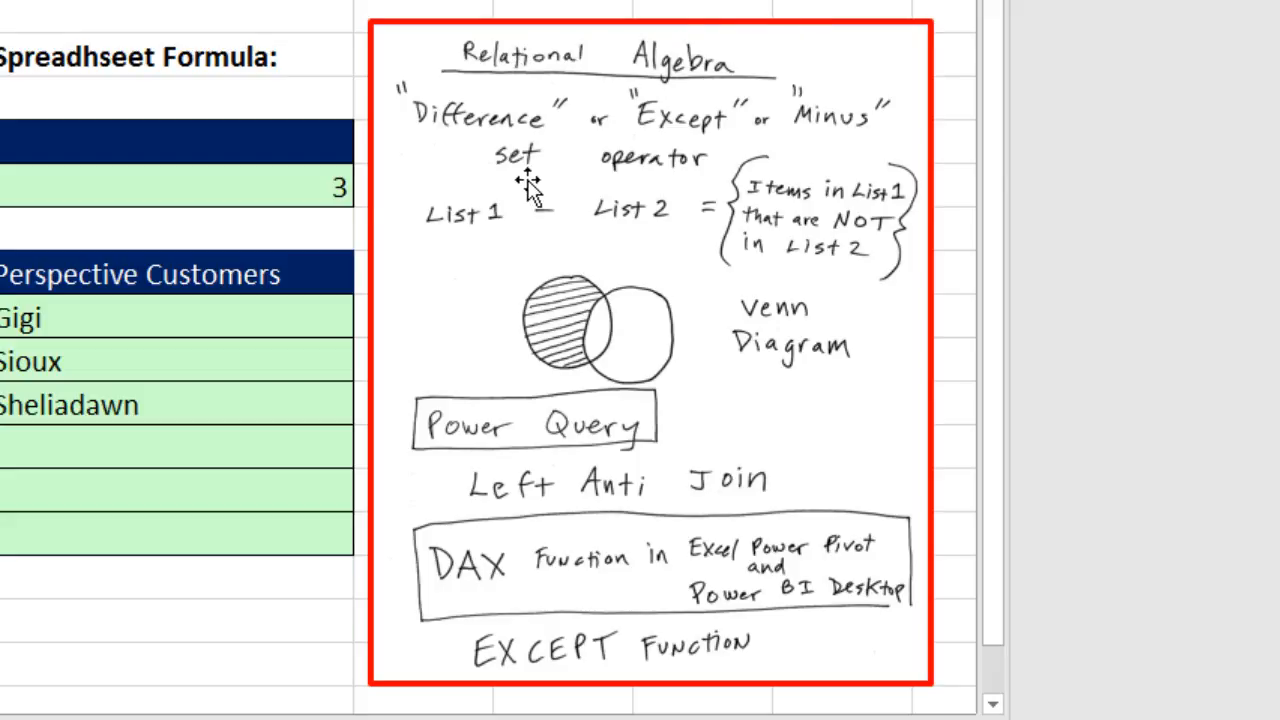
pyautogui.moveTo(485, 225)
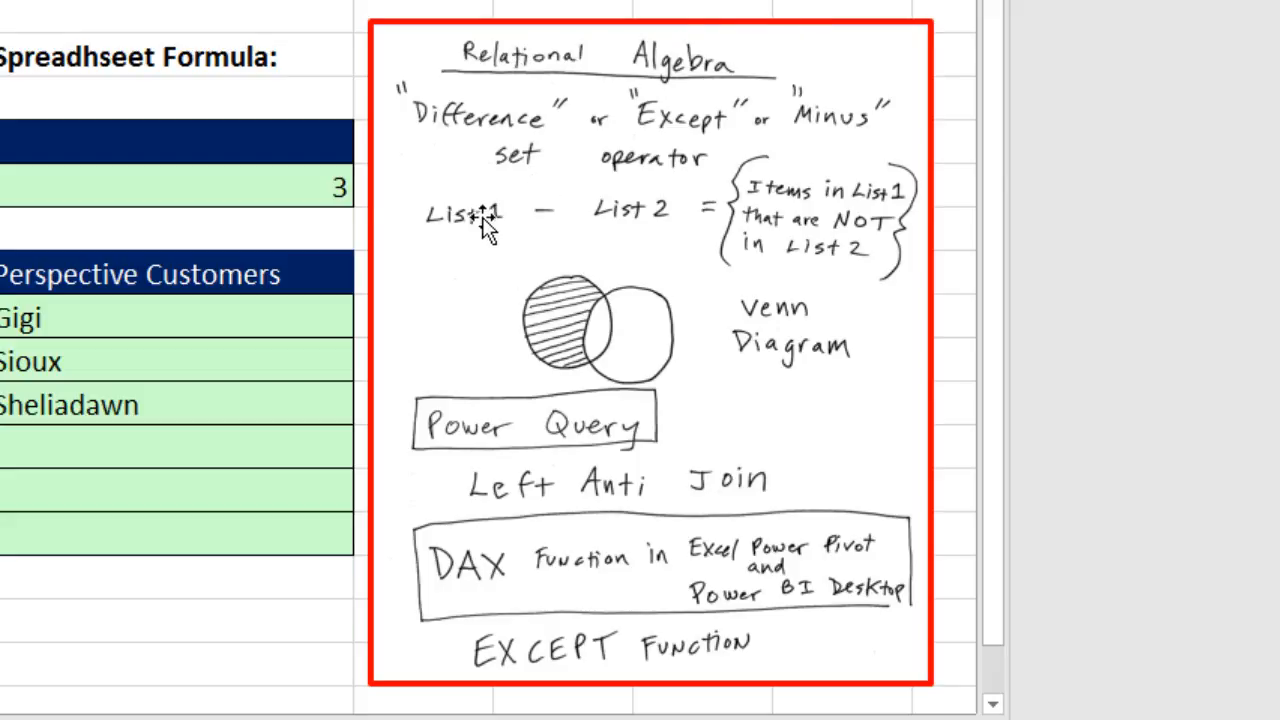
pyautogui.moveTo(630, 240)
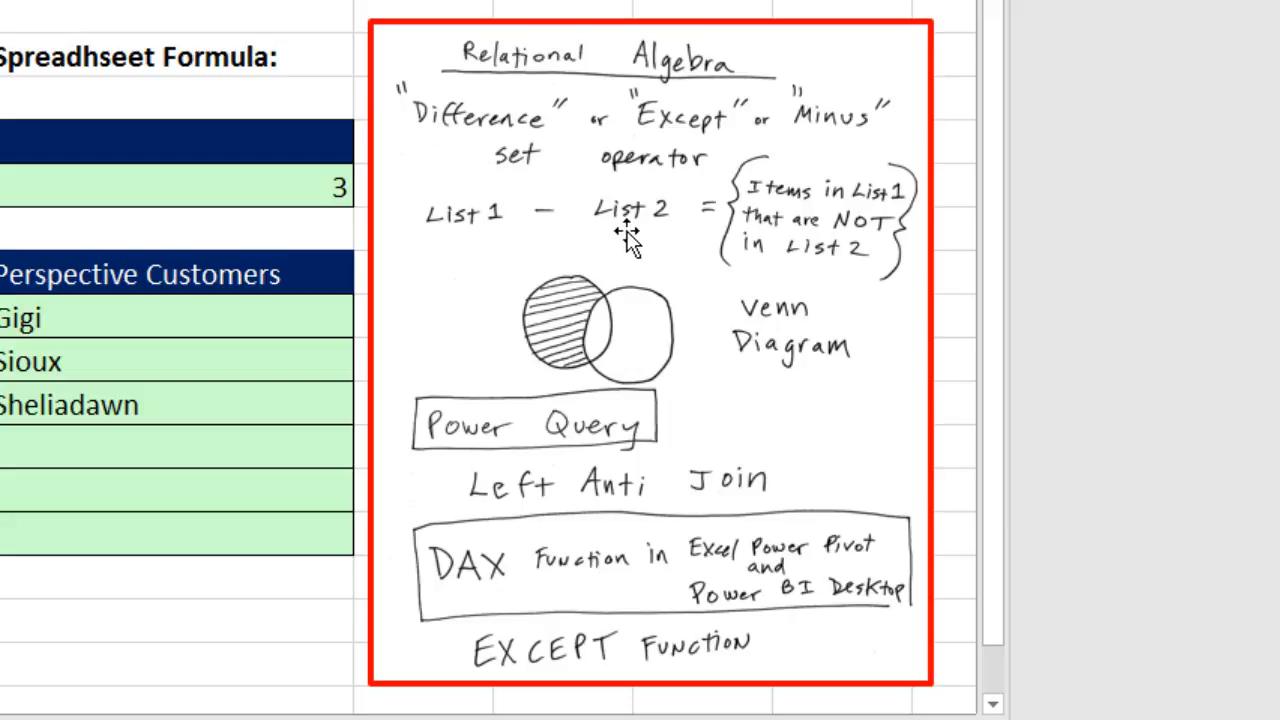
pyautogui.moveTo(740, 178)
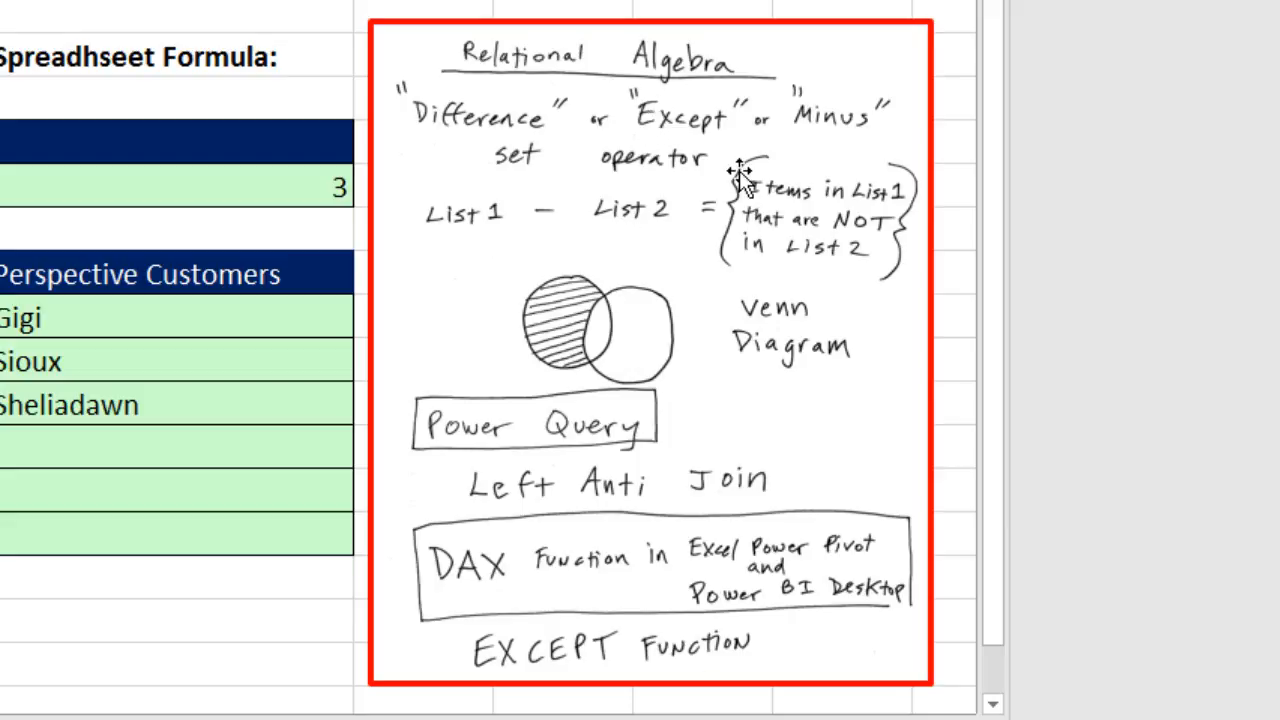
pyautogui.moveTo(520, 330)
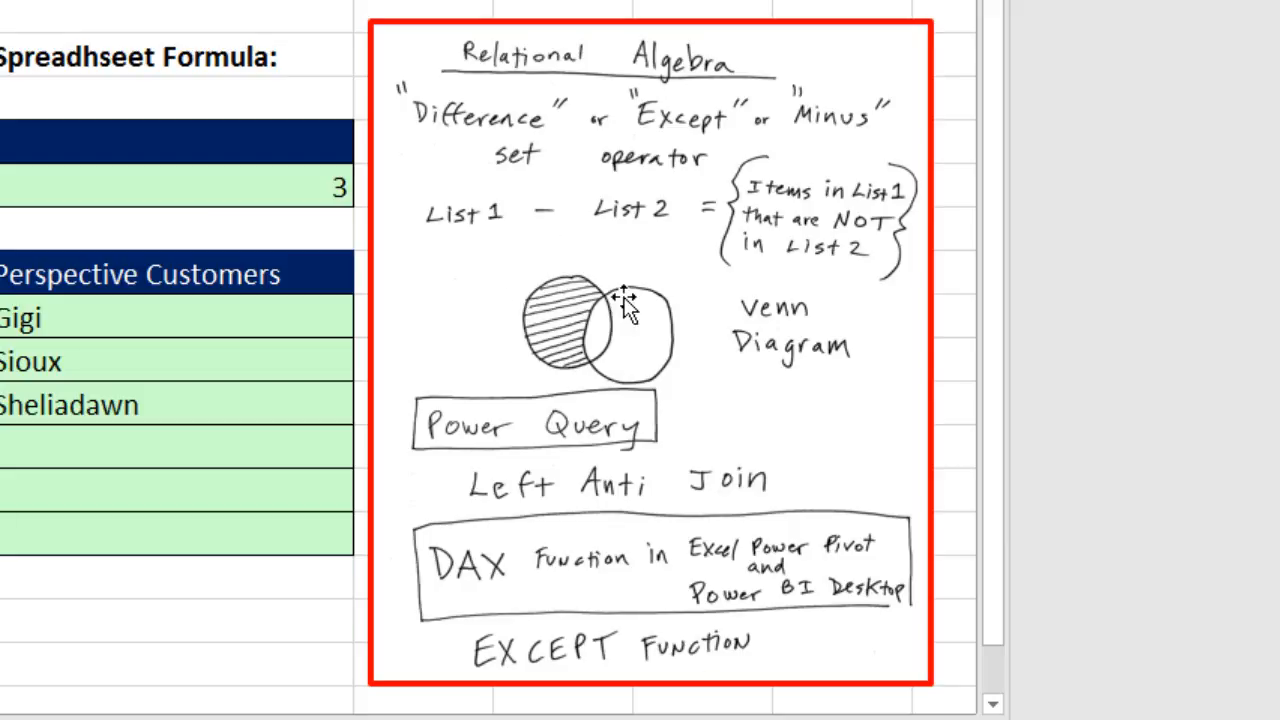
pyautogui.moveTo(605, 365)
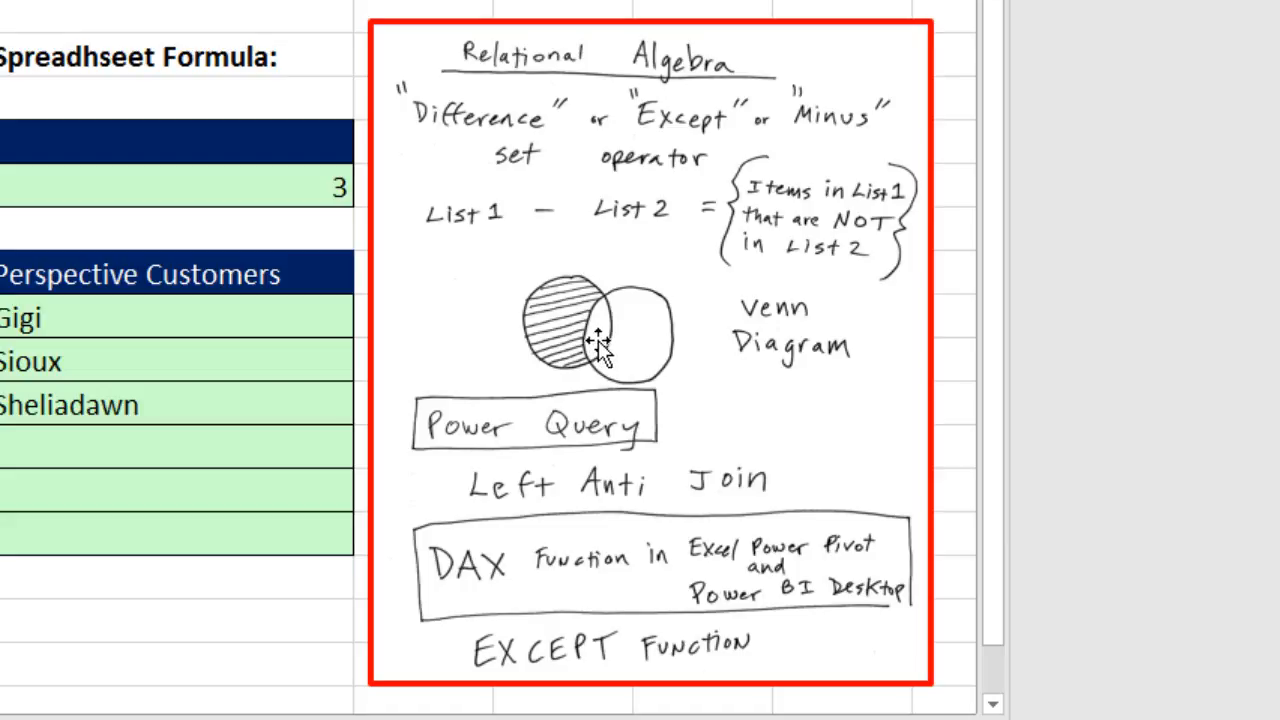
pyautogui.moveTo(575, 295)
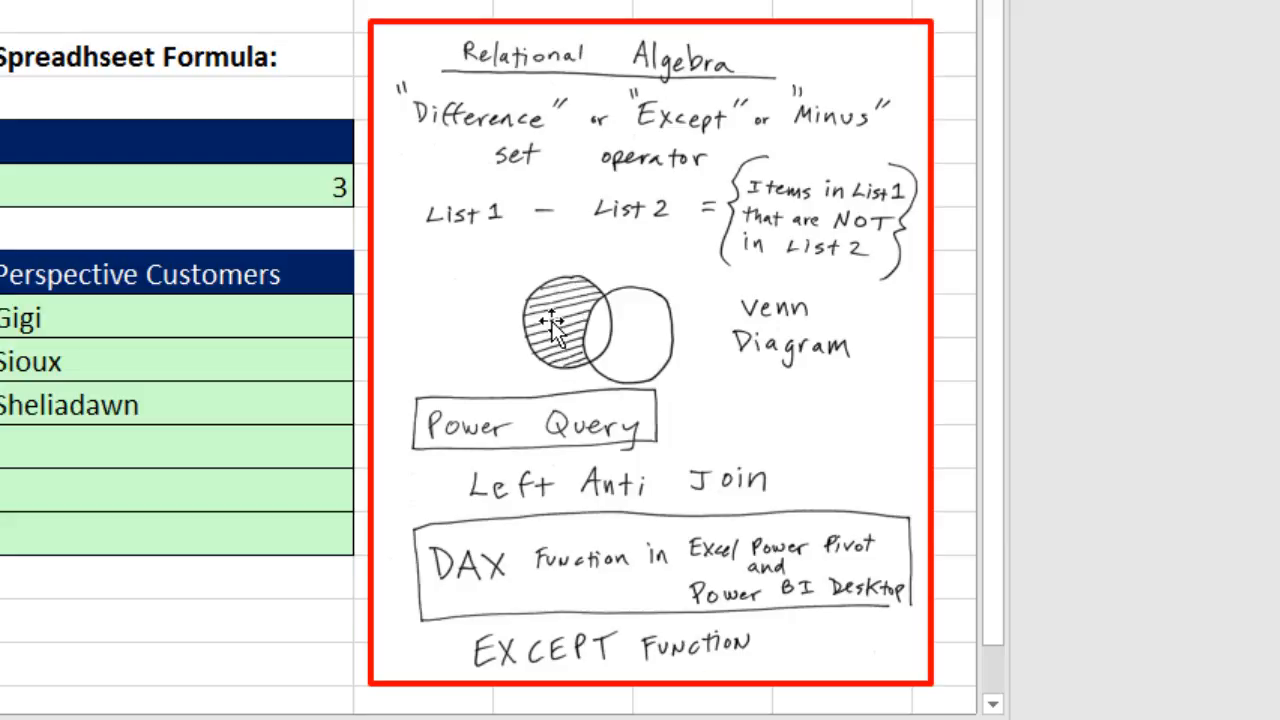
pyautogui.moveTo(548, 347)
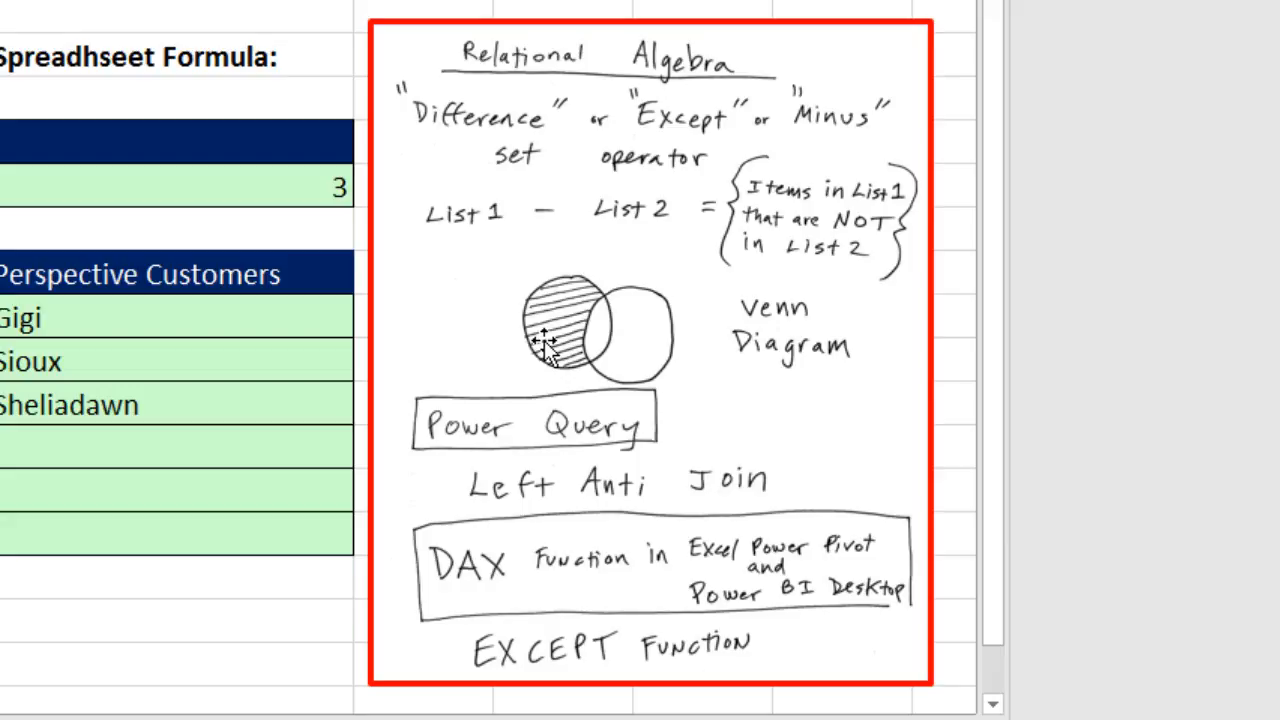
pyautogui.moveTo(478, 490)
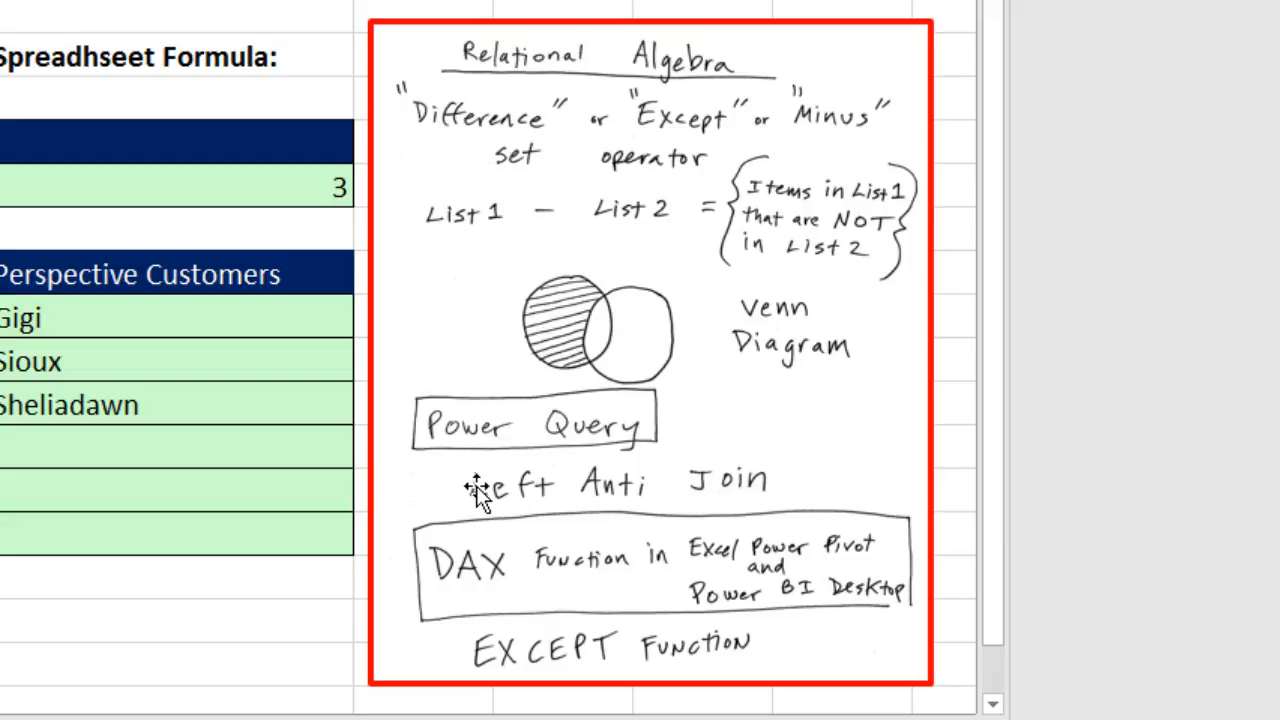
pyautogui.moveTo(503, 612)
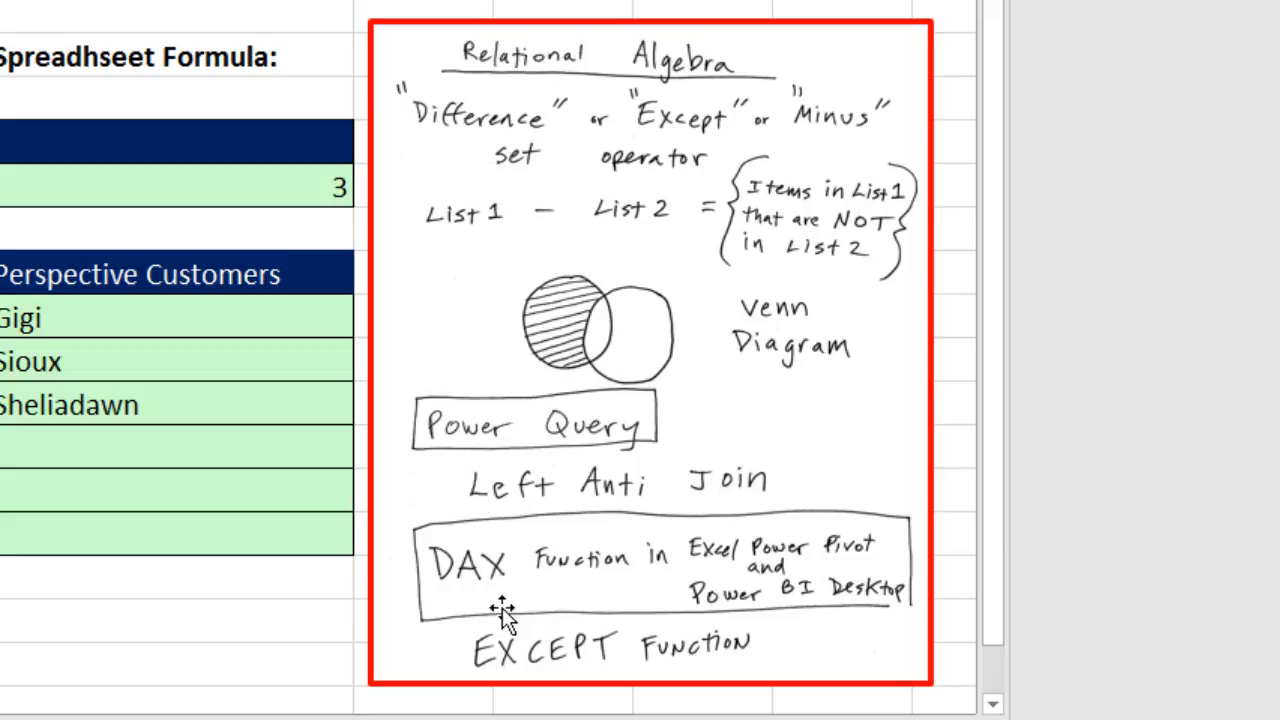
pyautogui.moveTo(520, 695)
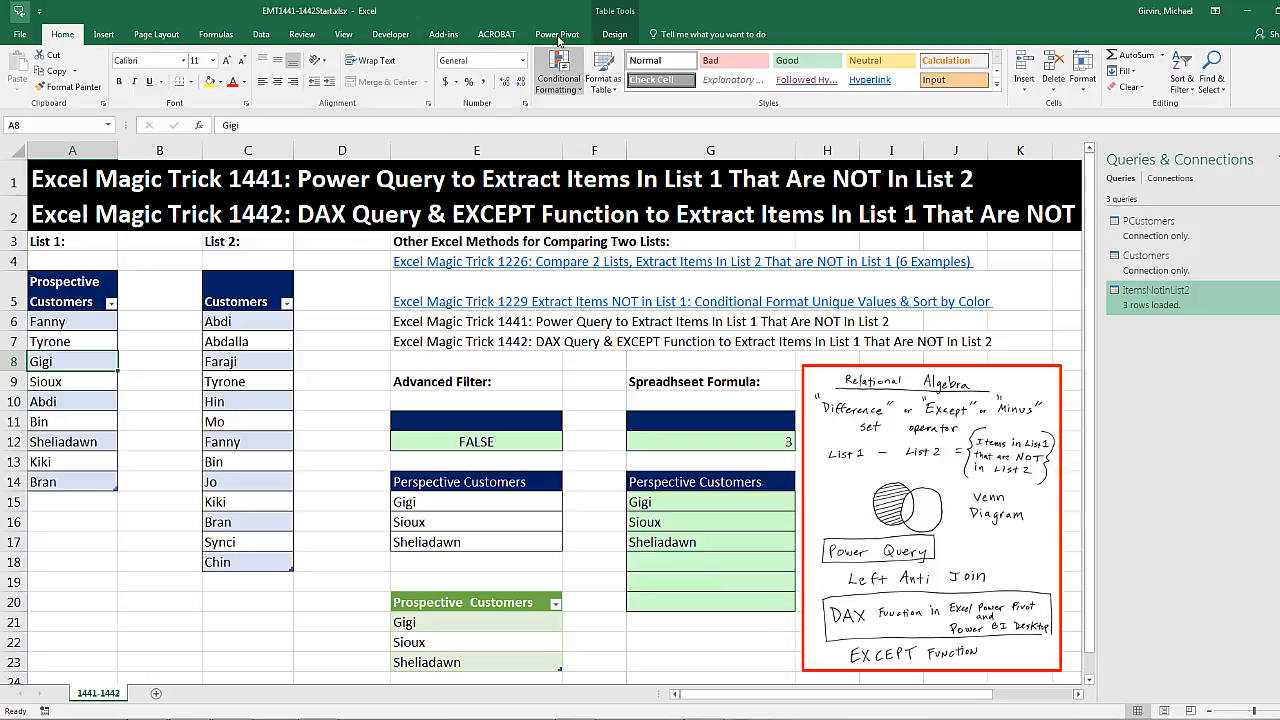
# - Show the Power Pivot ribbon and select the Customers and Prospective Customers tables
pyautogui.click(557, 33)
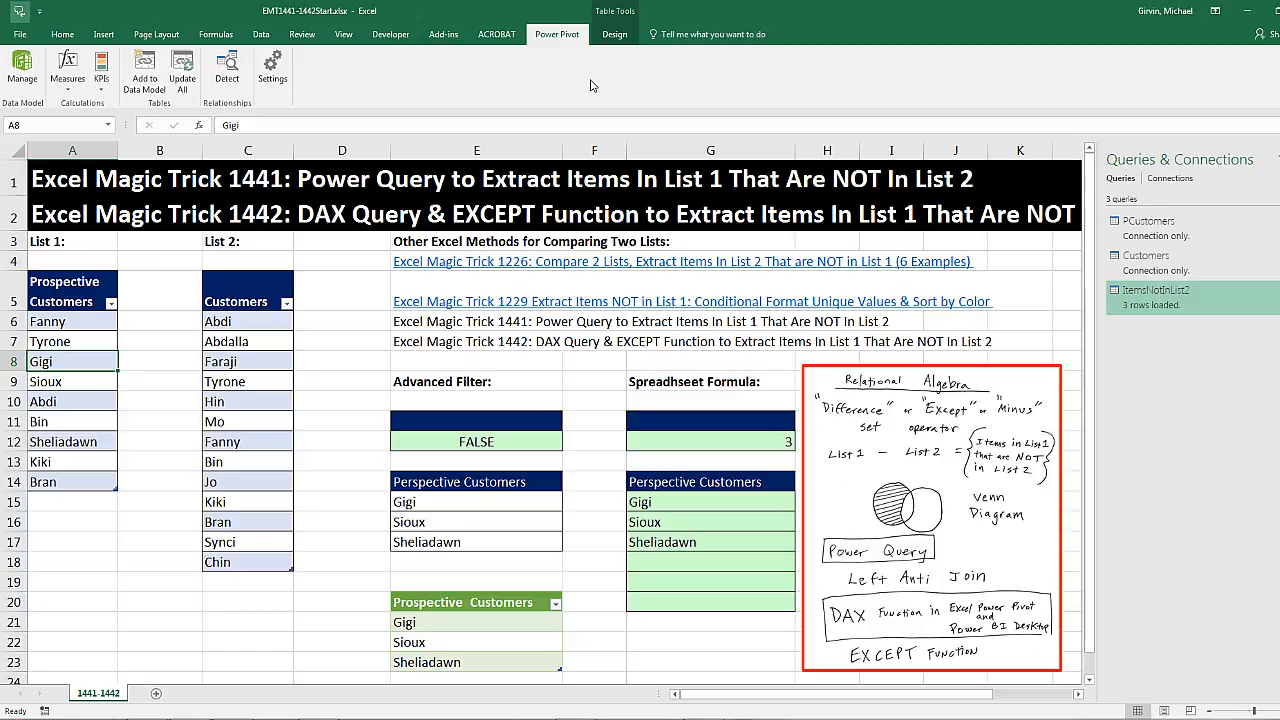
pyautogui.click(248, 301)
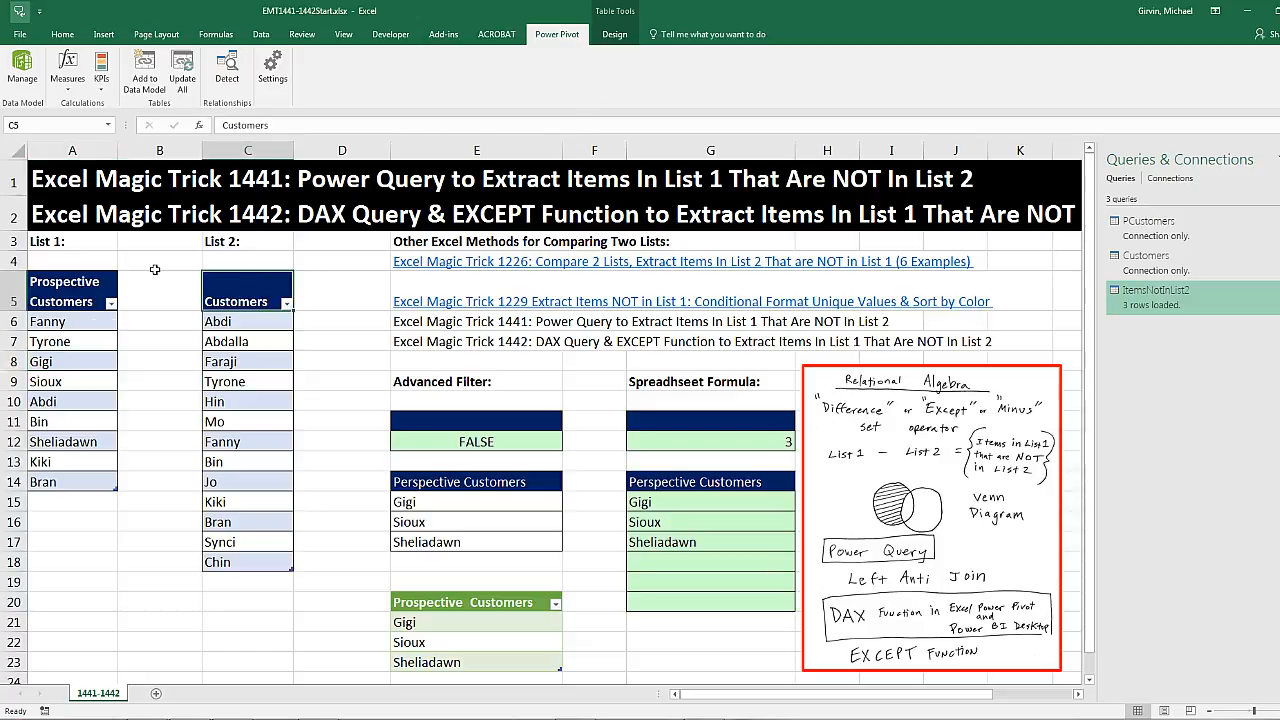
pyautogui.click(72, 291)
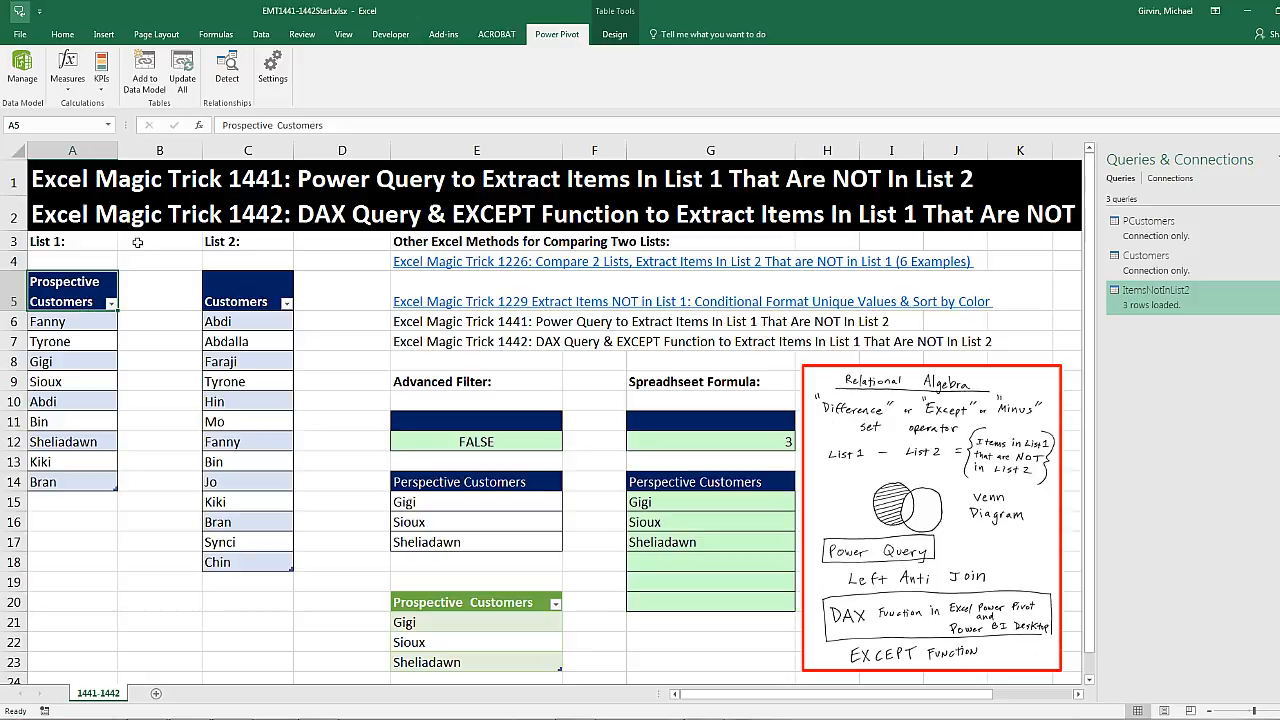
pyautogui.moveTo(386, 262)
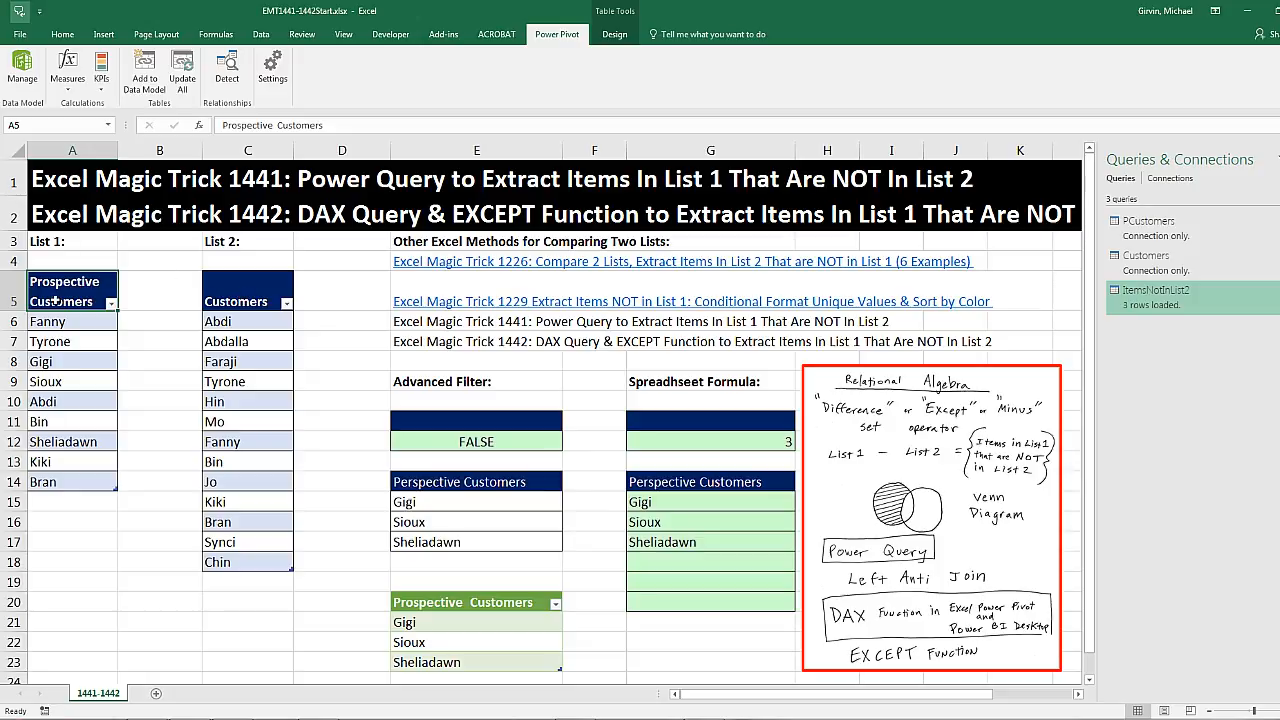
pyautogui.moveTo(95, 246)
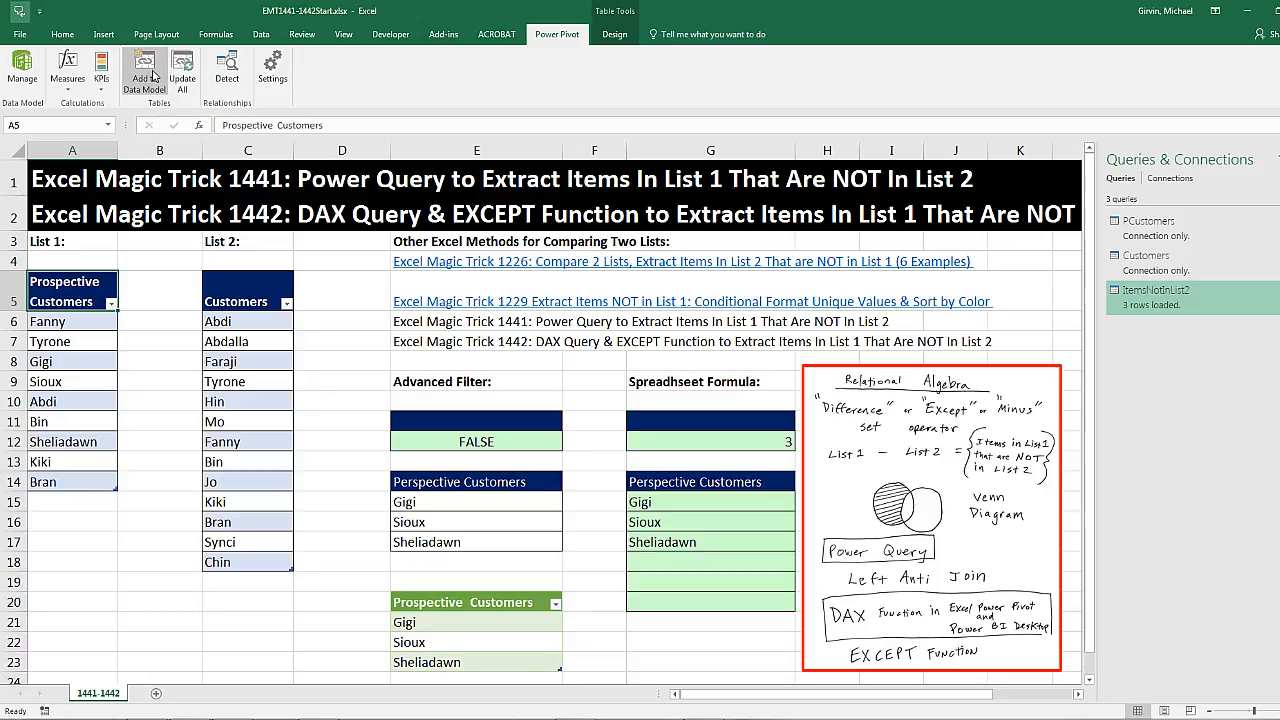
pyautogui.click(22, 72)
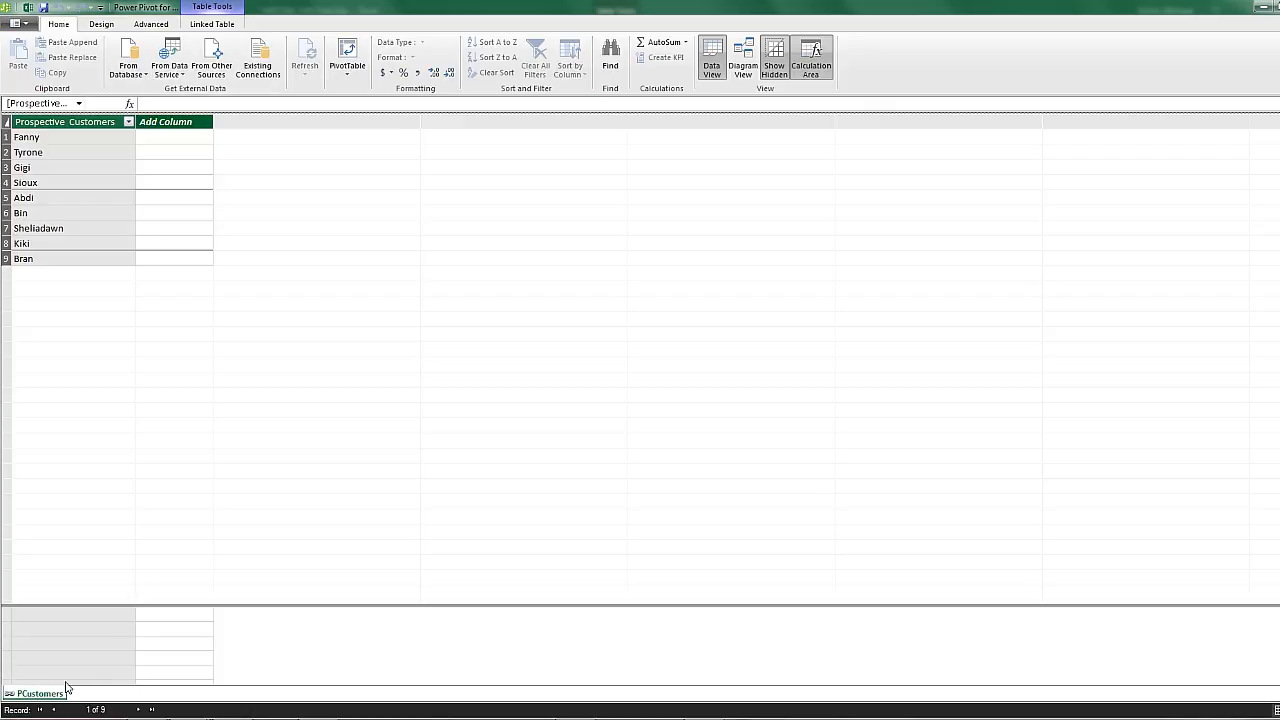
pyautogui.press('alt+tab')
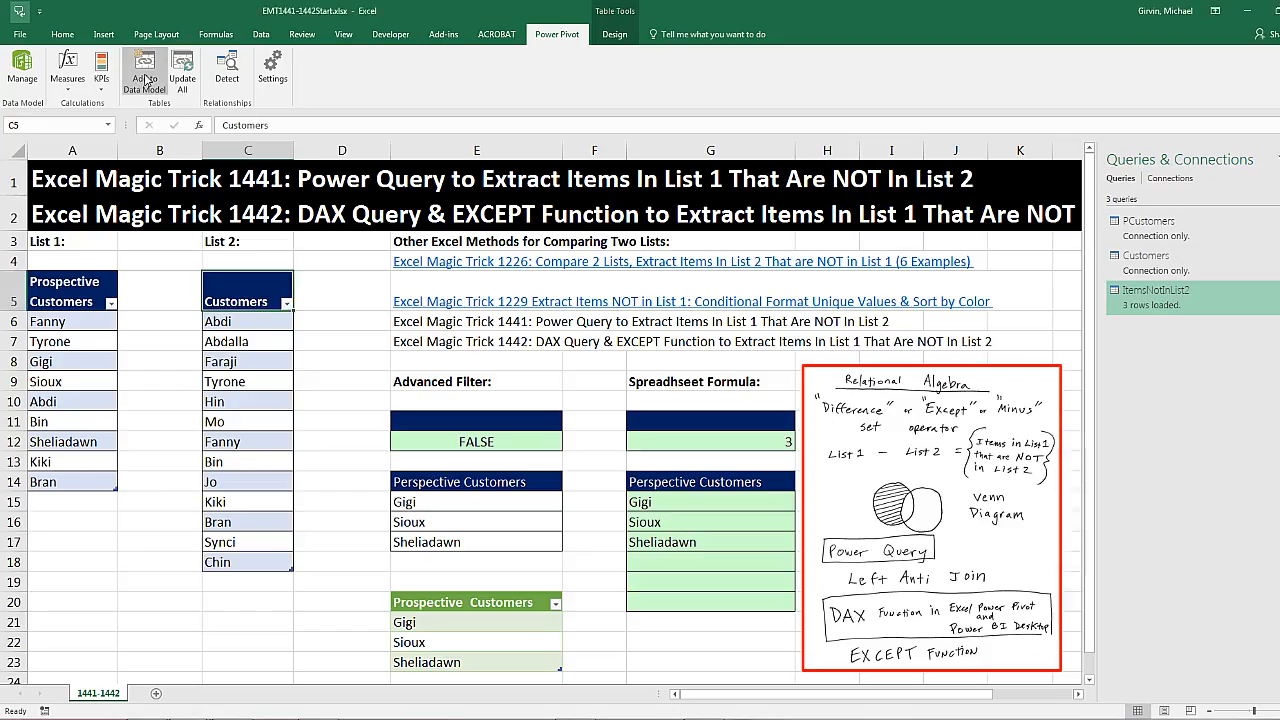
pyautogui.moveTo(144, 72)
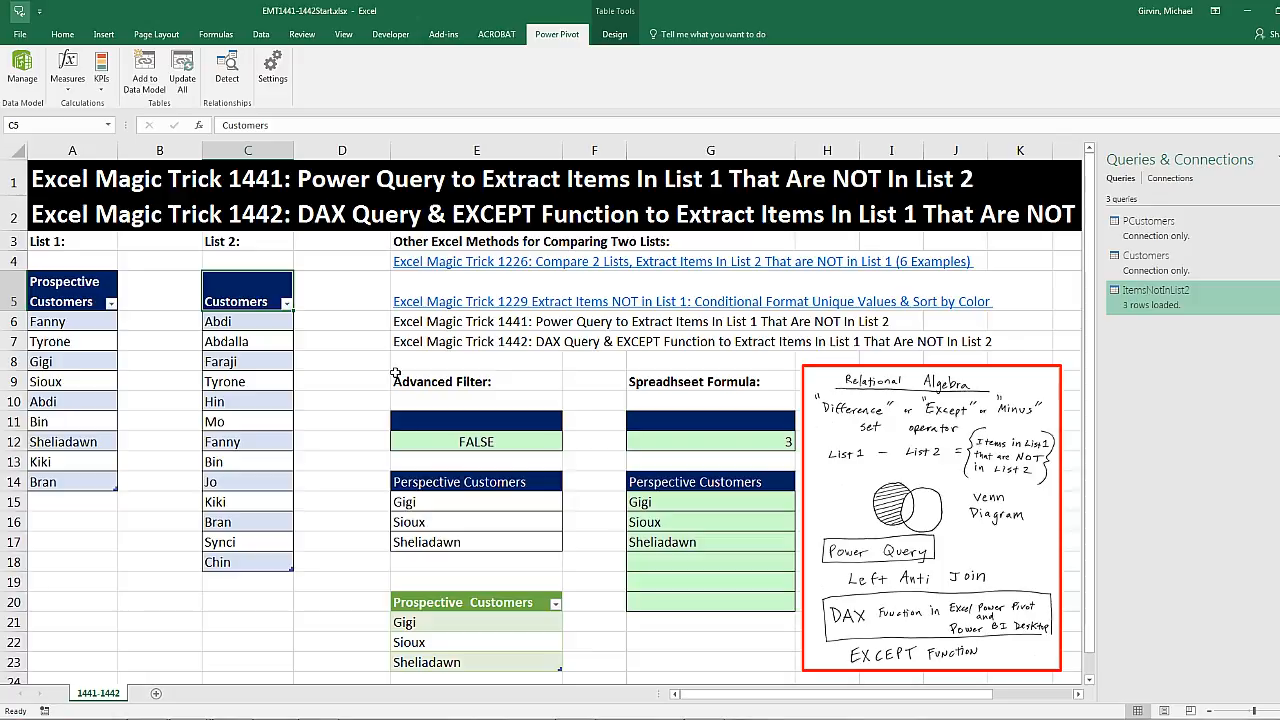
pyautogui.moveTo(465, 396)
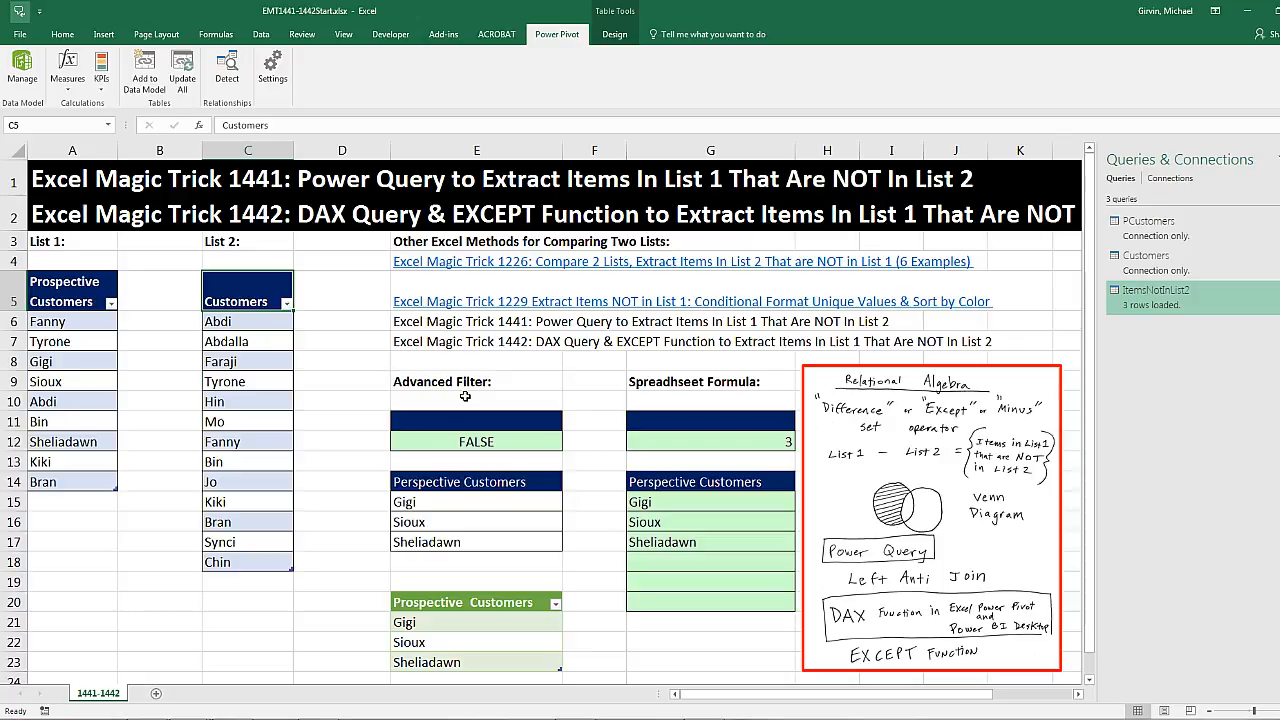
pyautogui.moveTo(506, 393)
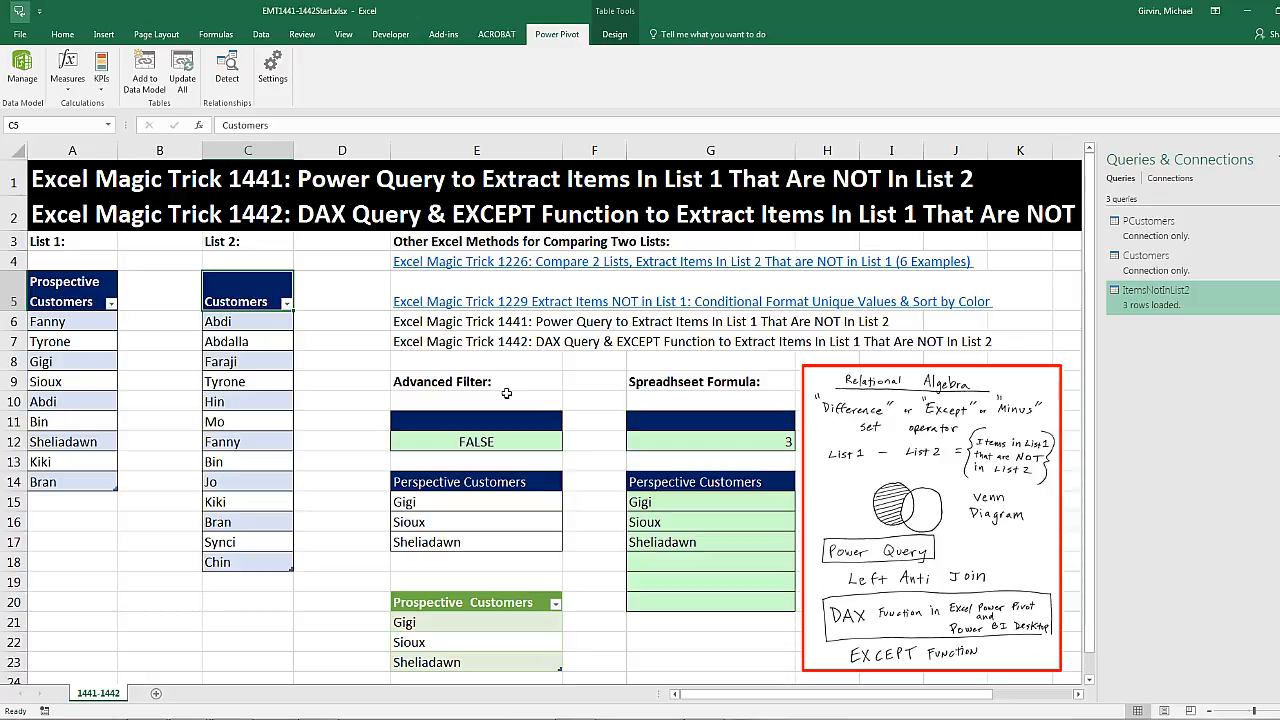
pyautogui.moveTo(443, 34)
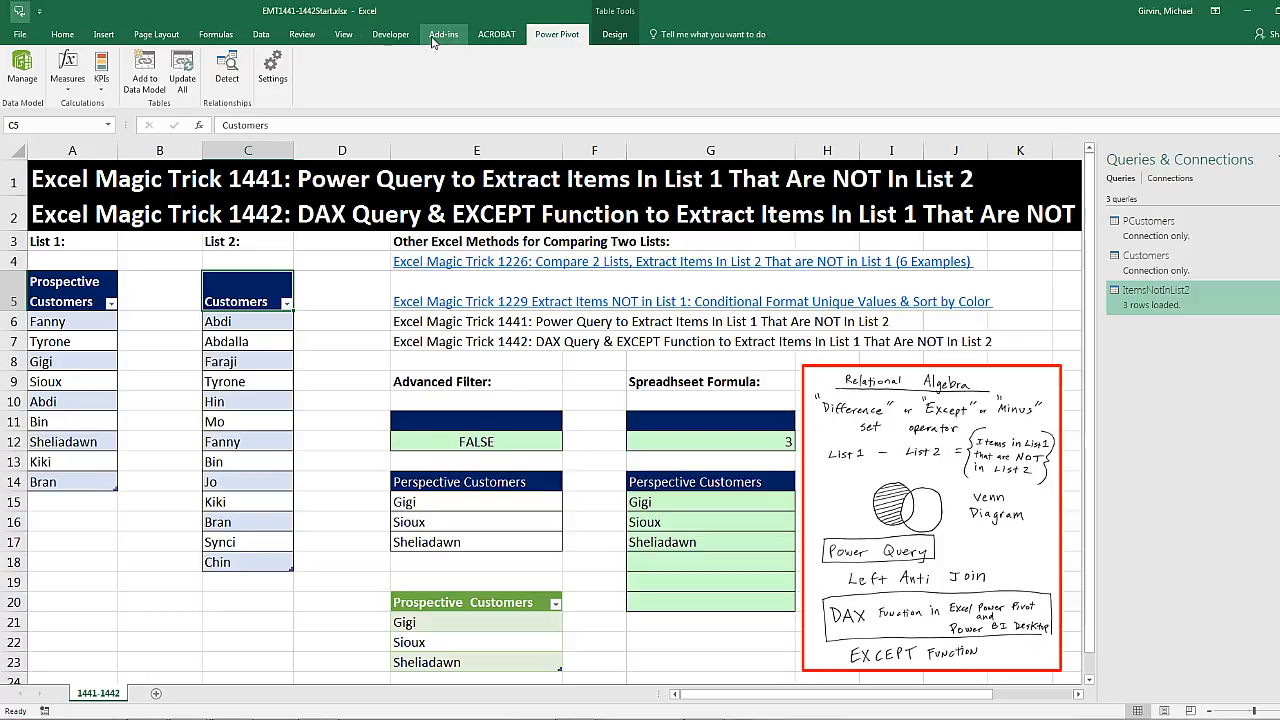
# - Launch DAX Studio for this workbook from the Add-ins ribbon
pyautogui.click(443, 33)
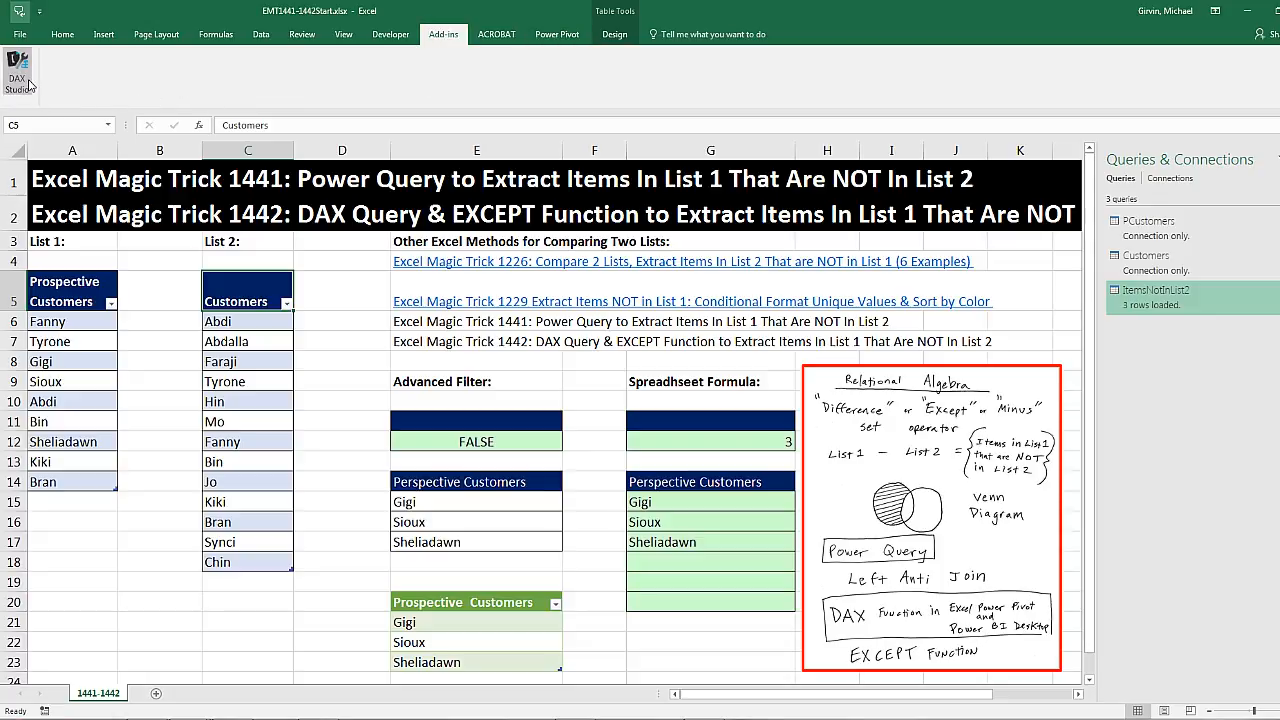
pyautogui.moveTo(17, 70)
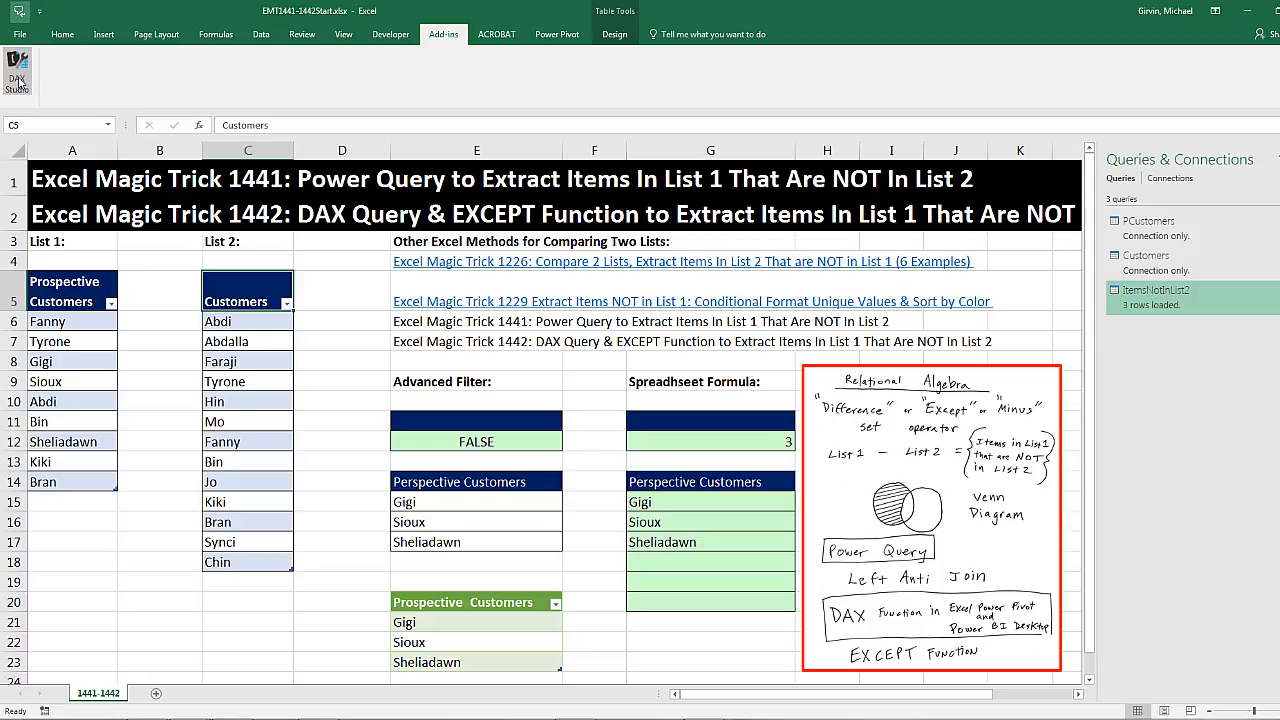
pyautogui.click(17, 70)
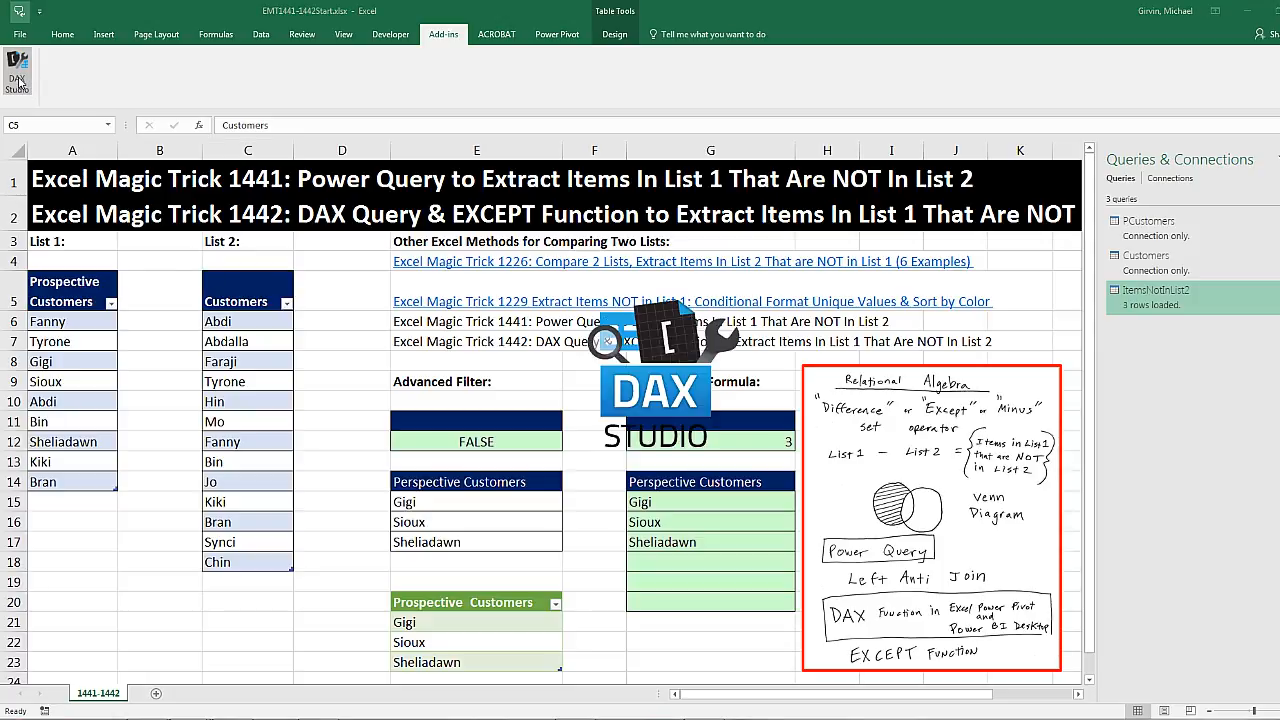
pyautogui.click(17, 70)
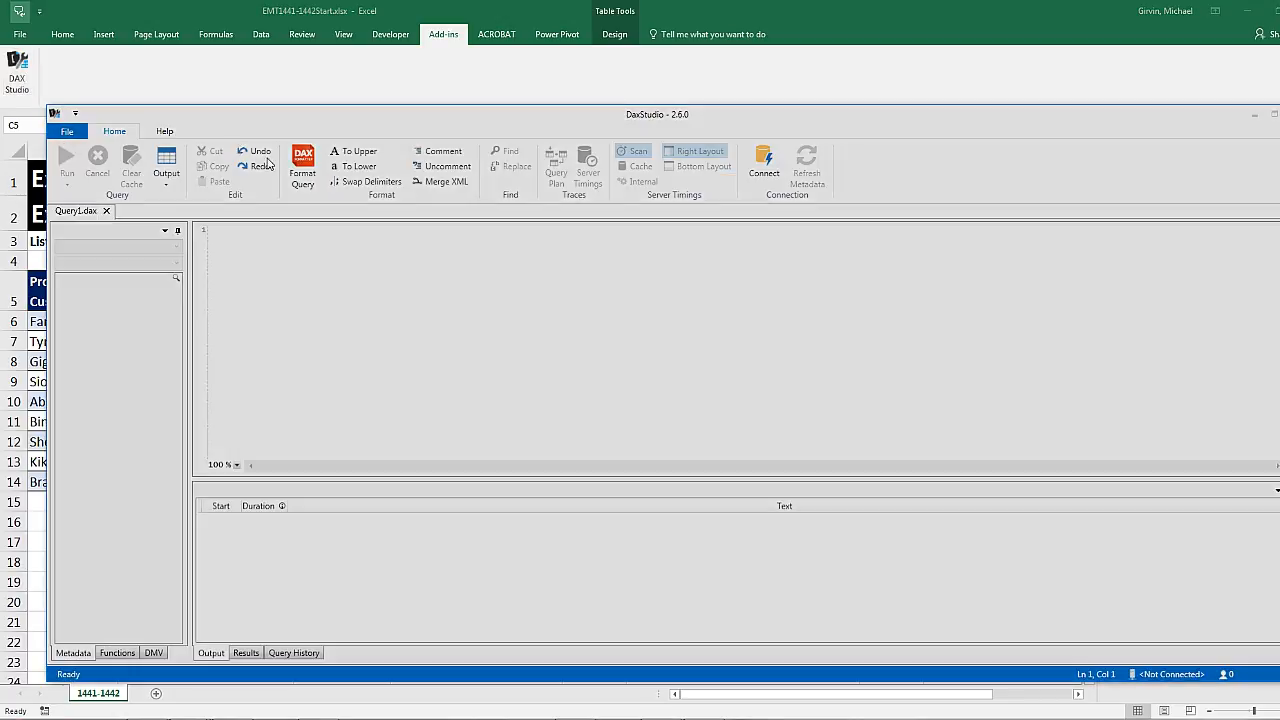
# - Connect DAX Studio to the EMT1441-1442Start workbook's PowerPivot Model
pyautogui.click(763, 160)
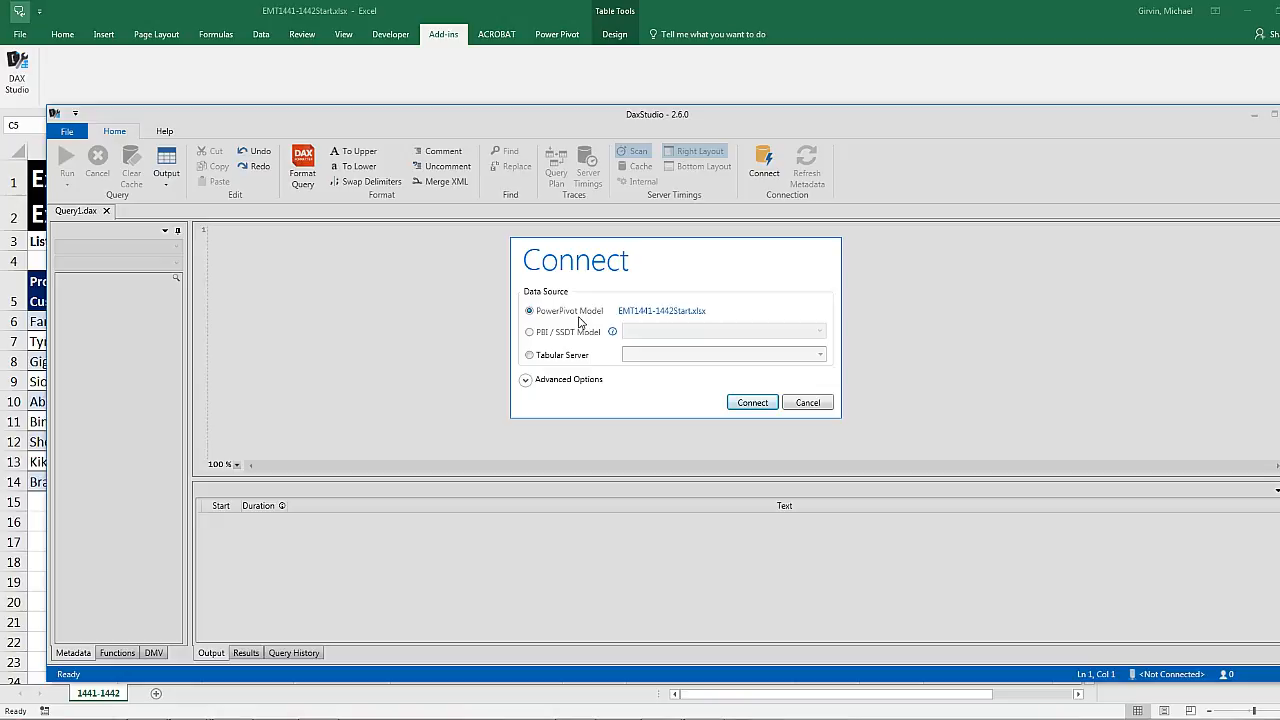
pyautogui.moveTo(785, 343)
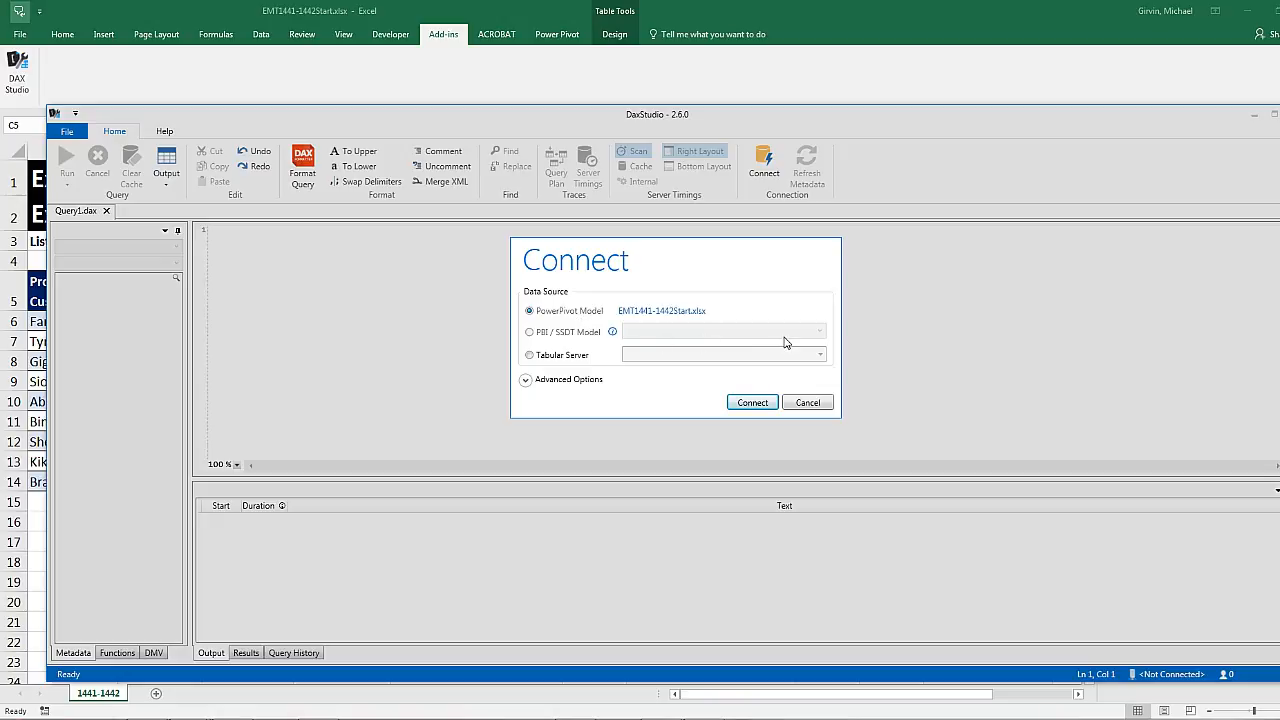
pyautogui.moveTo(708, 340)
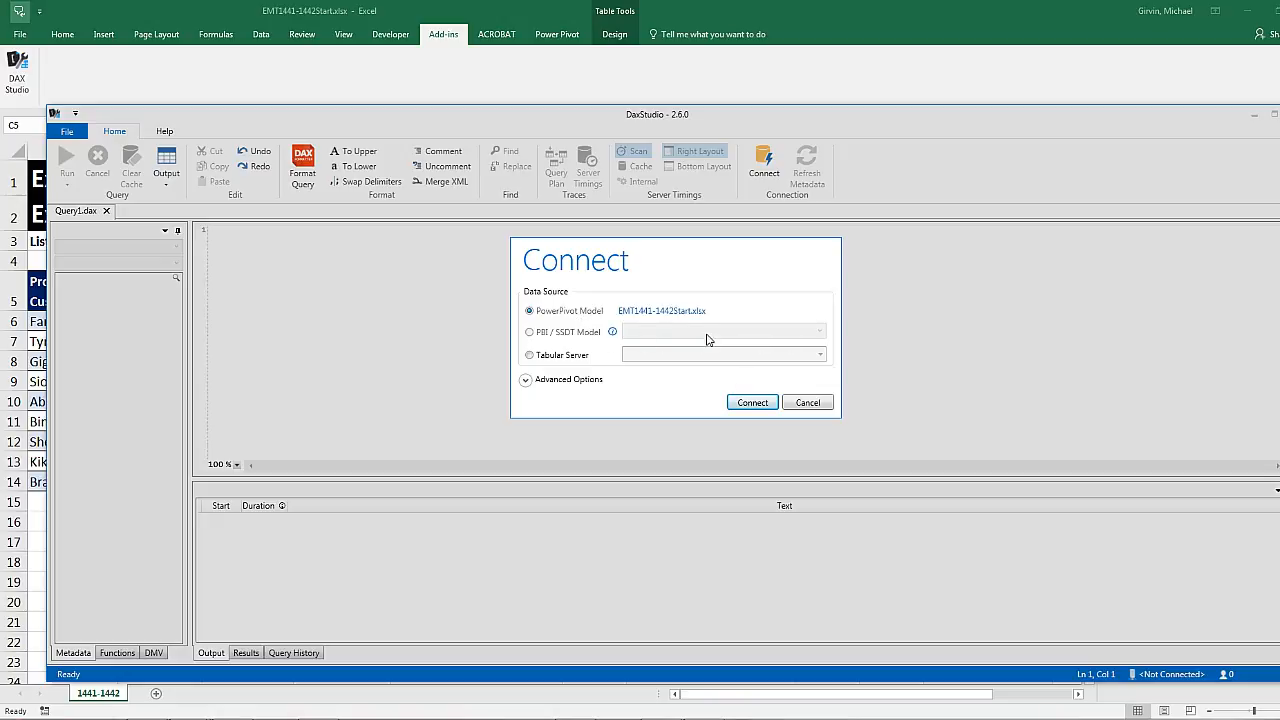
pyautogui.click(752, 402)
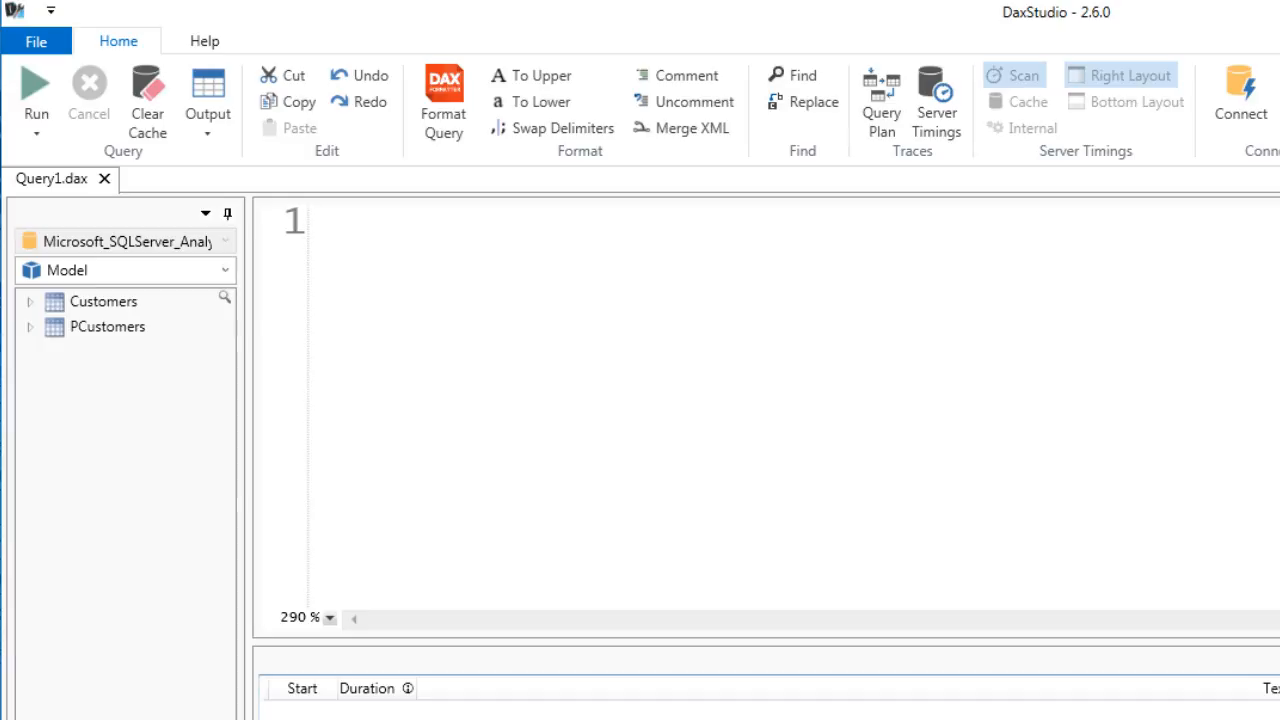
# - Write EVALUATE EXCEPT(PCustomers,Customers) in the DAX Studio editor using autocomplete
pyautogui.click(312, 222)
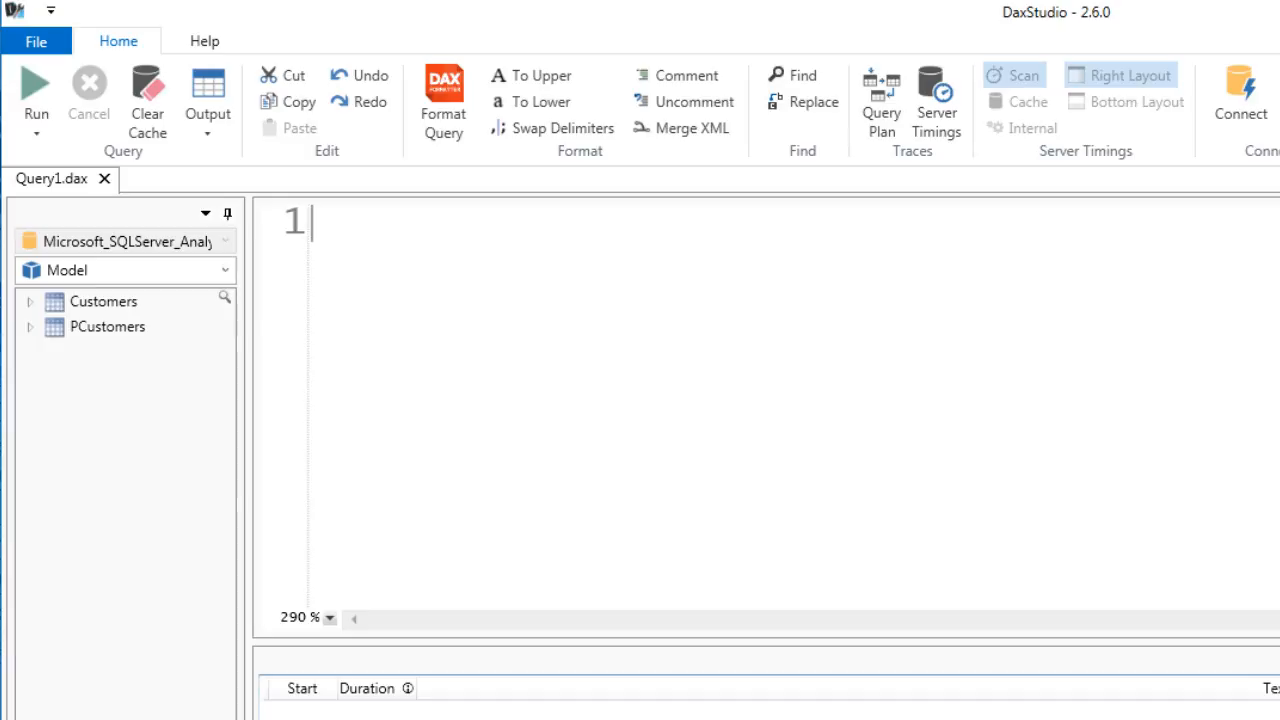
pyautogui.write('ev')
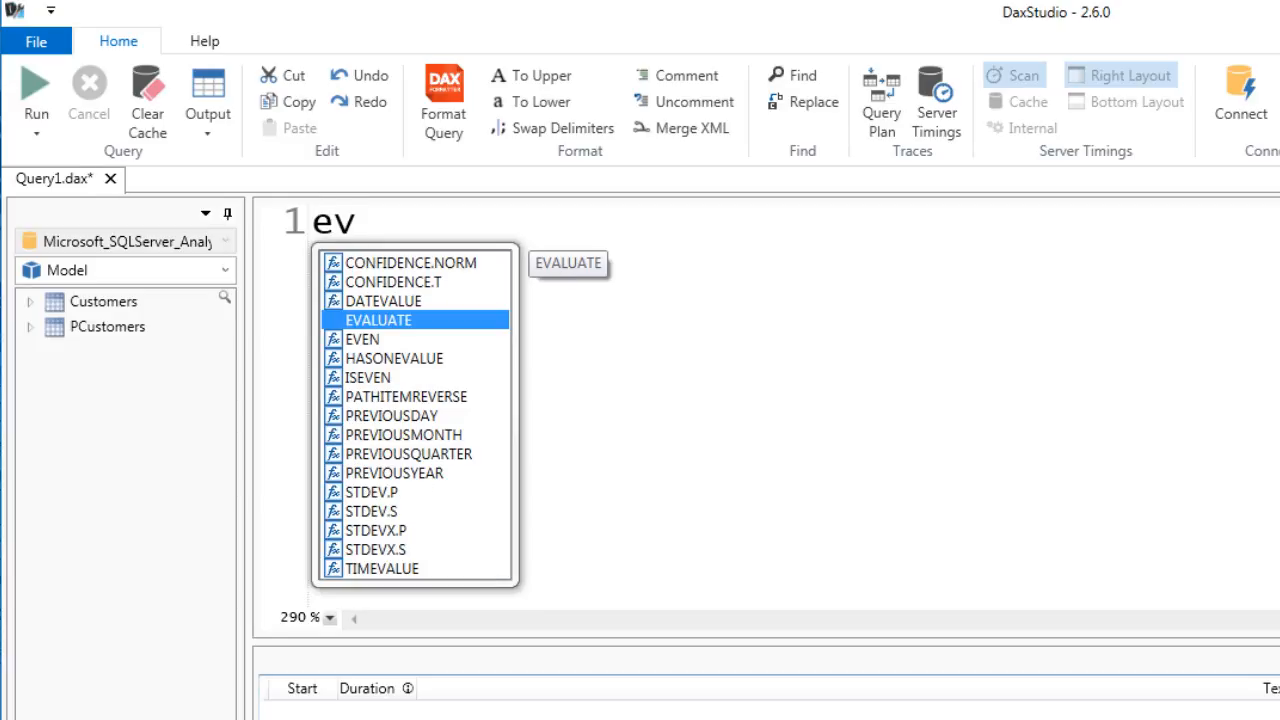
pyautogui.press('Tab')
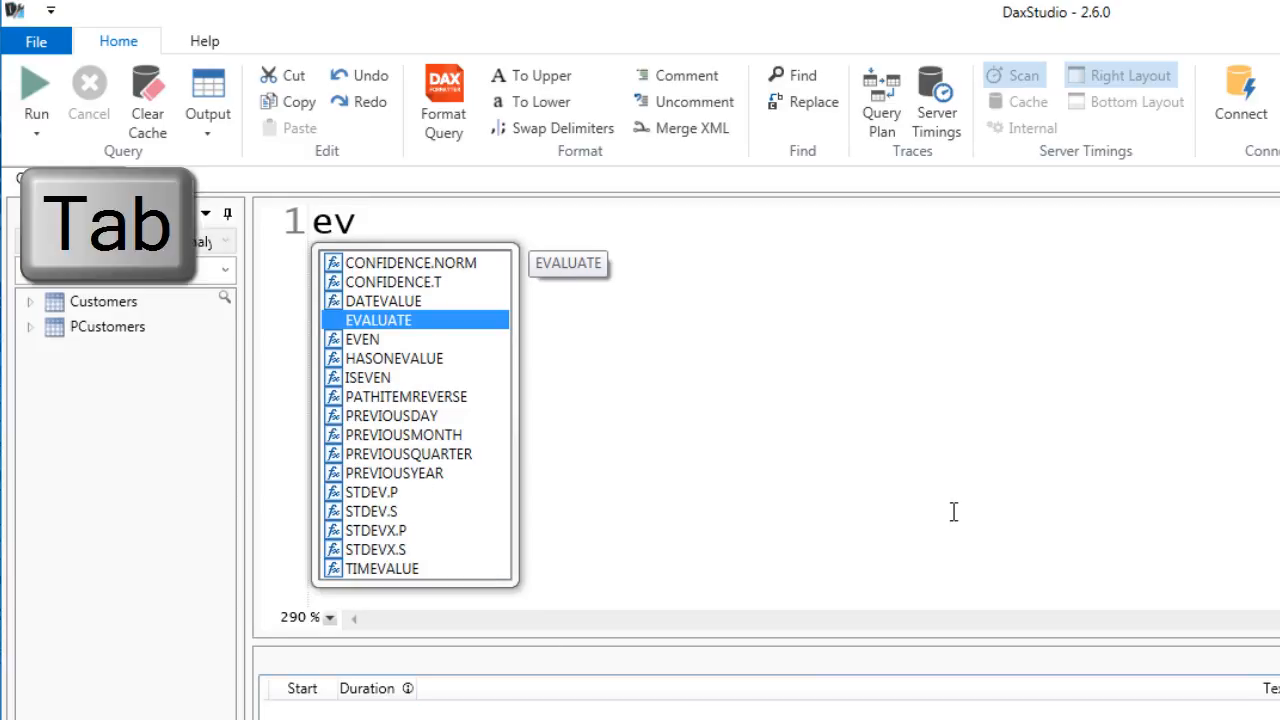
pyautogui.press('Tab')
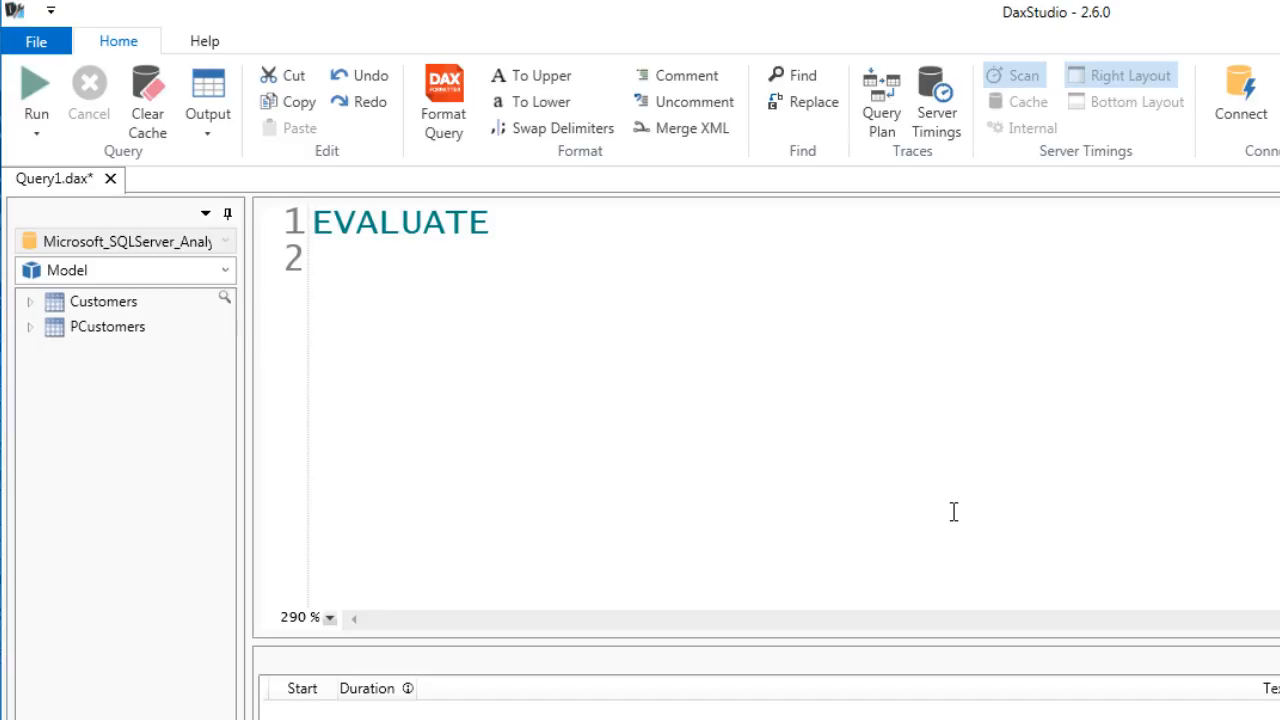
pyautogui.write('ex')
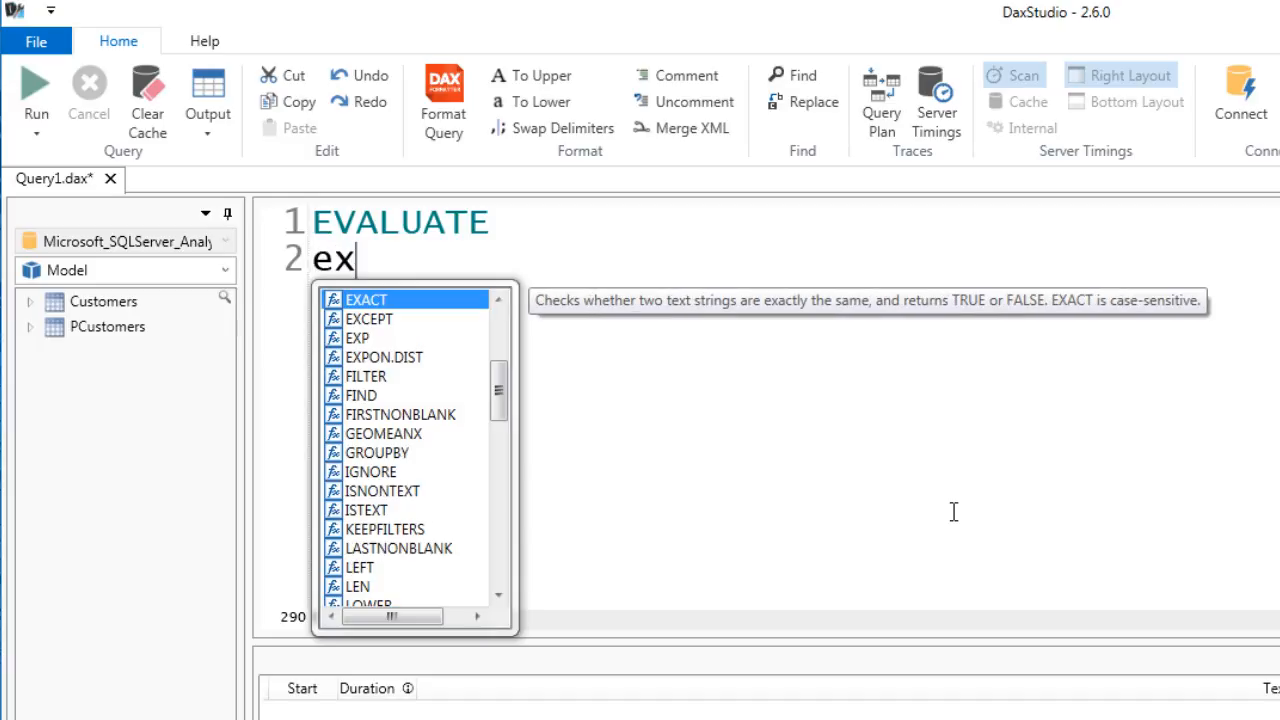
pyautogui.write('c')
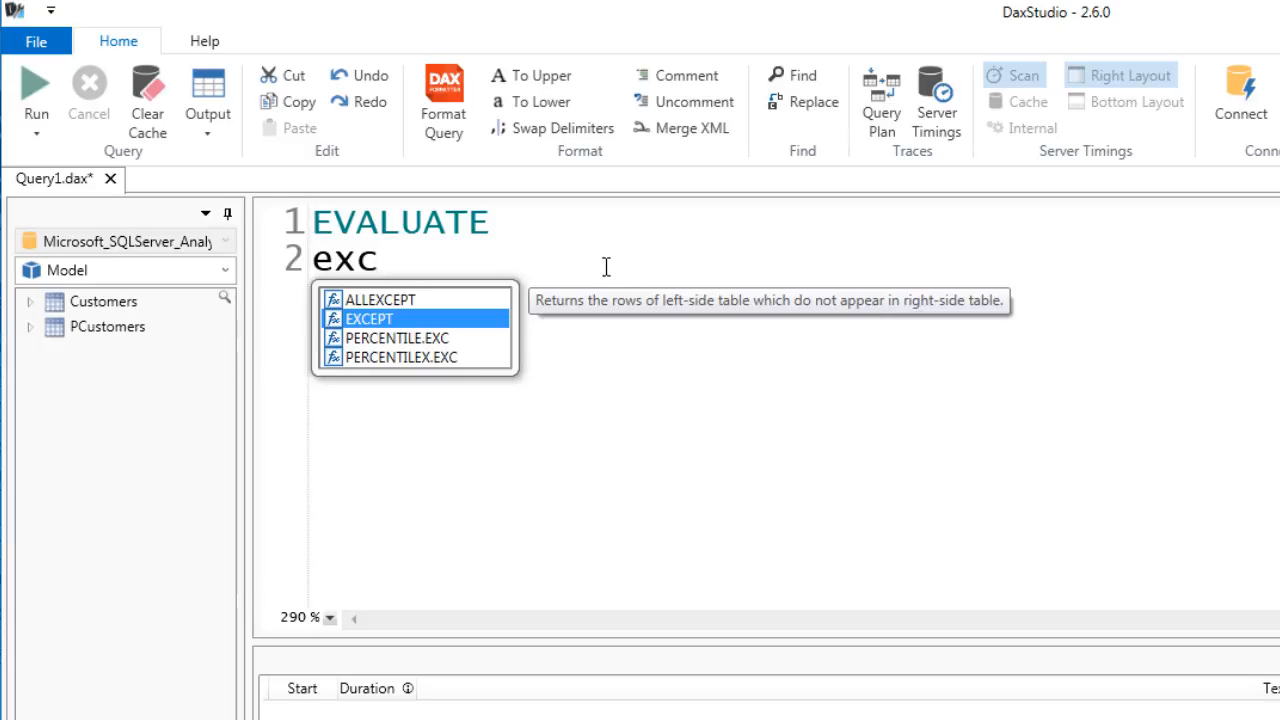
pyautogui.moveTo(982, 331)
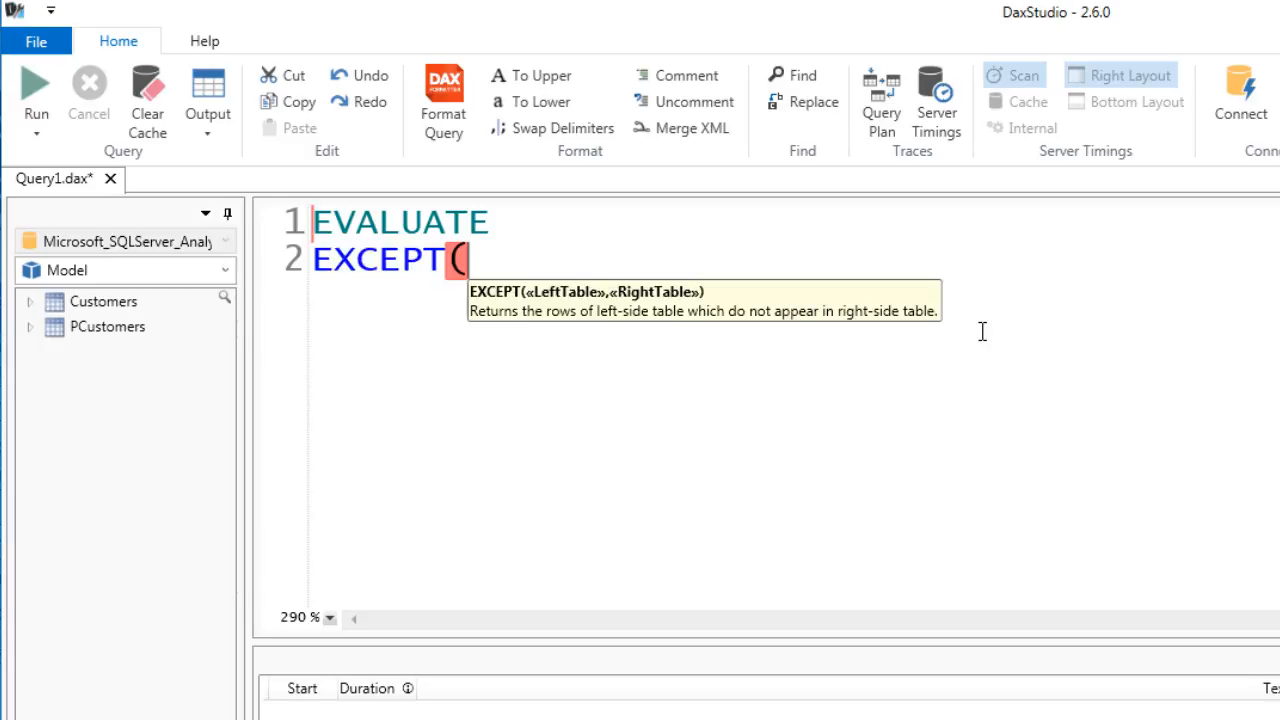
pyautogui.moveTo(784, 364)
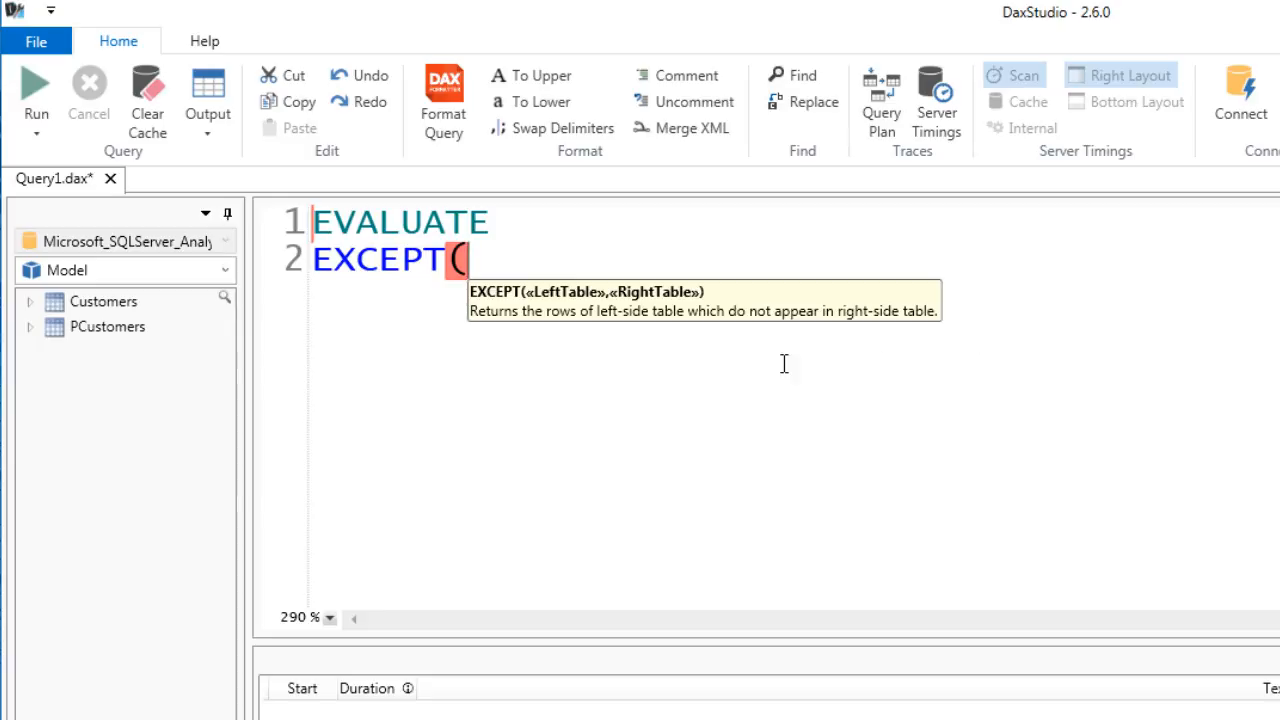
pyautogui.moveTo(560, 305)
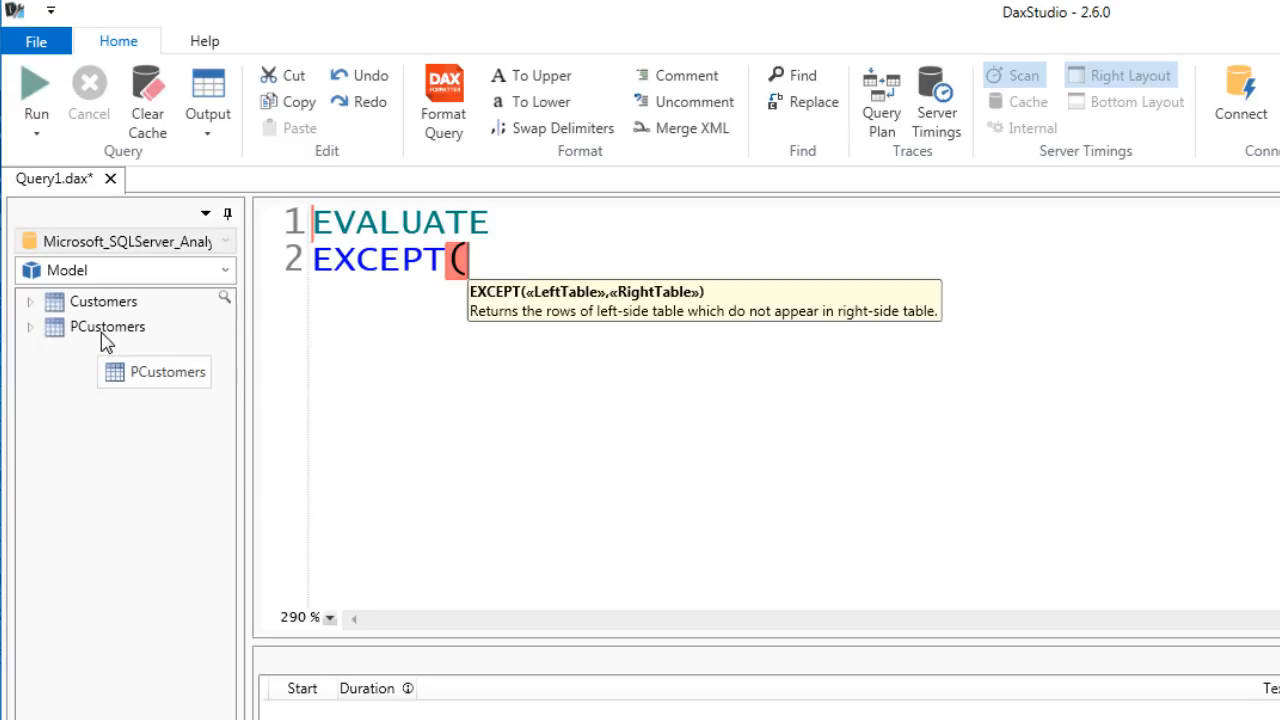
pyautogui.write('PCustomers')
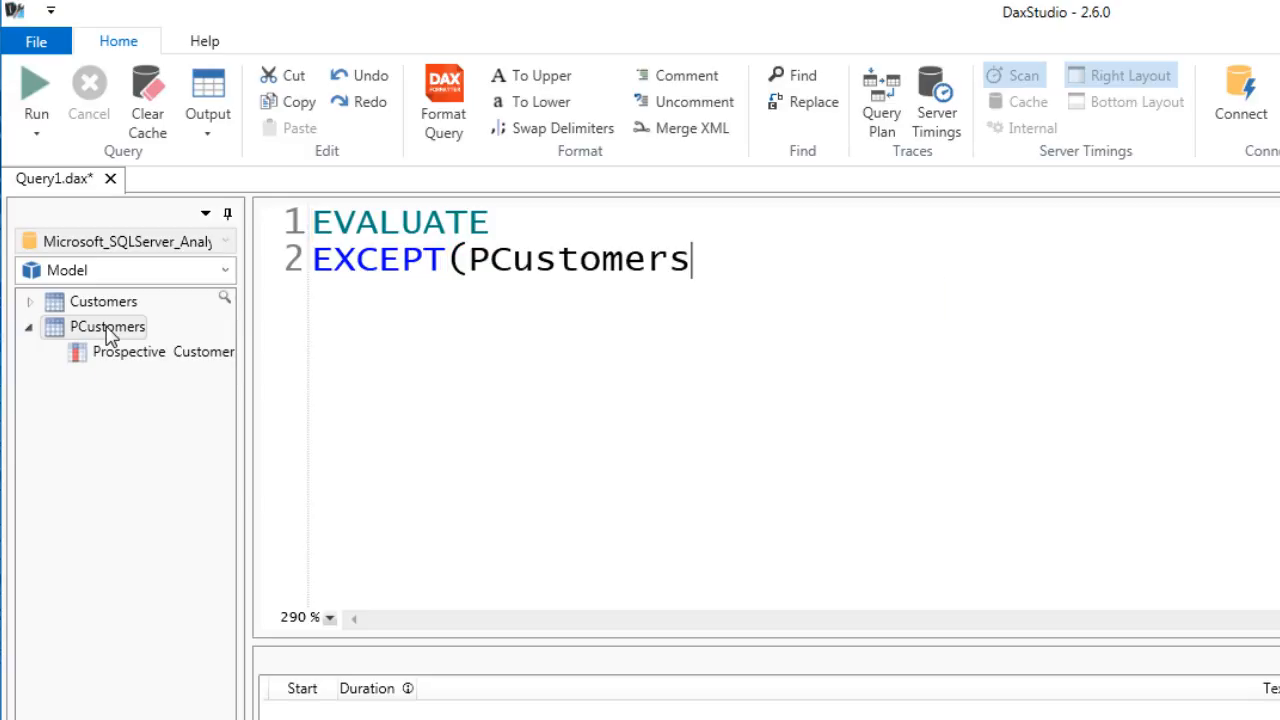
pyautogui.write(',')
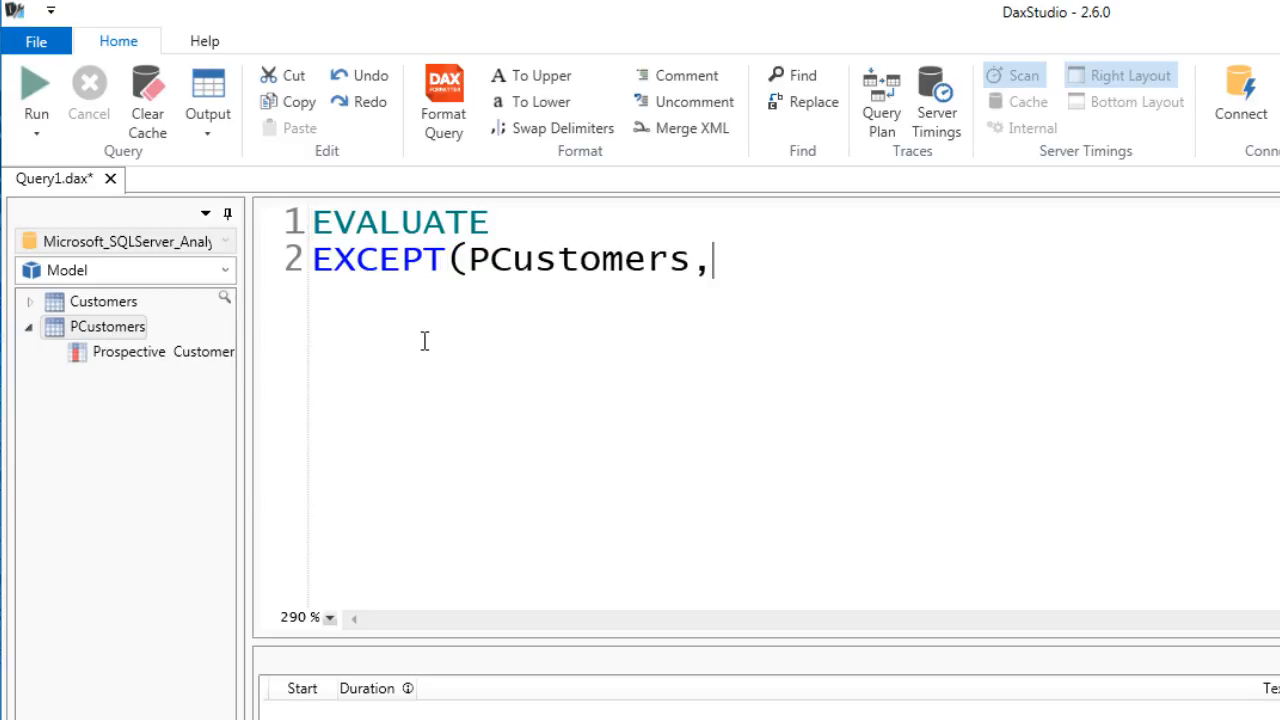
pyautogui.write('Customers')
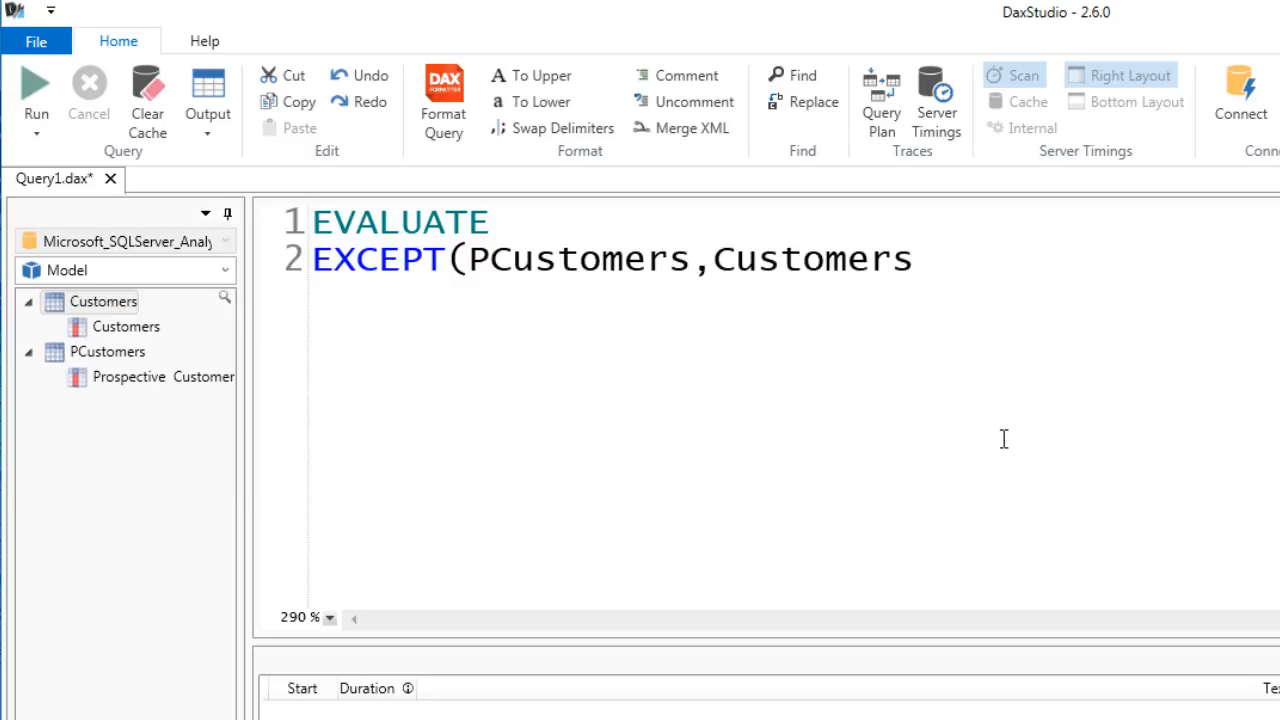
pyautogui.write(')')
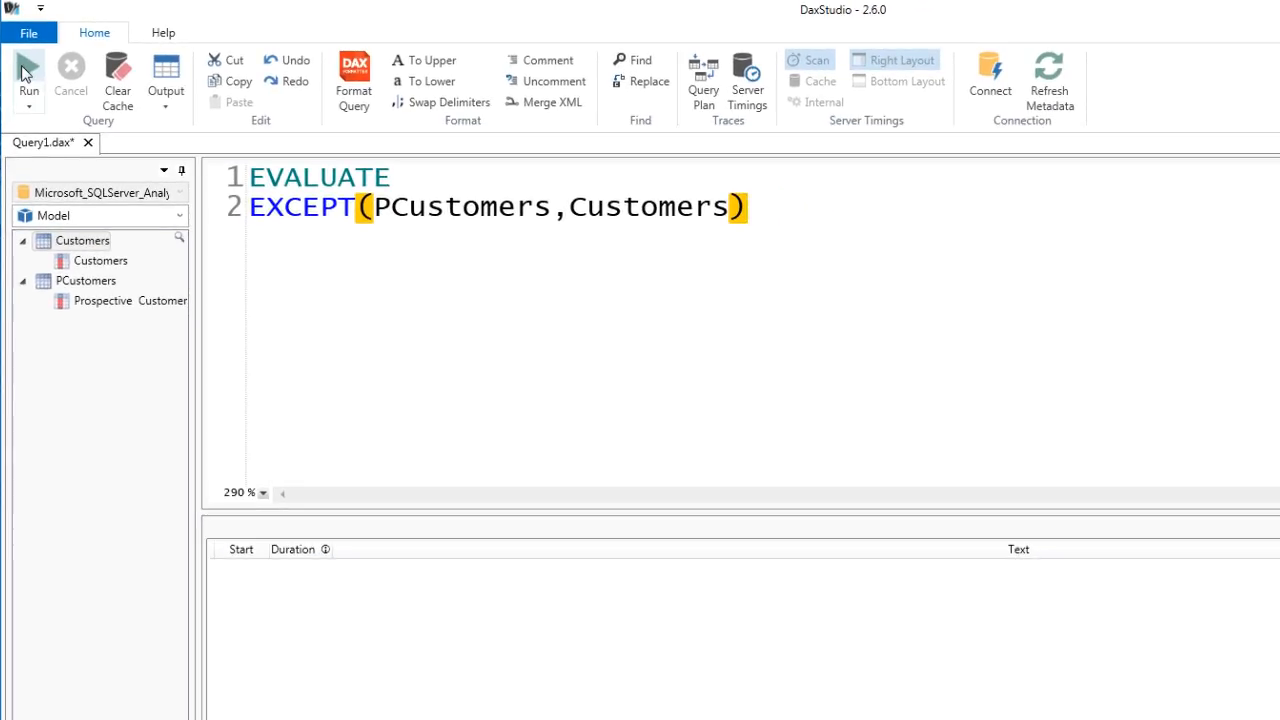
# - Run the EXCEPT query to get Gigi, Sioux and Sheliadawn, then return to Excel
pyautogui.click(28, 70)
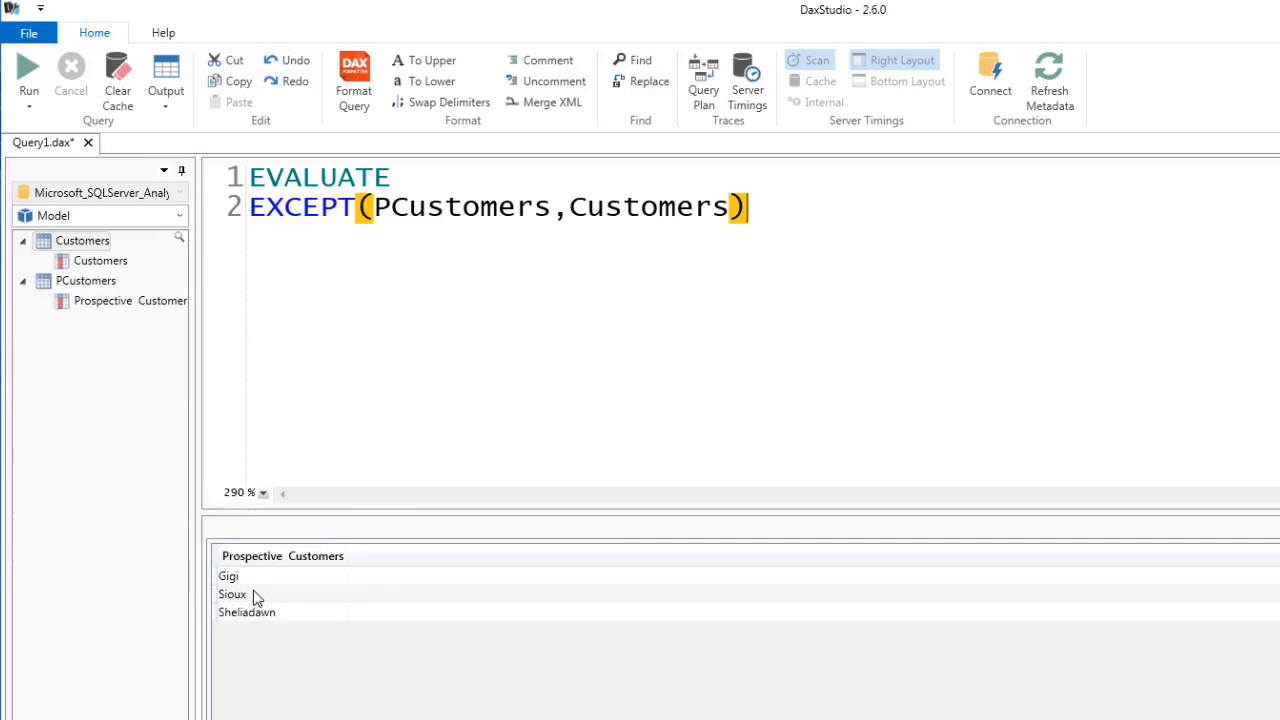
pyautogui.moveTo(256, 598)
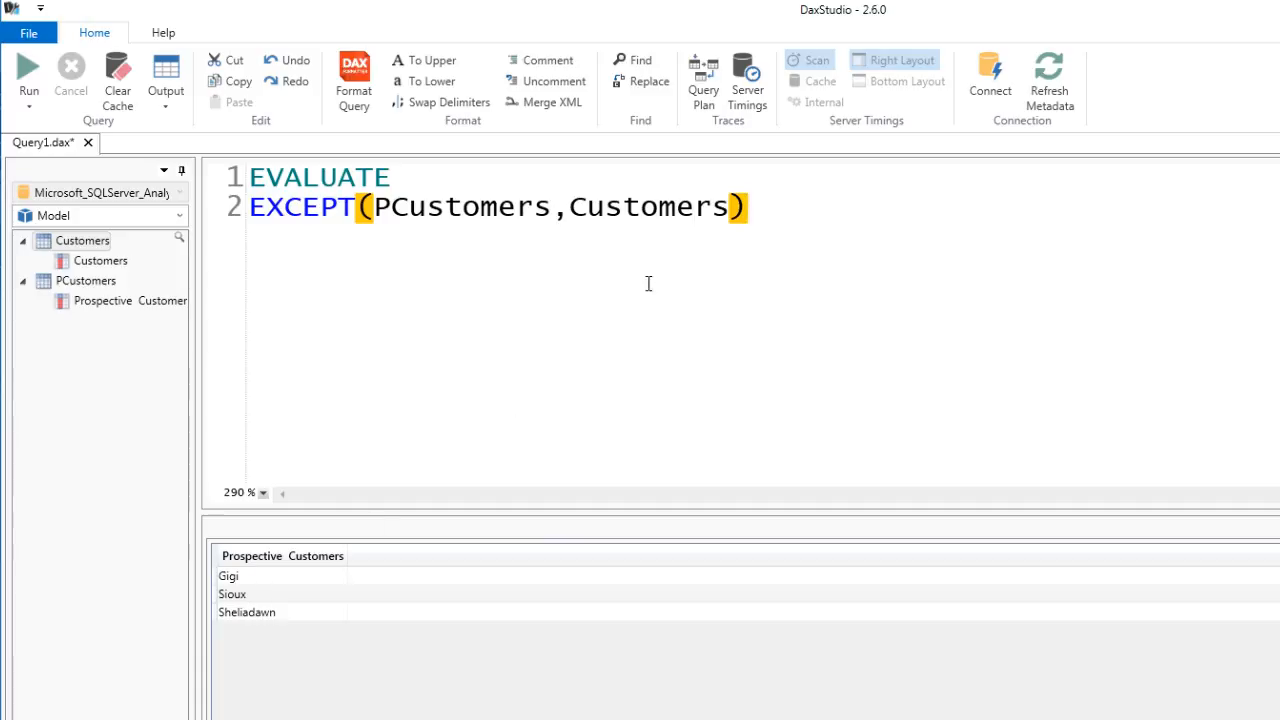
pyautogui.press('ctrl+c')
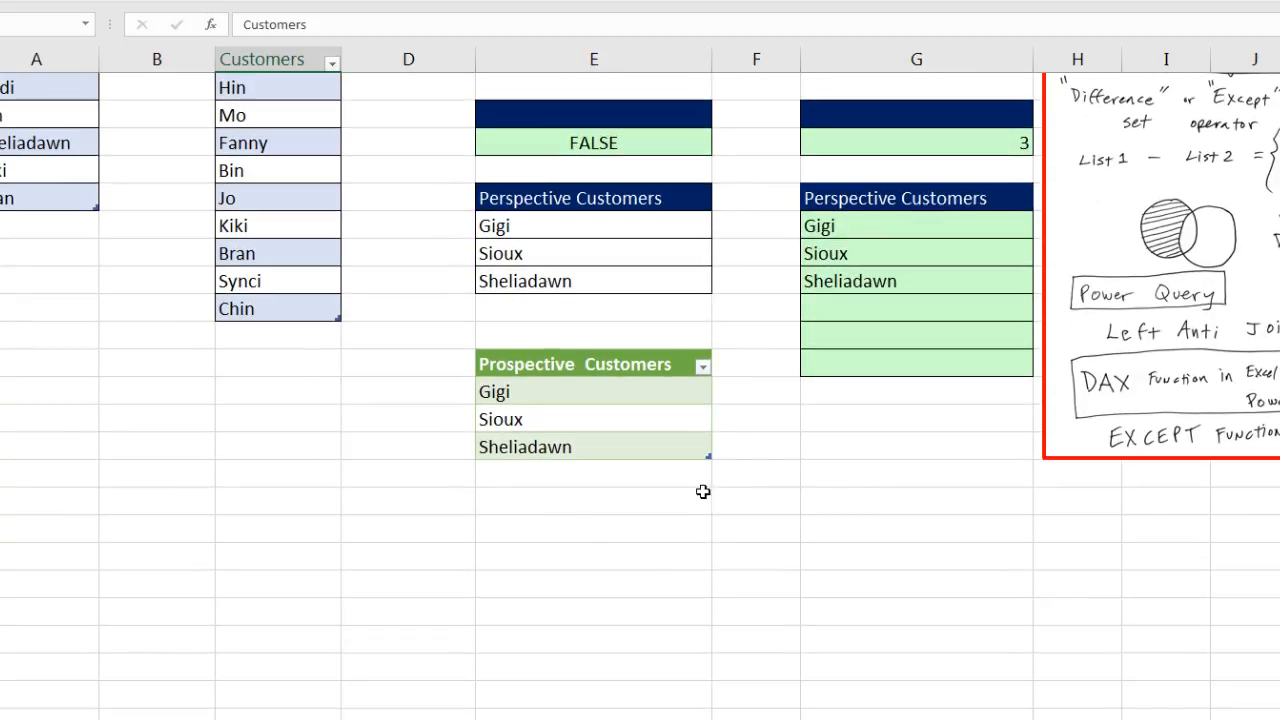
pyautogui.moveTo(531, 527)
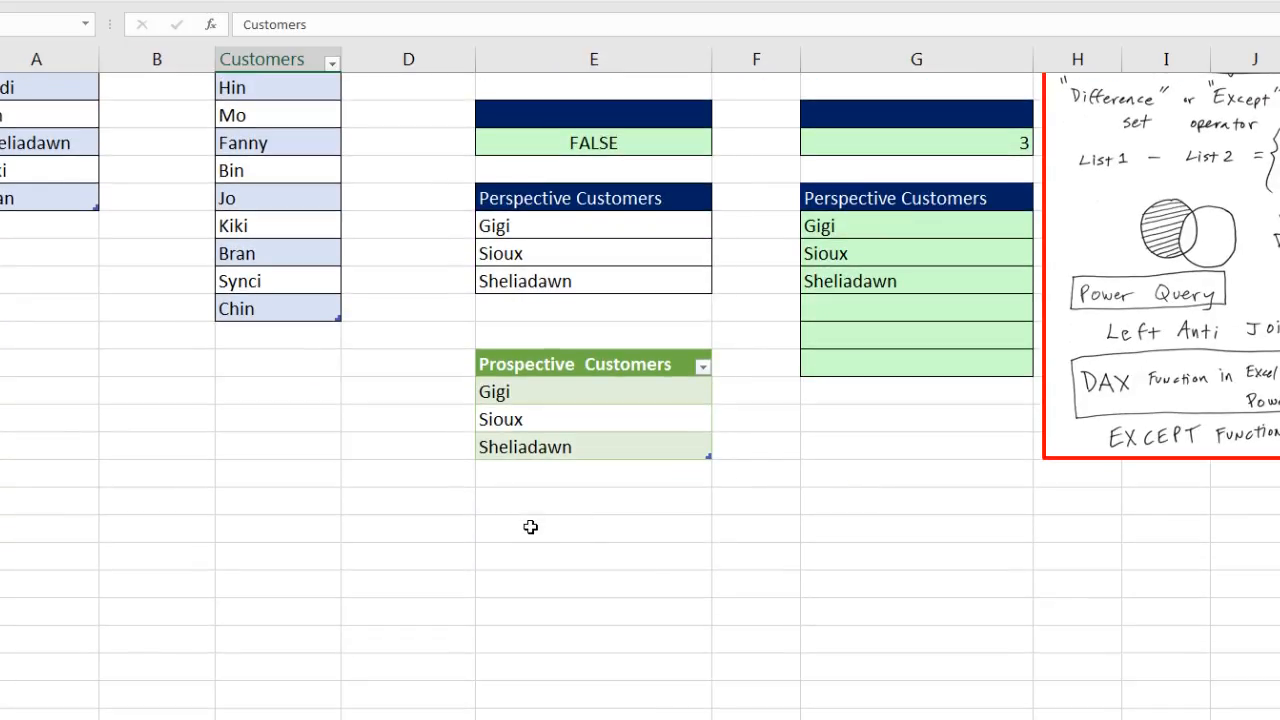
# - Pick an empty cell below Prospective Customers and list data model tables in Existing Connections
pyautogui.click(593, 528)
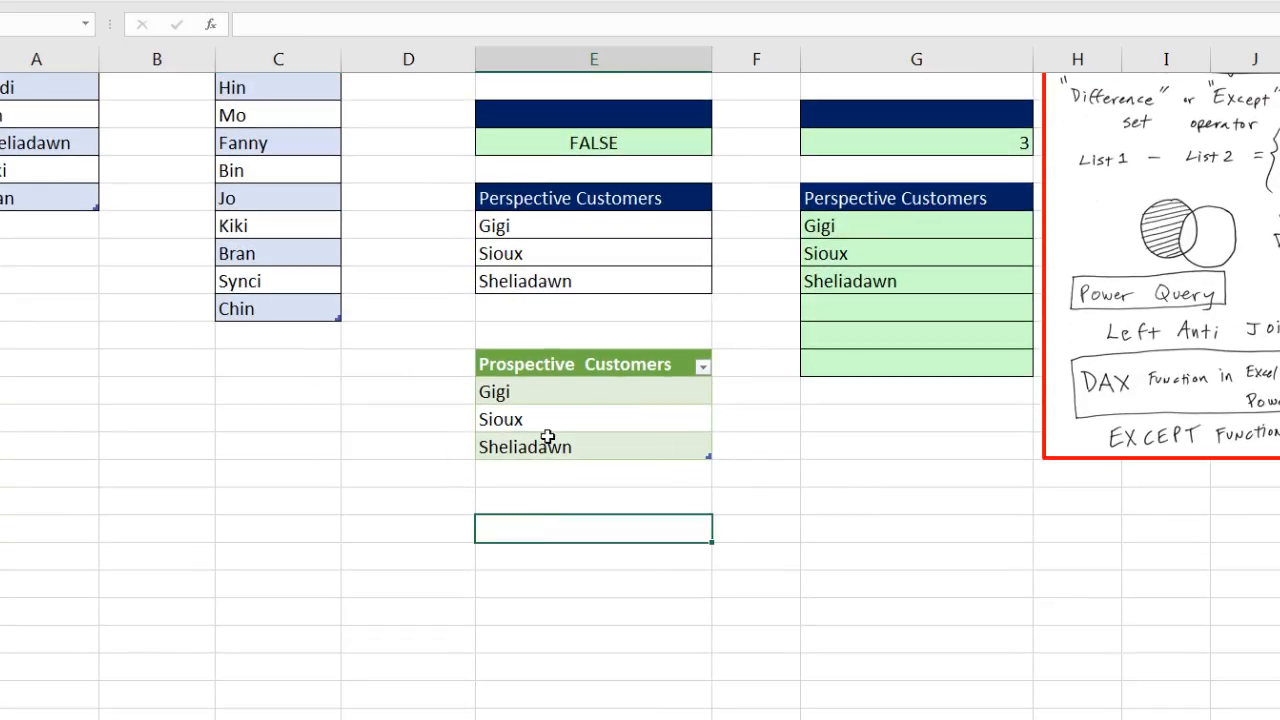
pyautogui.moveTo(549, 410)
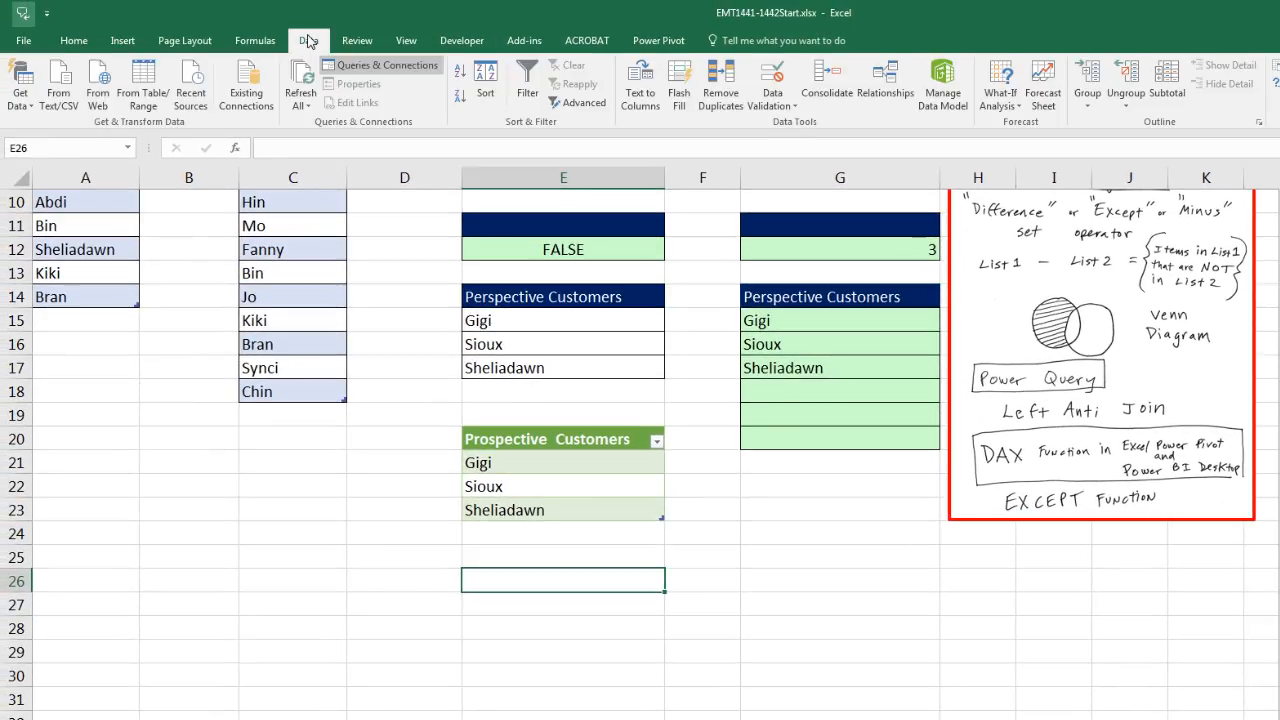
pyautogui.moveTo(246, 83)
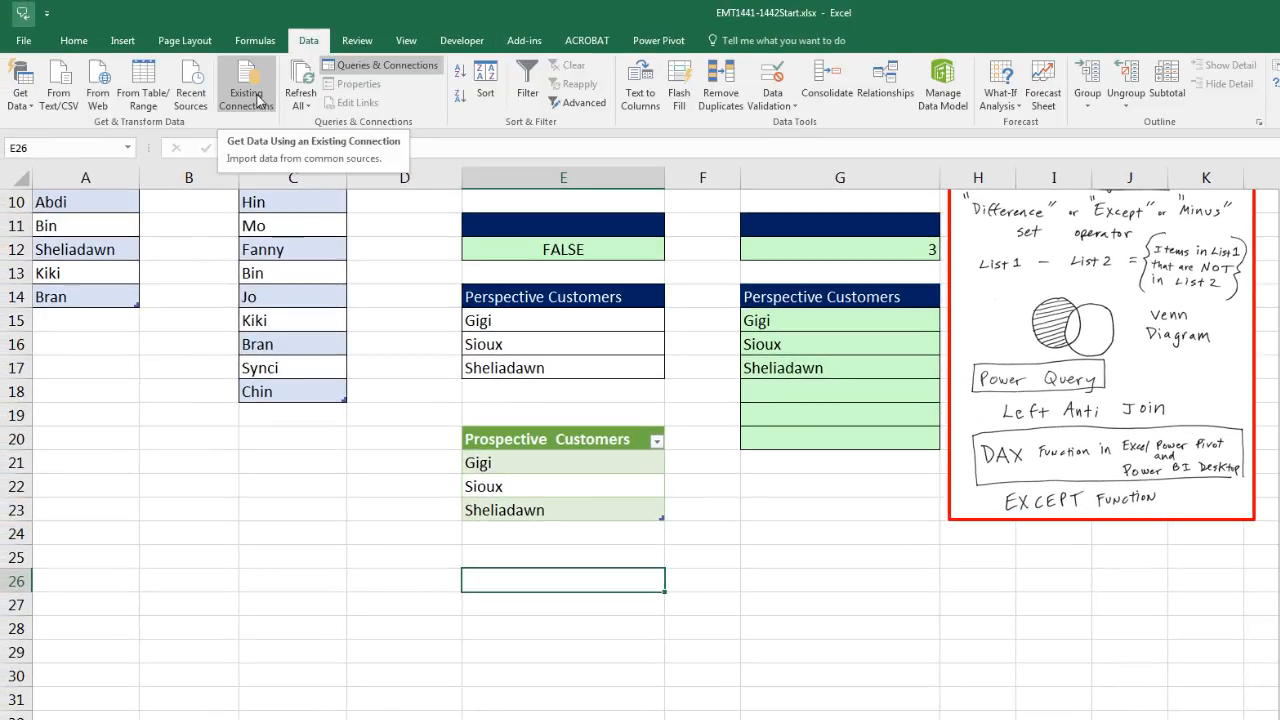
pyautogui.click(246, 85)
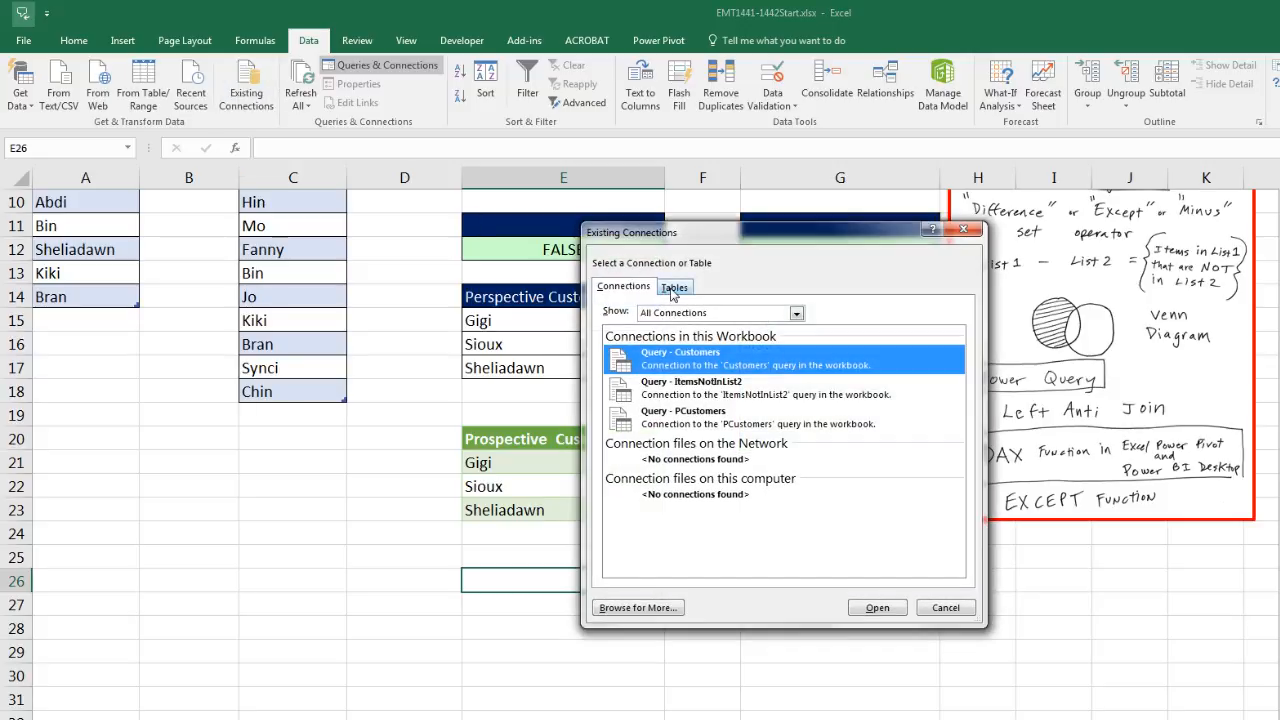
pyautogui.click(674, 287)
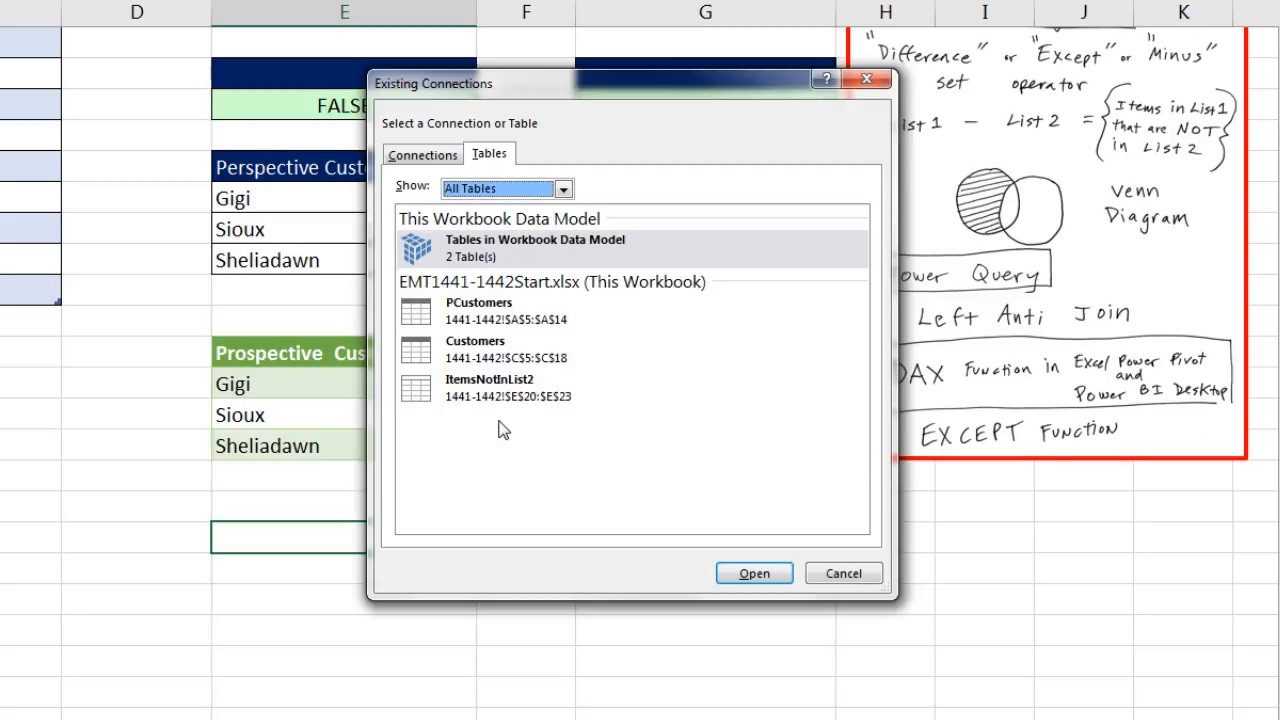
pyautogui.moveTo(507, 433)
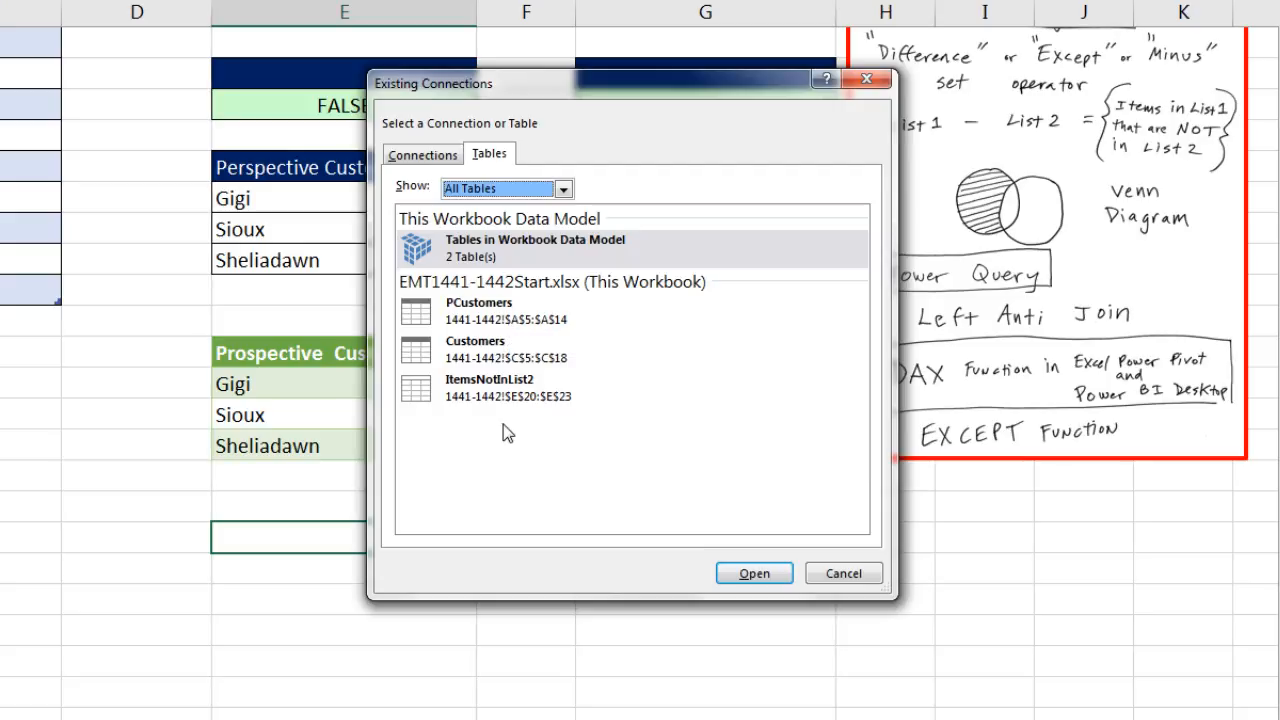
pyautogui.moveTo(768, 564)
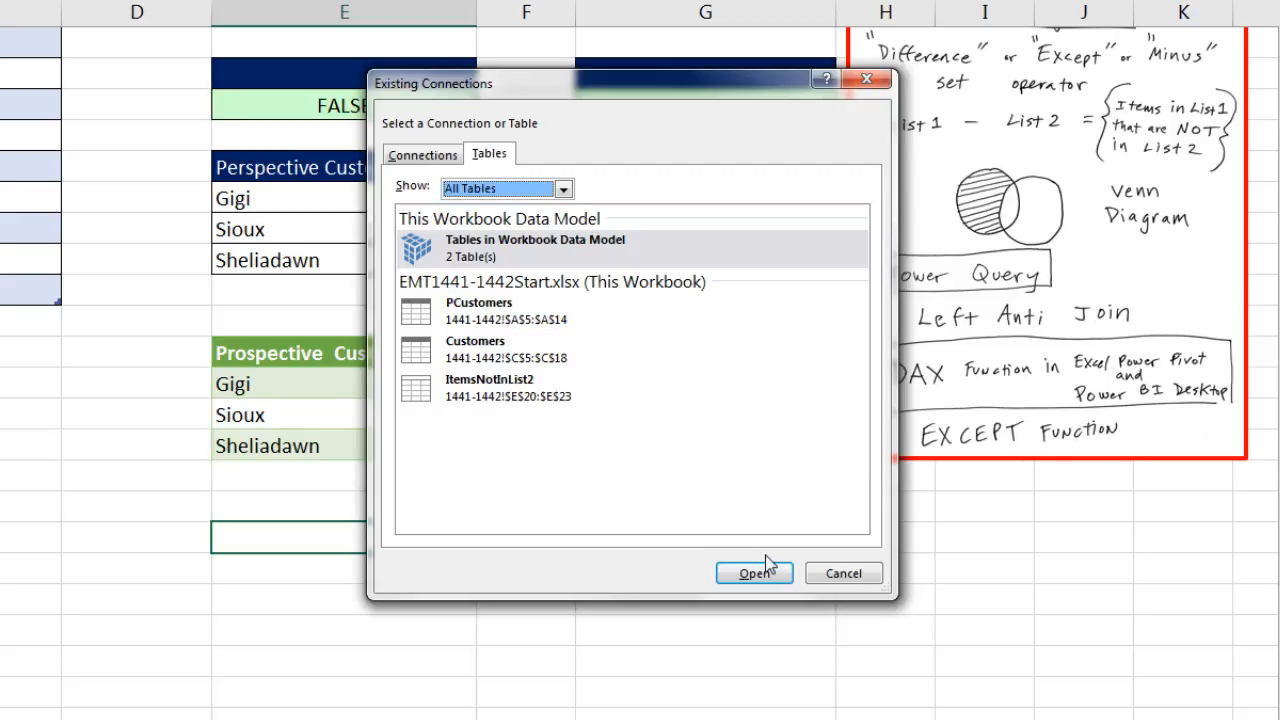
pyautogui.moveTo(333, 607)
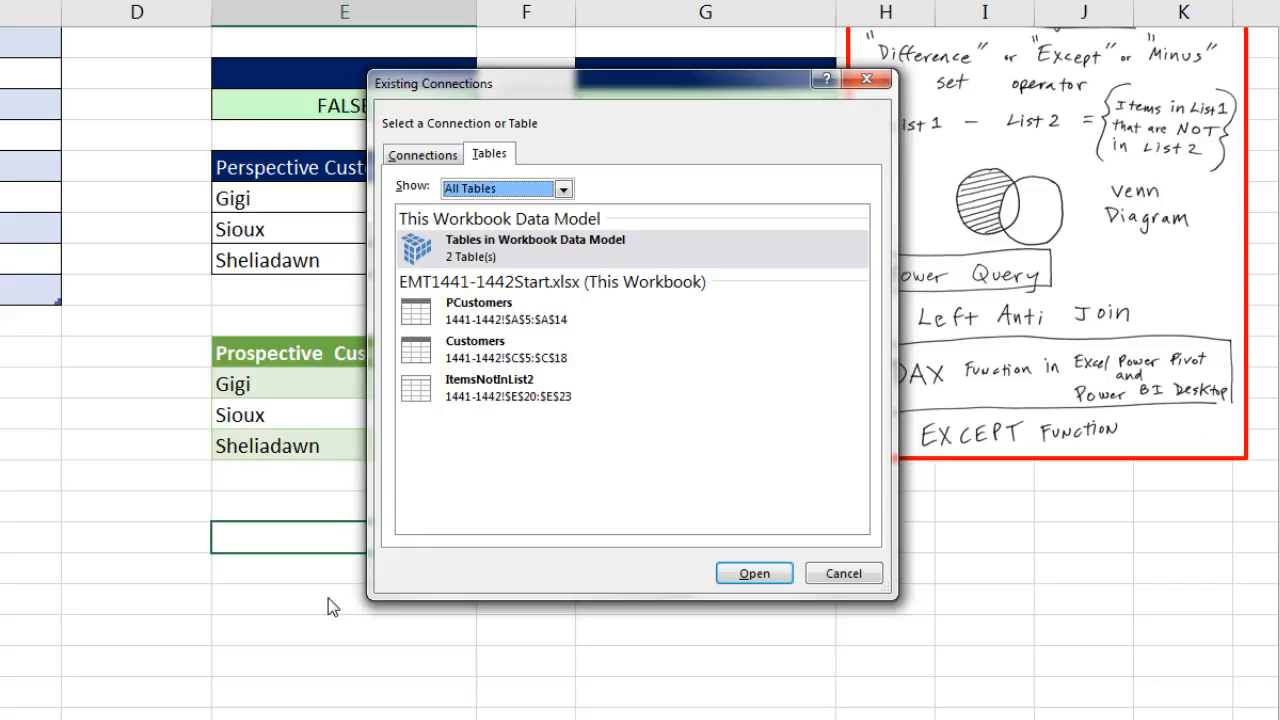
pyautogui.moveTo(553, 378)
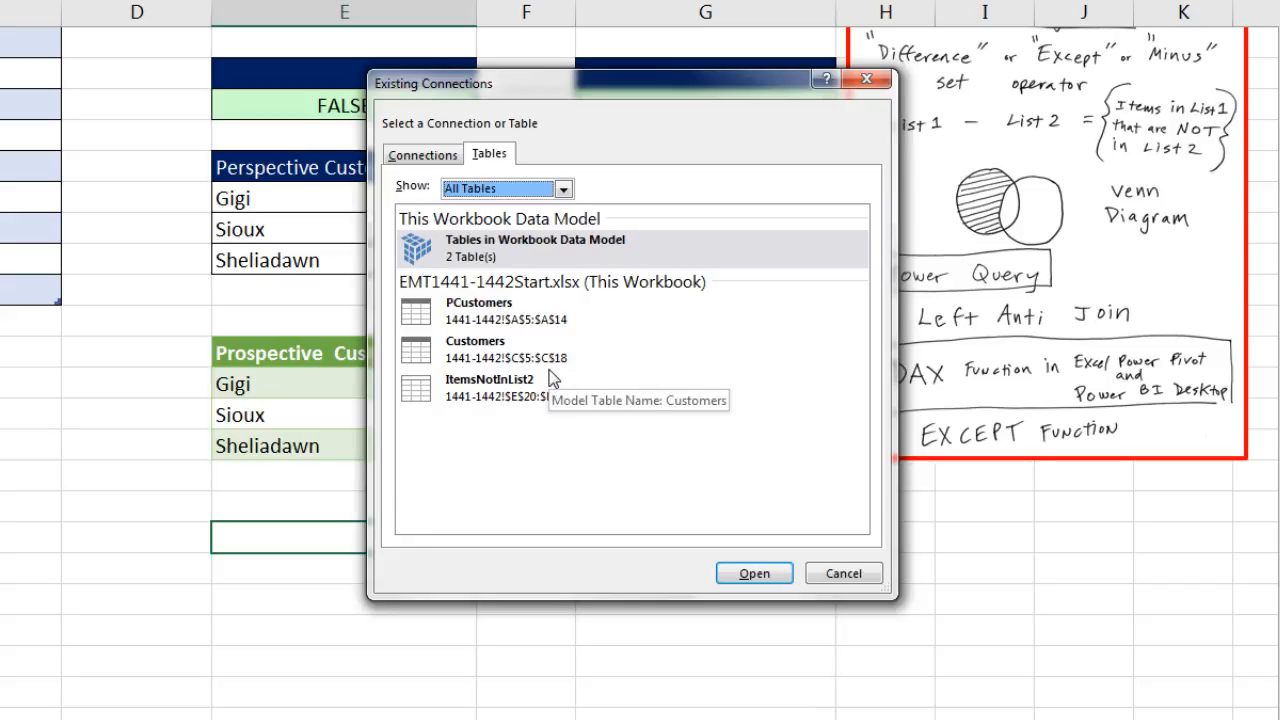
pyautogui.moveTo(481, 435)
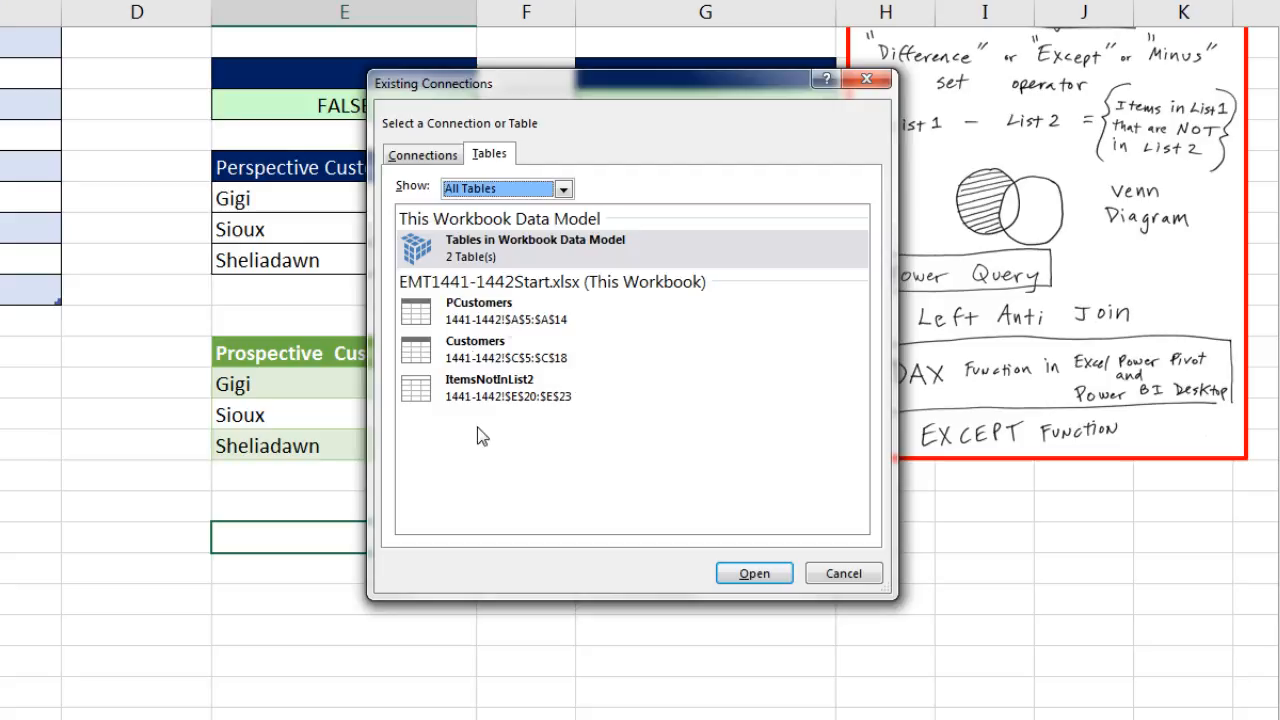
pyautogui.moveTo(480, 320)
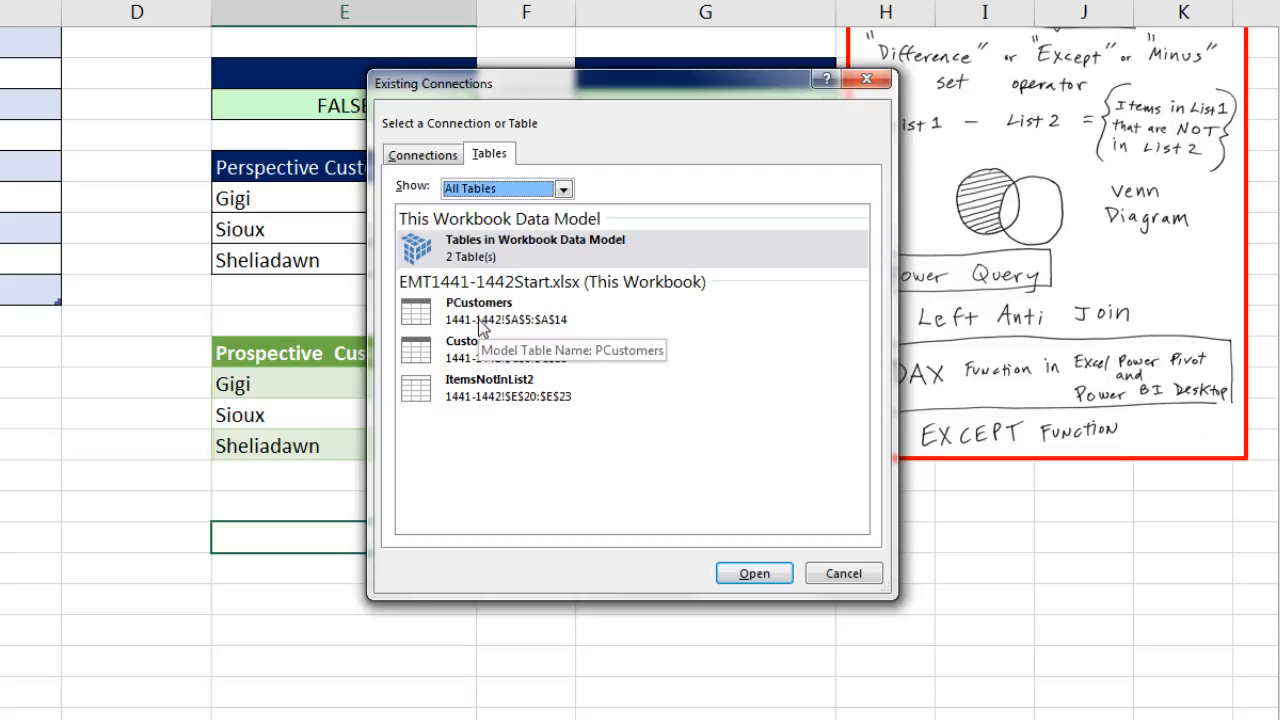
# - Import the PCustomers model table as a table at cell E26
pyautogui.click(753, 573)
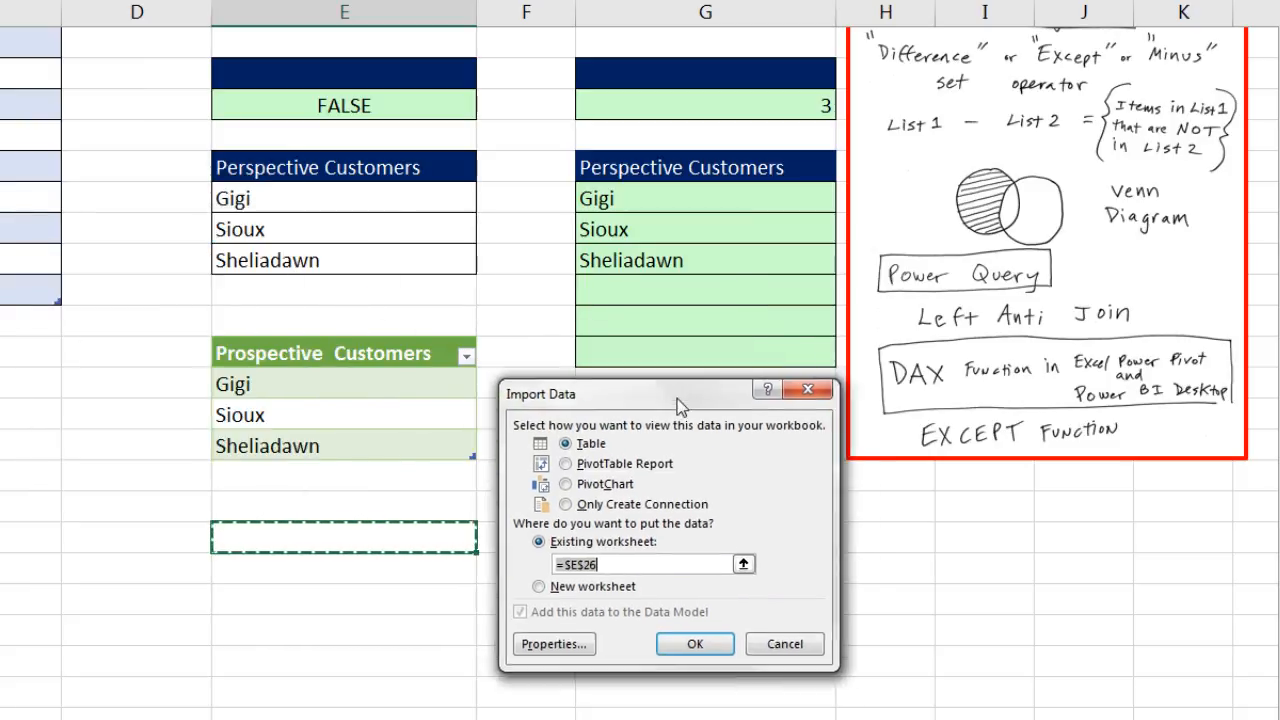
pyautogui.moveTo(680, 393); pyautogui.dragTo(680, 411)
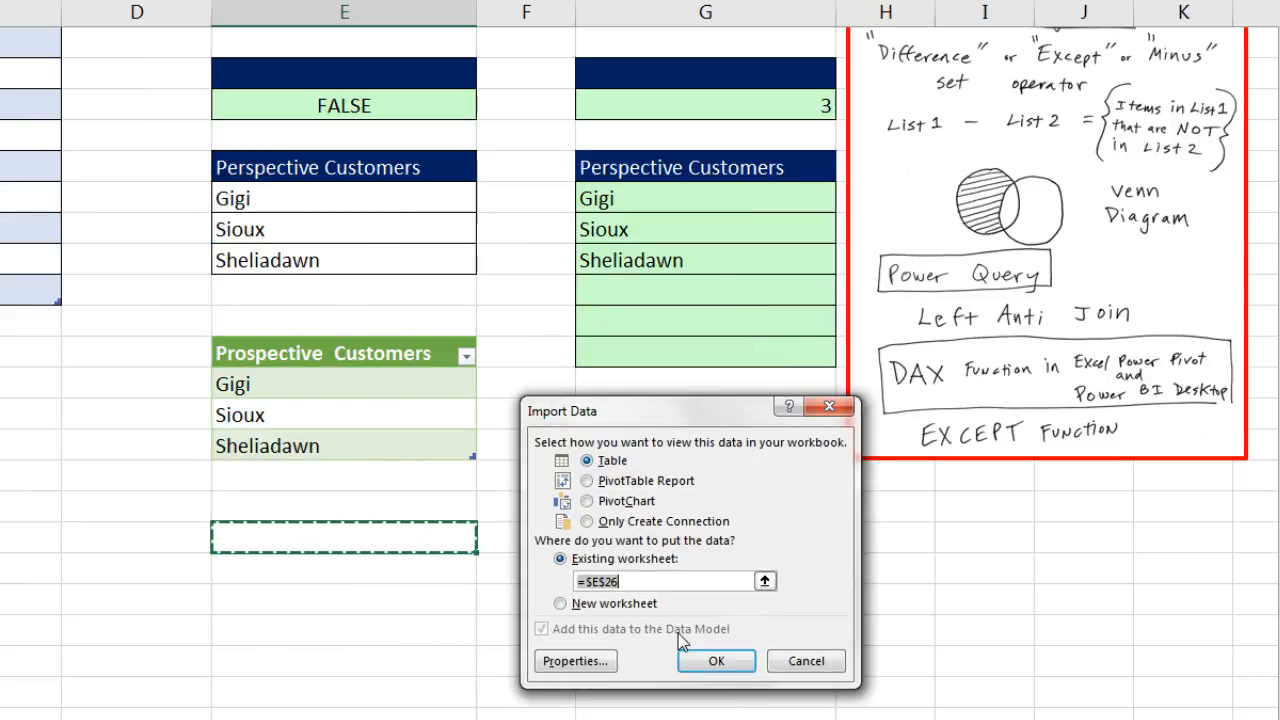
pyautogui.click(716, 660)
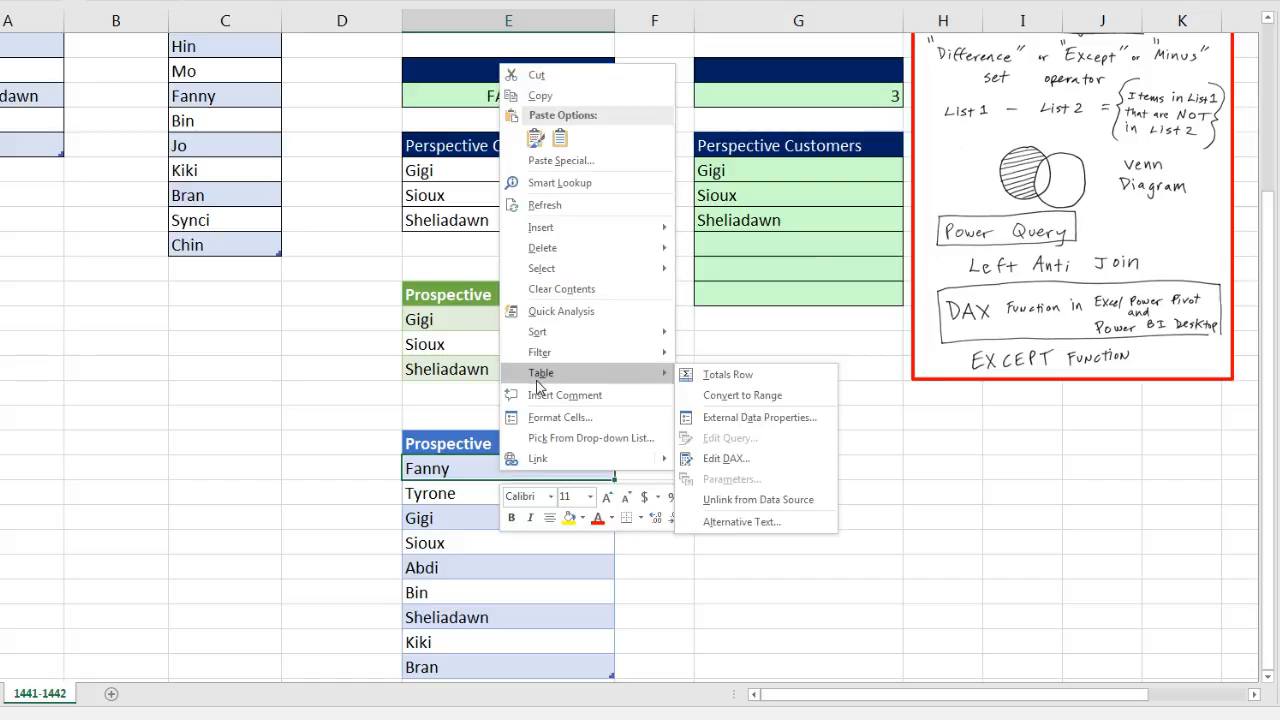
pyautogui.moveTo(759, 458)
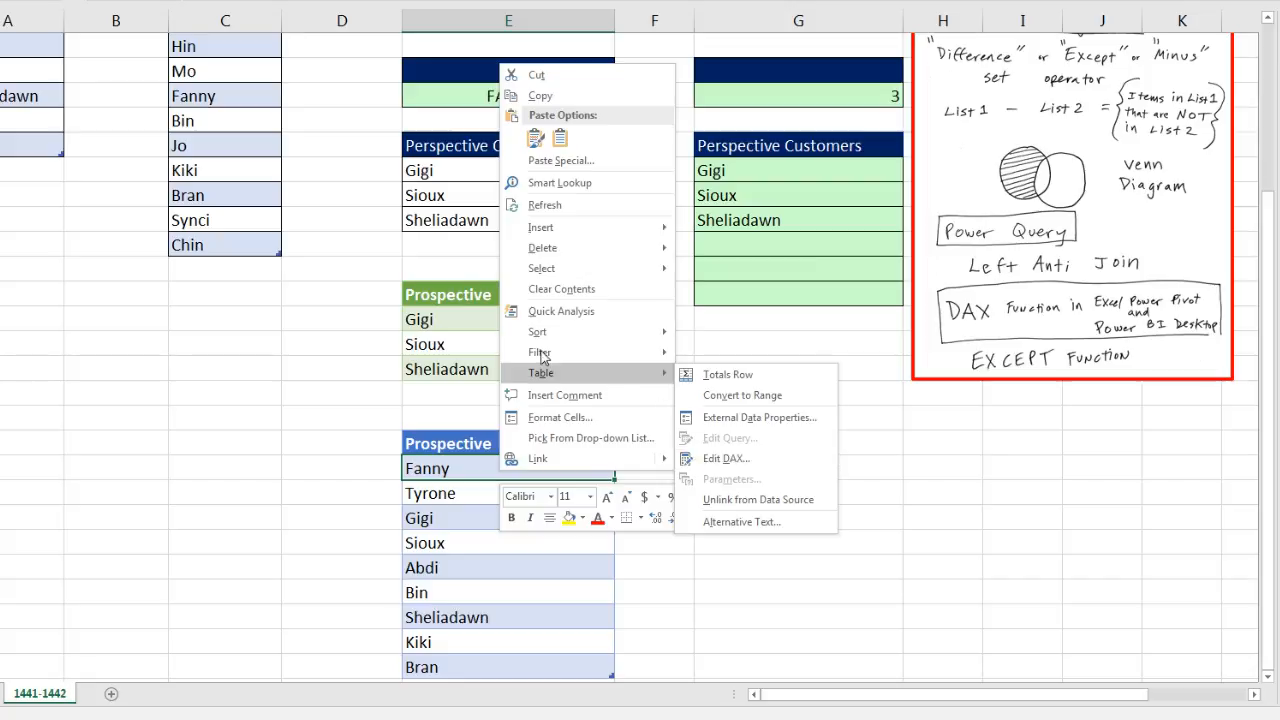
# - Open the right-click Table submenu for the Customers table
pyautogui.rightClick(193, 95)
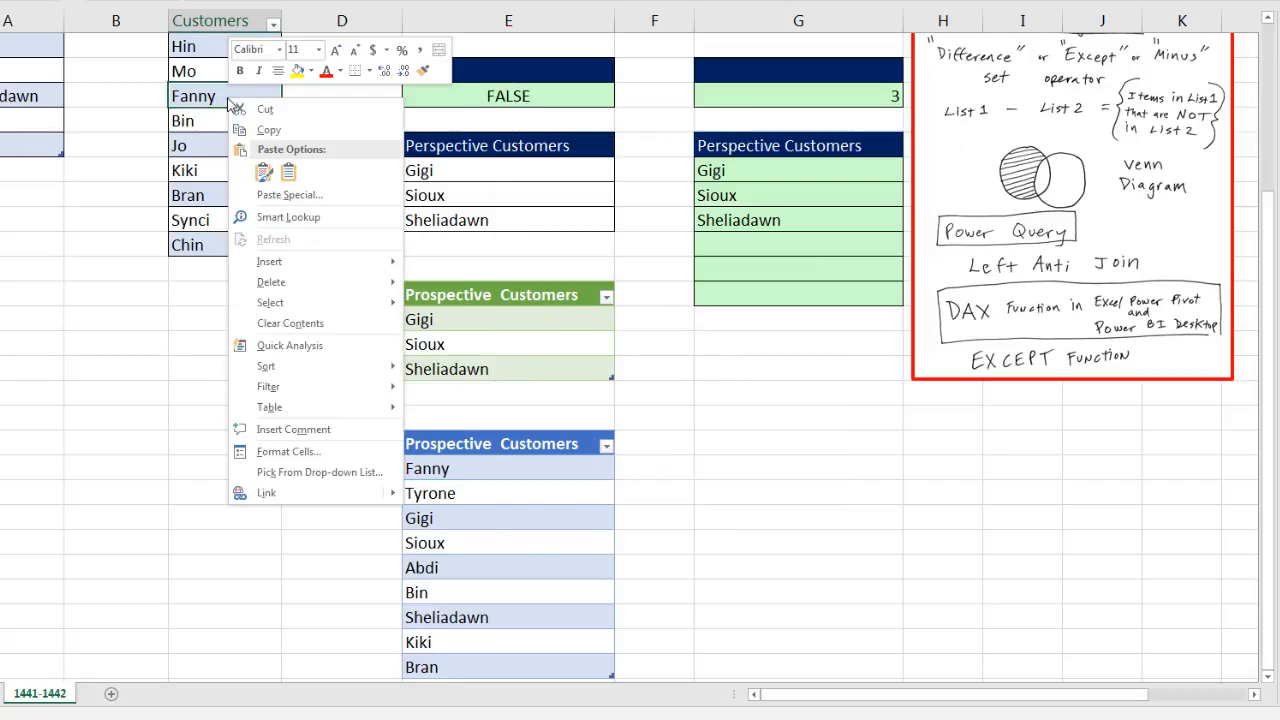
pyautogui.click(269, 406)
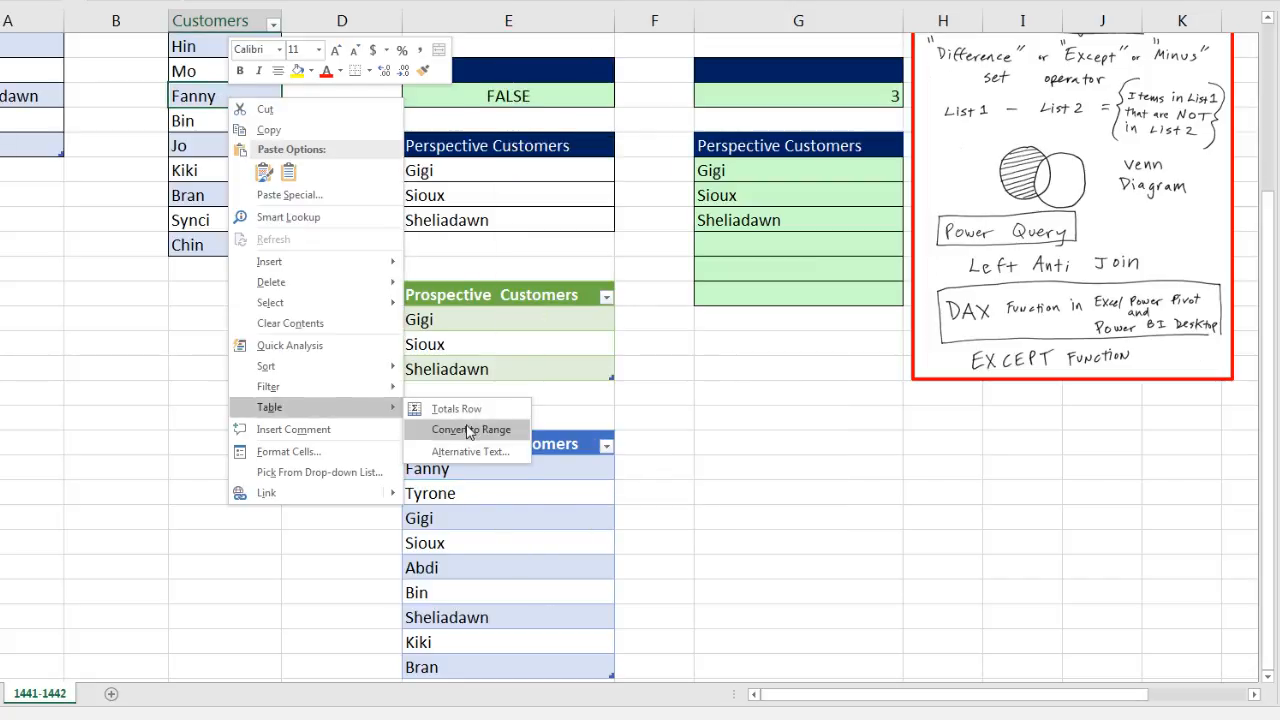
pyautogui.click(470, 429)
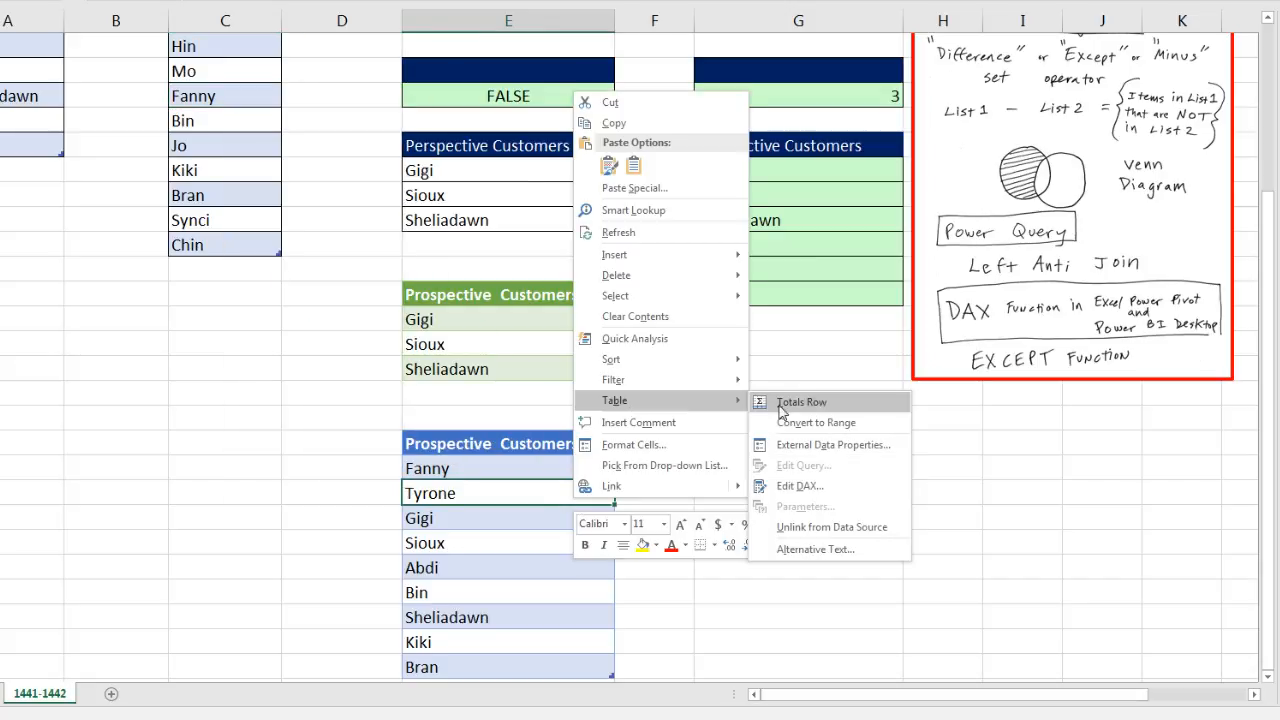
# - Change the table's command type to DAX with EVALUATE EXCEPT(PCustomers,Customers)
pyautogui.click(799, 485)
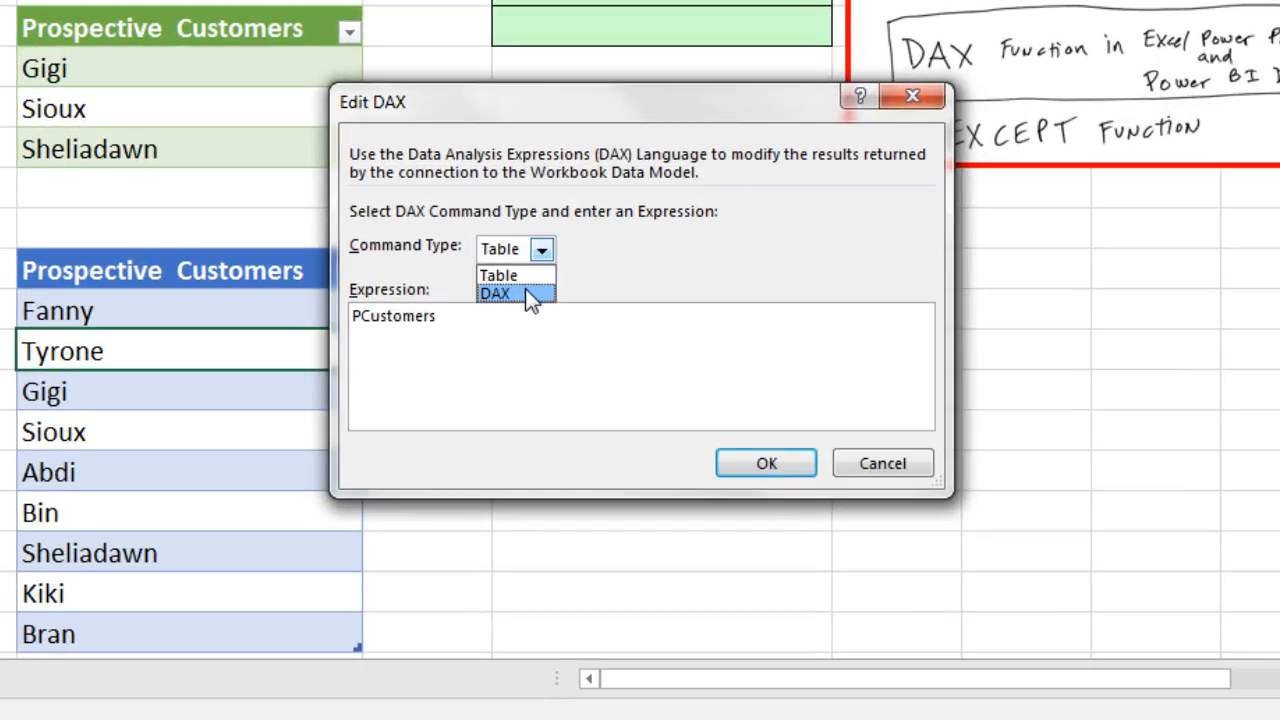
pyautogui.click(494, 293)
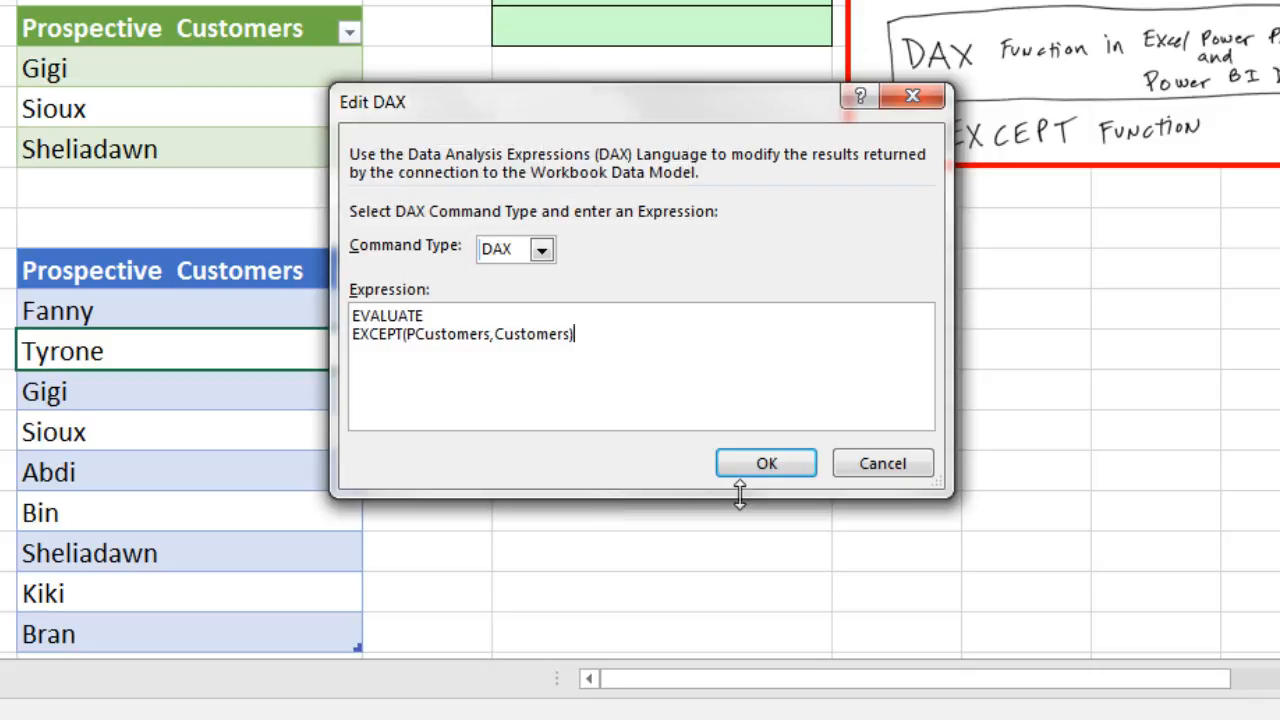
pyautogui.click(765, 462)
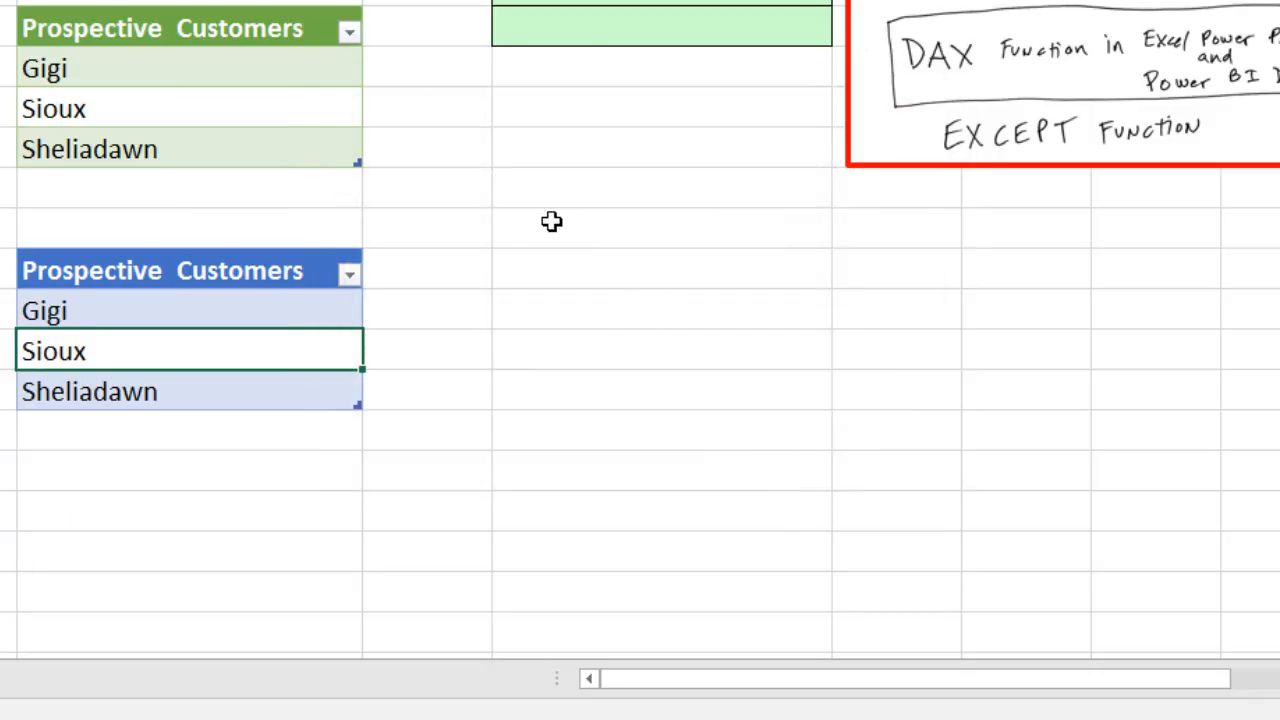
pyautogui.moveTo(360, 315)
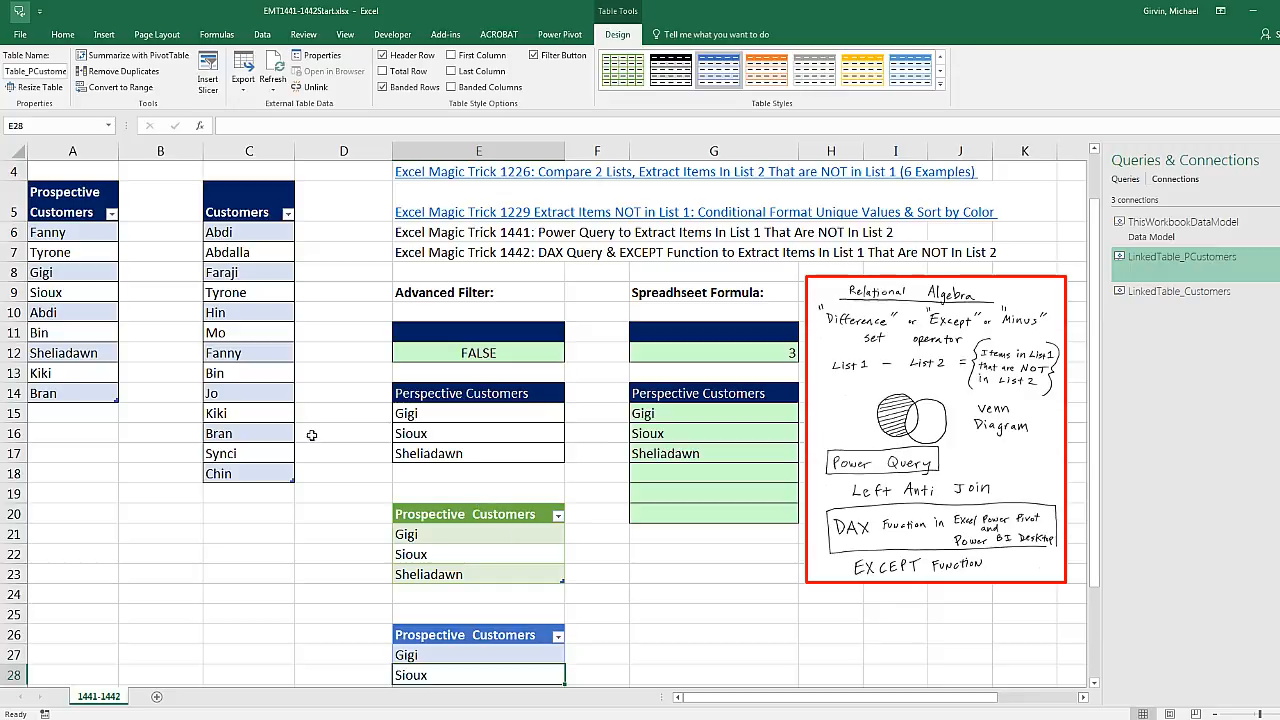
pyautogui.moveTo(273, 474)
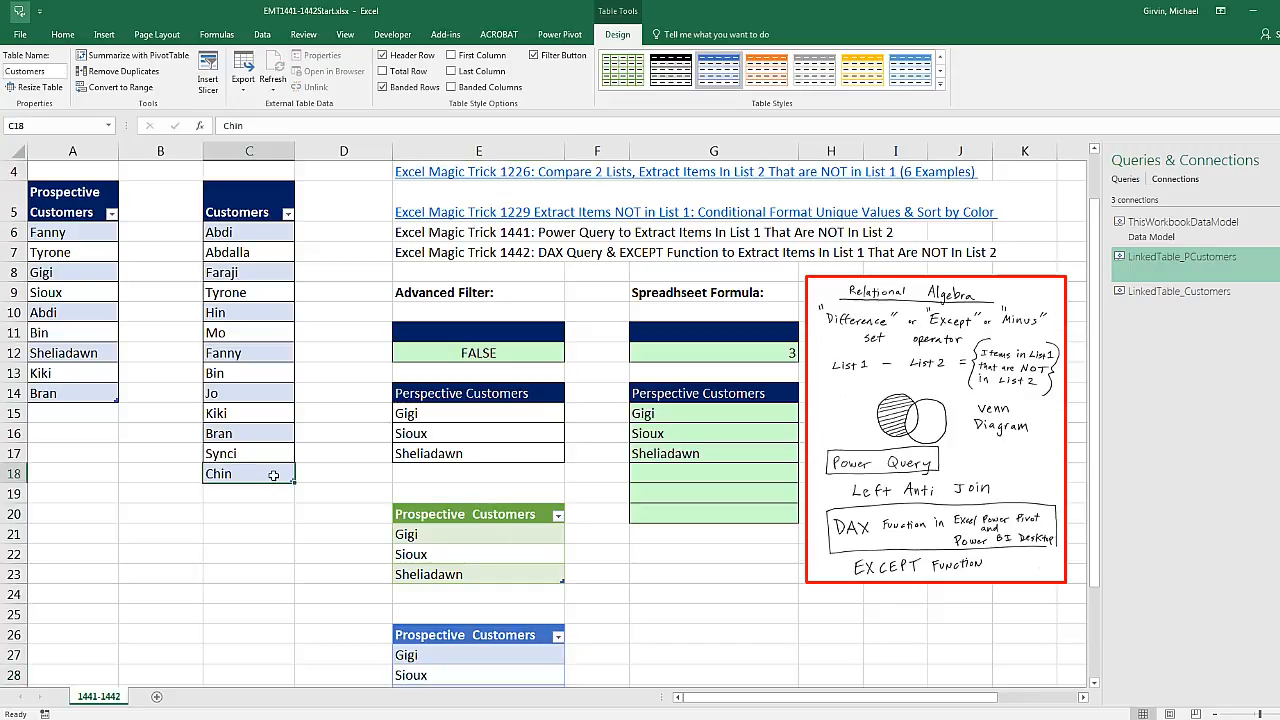
# - Add a new Customers row below Chin containing Gigi
pyautogui.press('Tab')
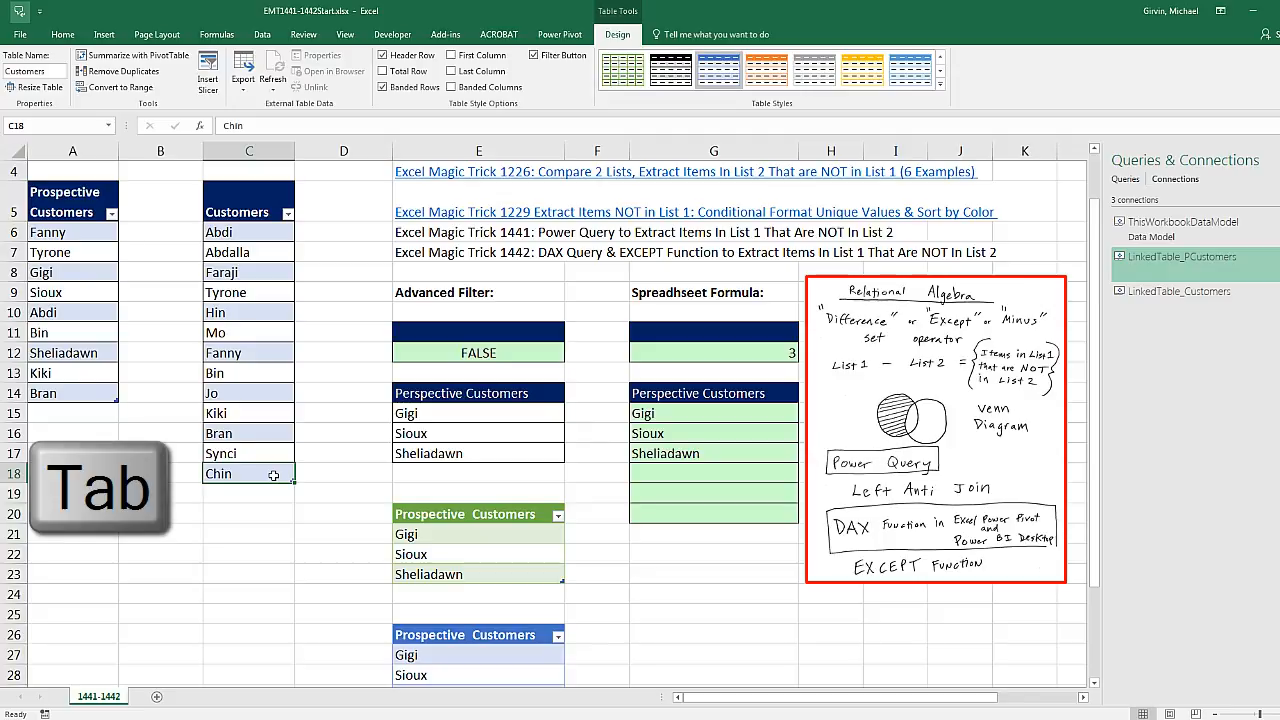
pyautogui.press('Tab')
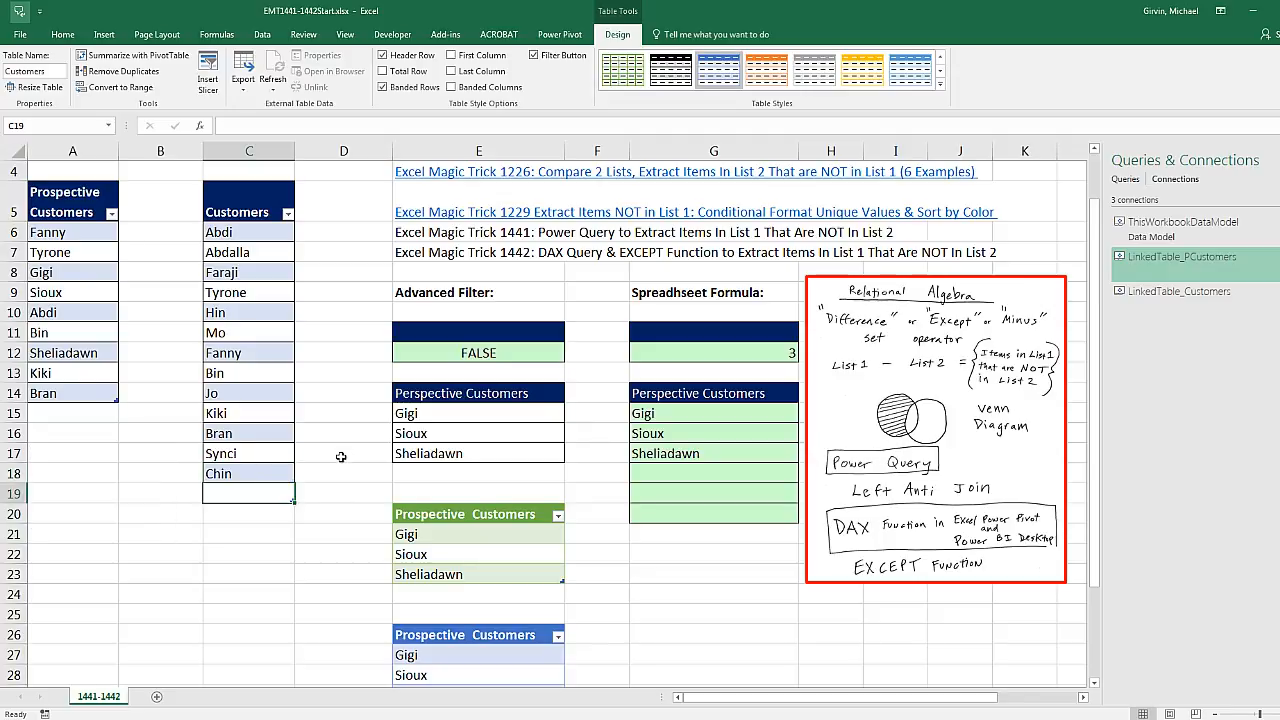
pyautogui.write('G')
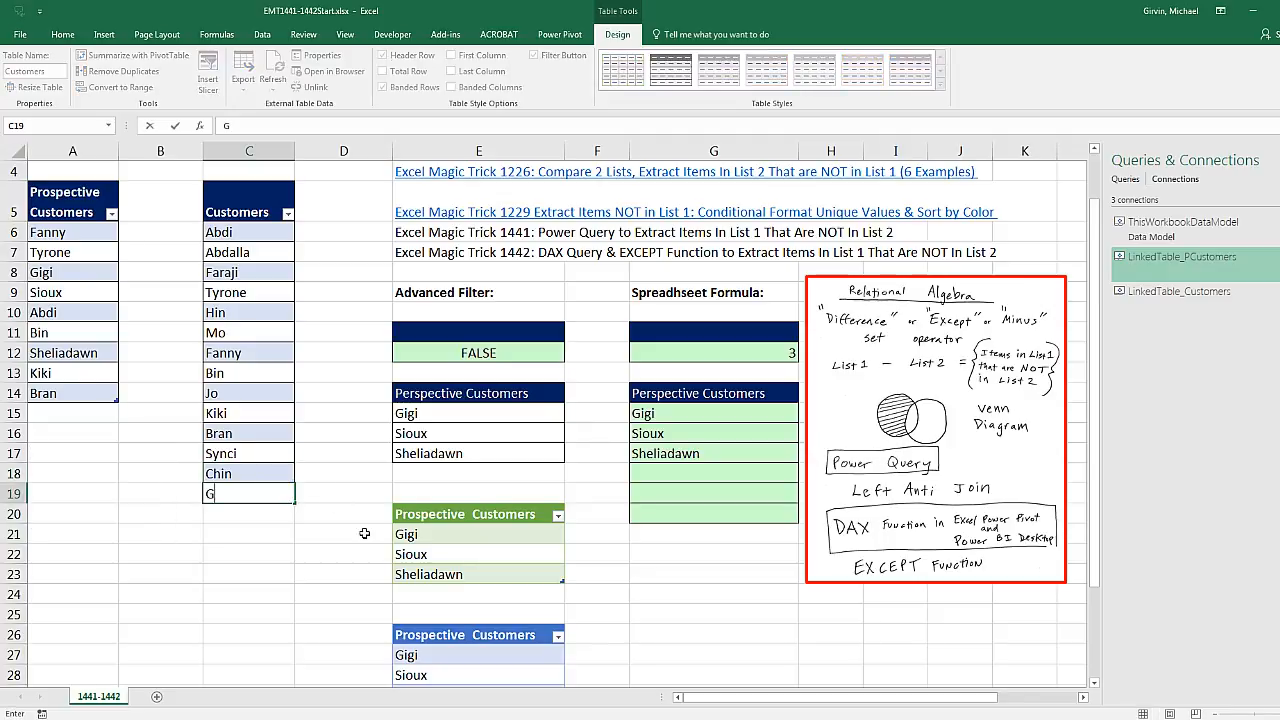
pyautogui.write('igi')
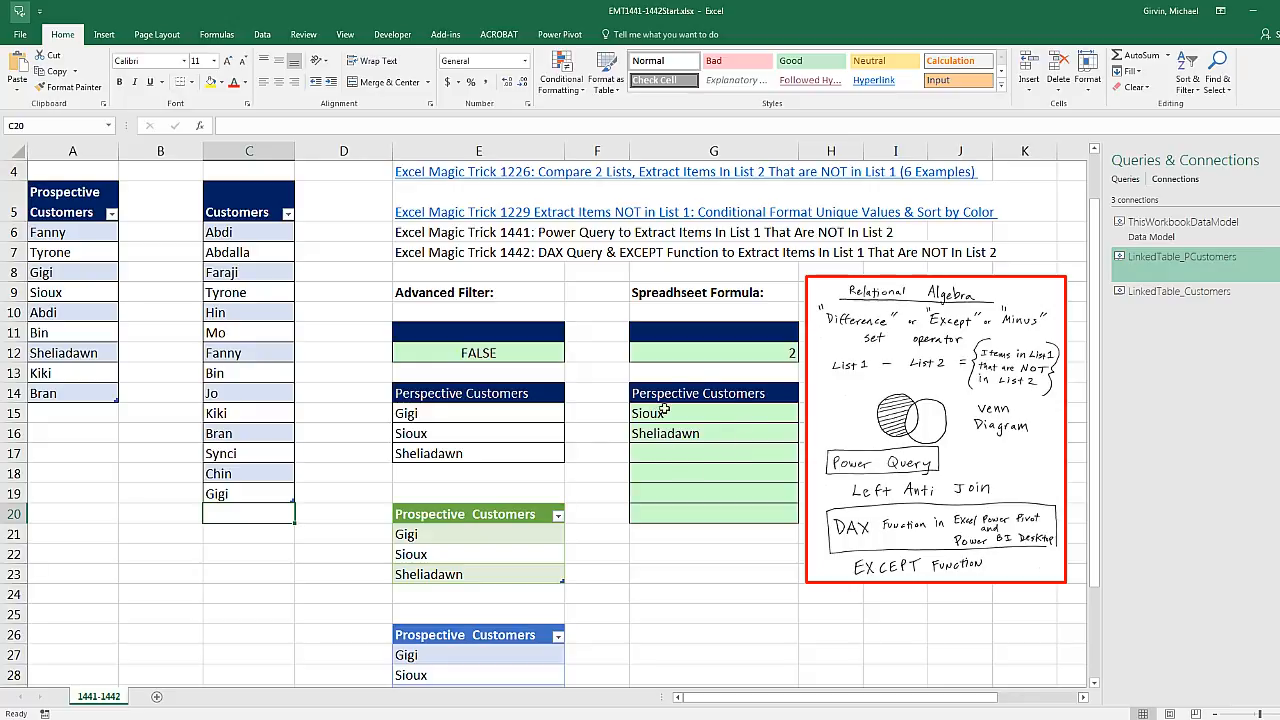
pyautogui.moveTo(443, 628)
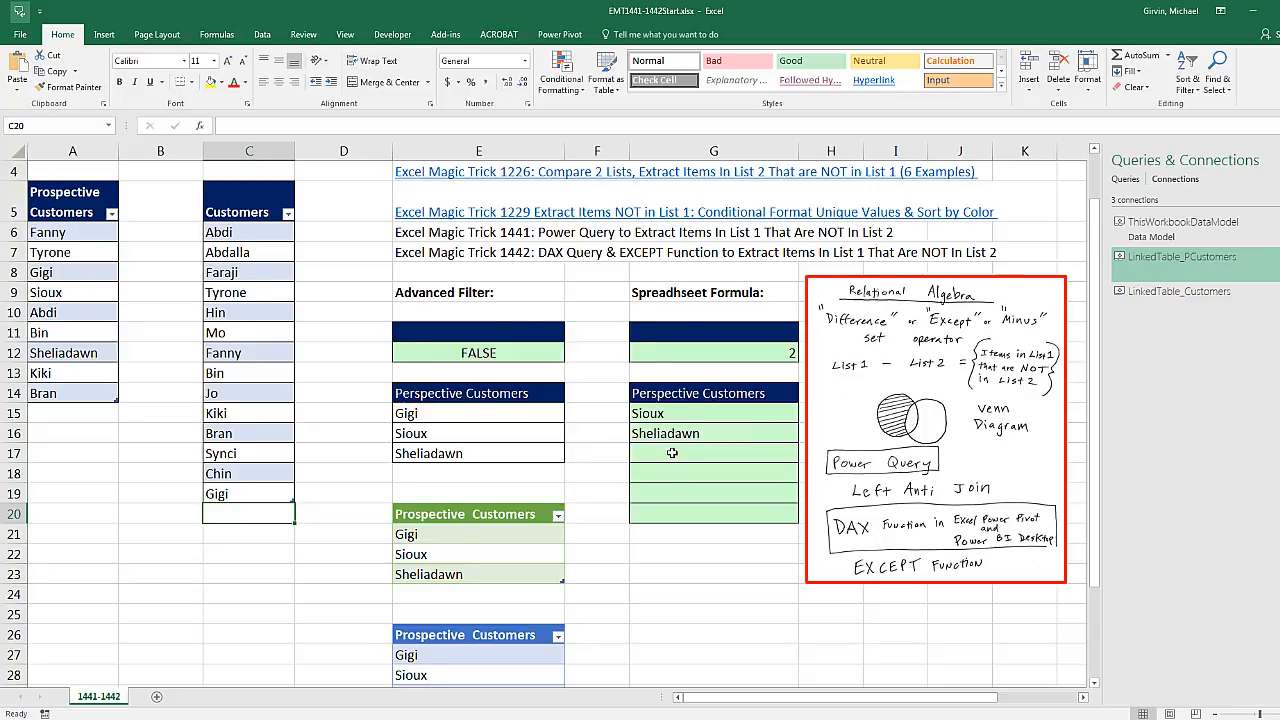
pyautogui.scroll(-3)
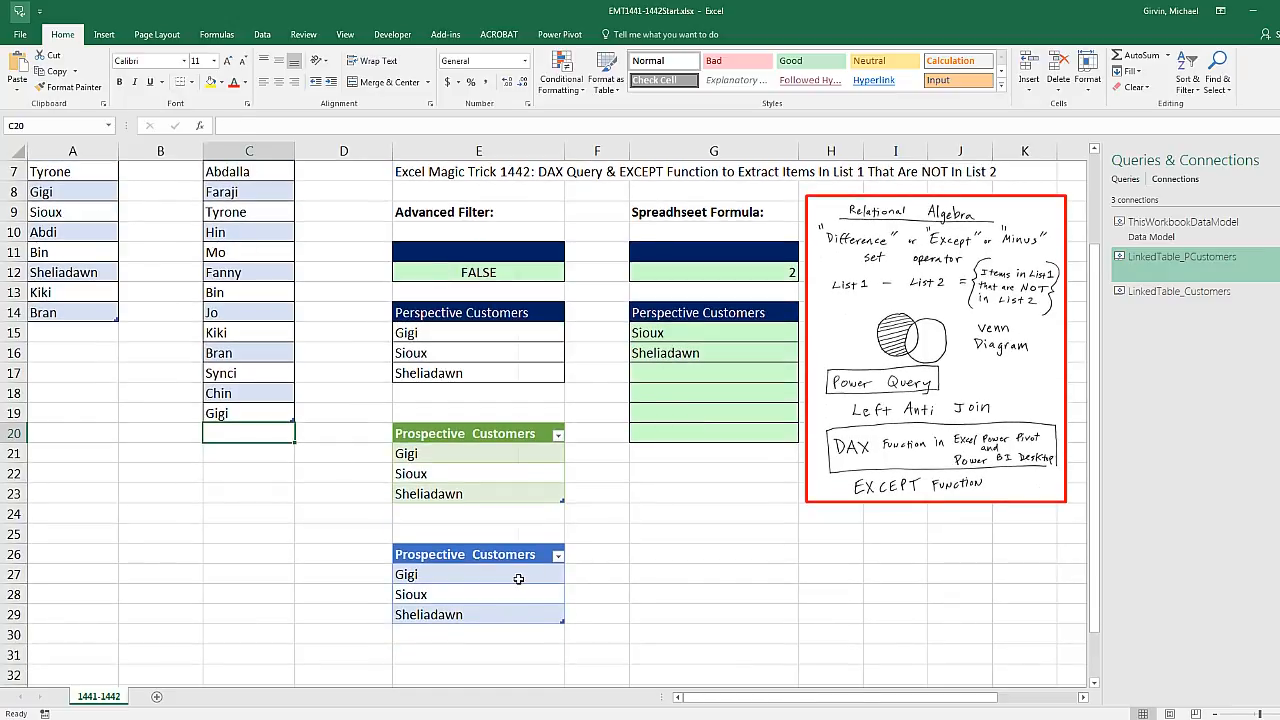
# - Refresh the DAX query table, then Refresh All with Ctrl+Alt+F5
pyautogui.rightClick(406, 574)
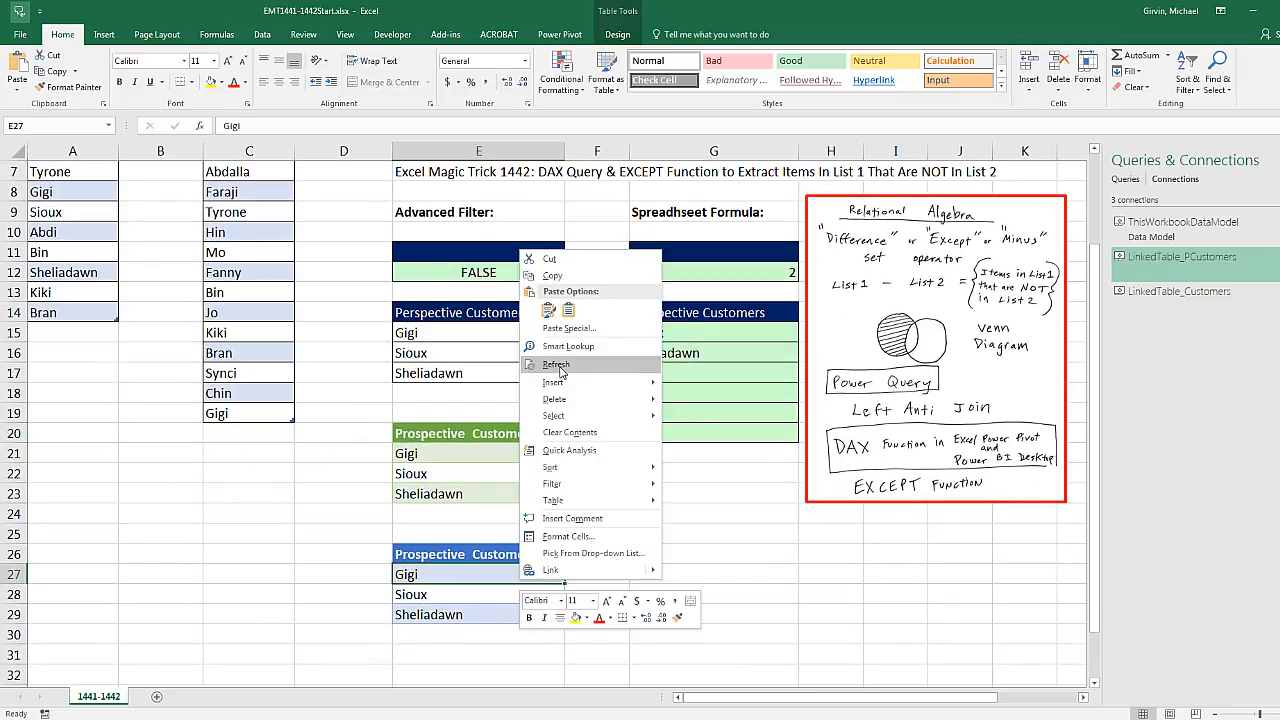
pyautogui.click(556, 363)
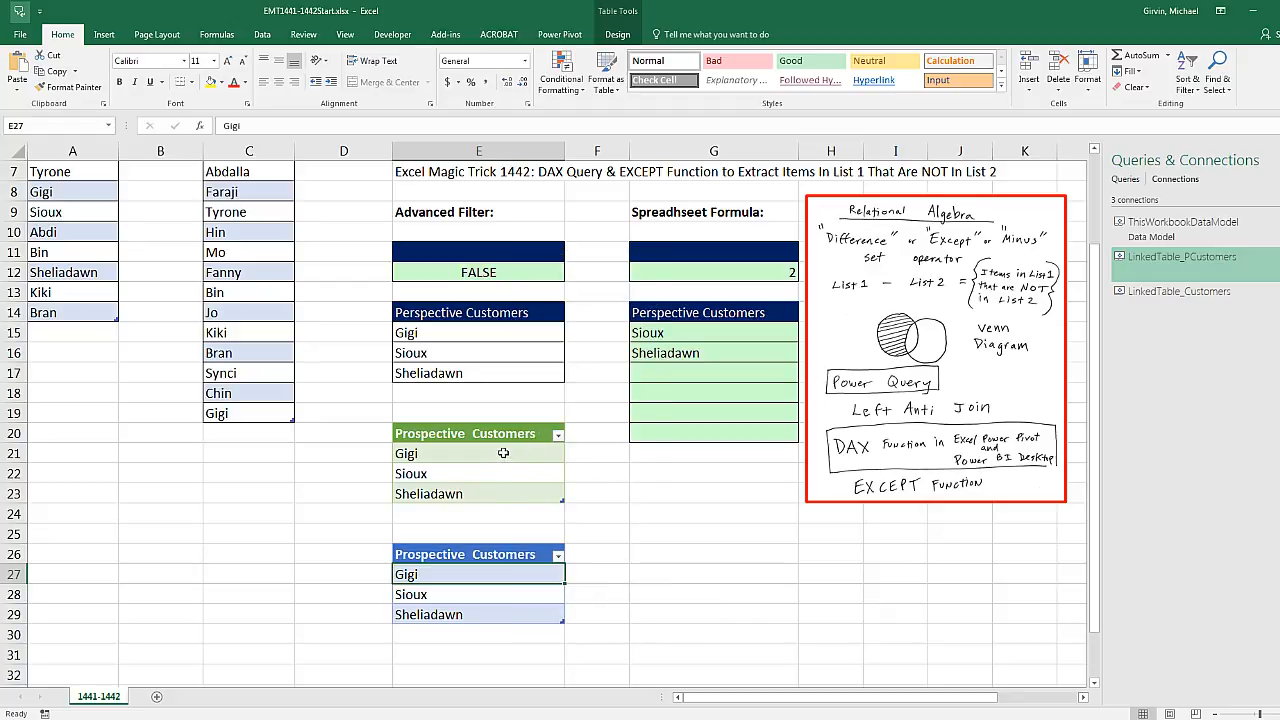
pyautogui.moveTo(740, 639)
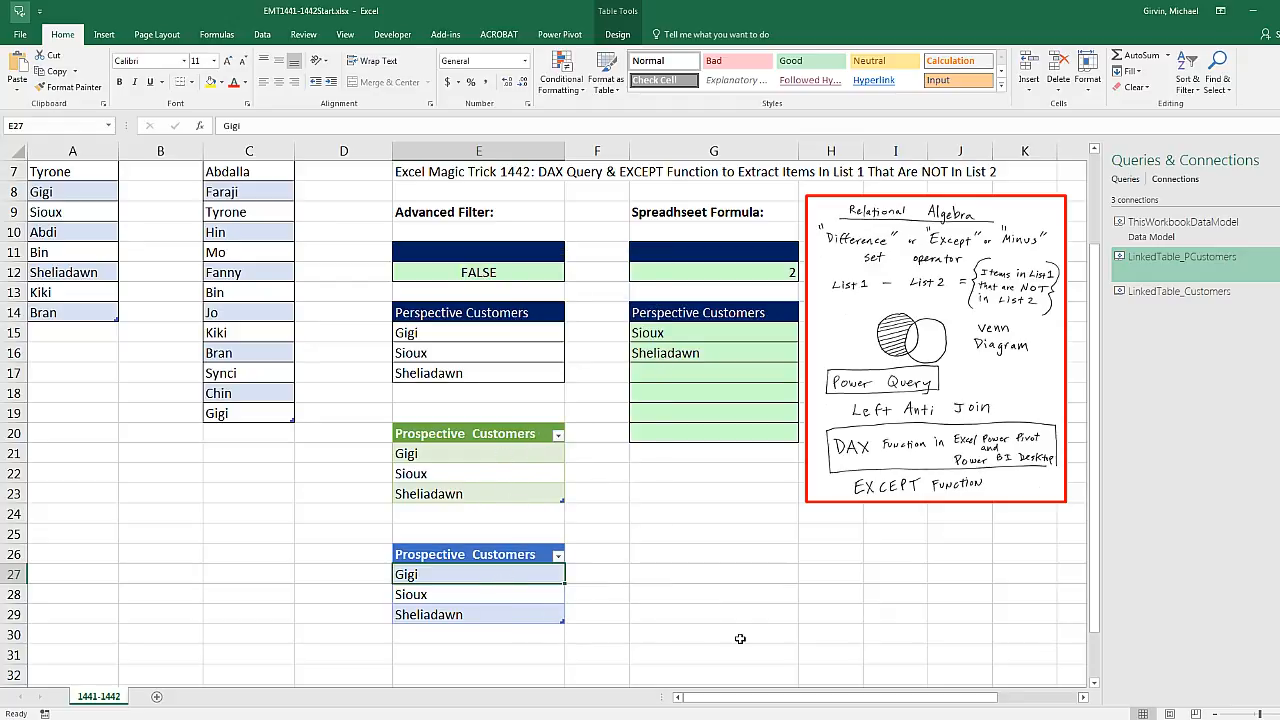
pyautogui.press('ctrl+alt+f5')
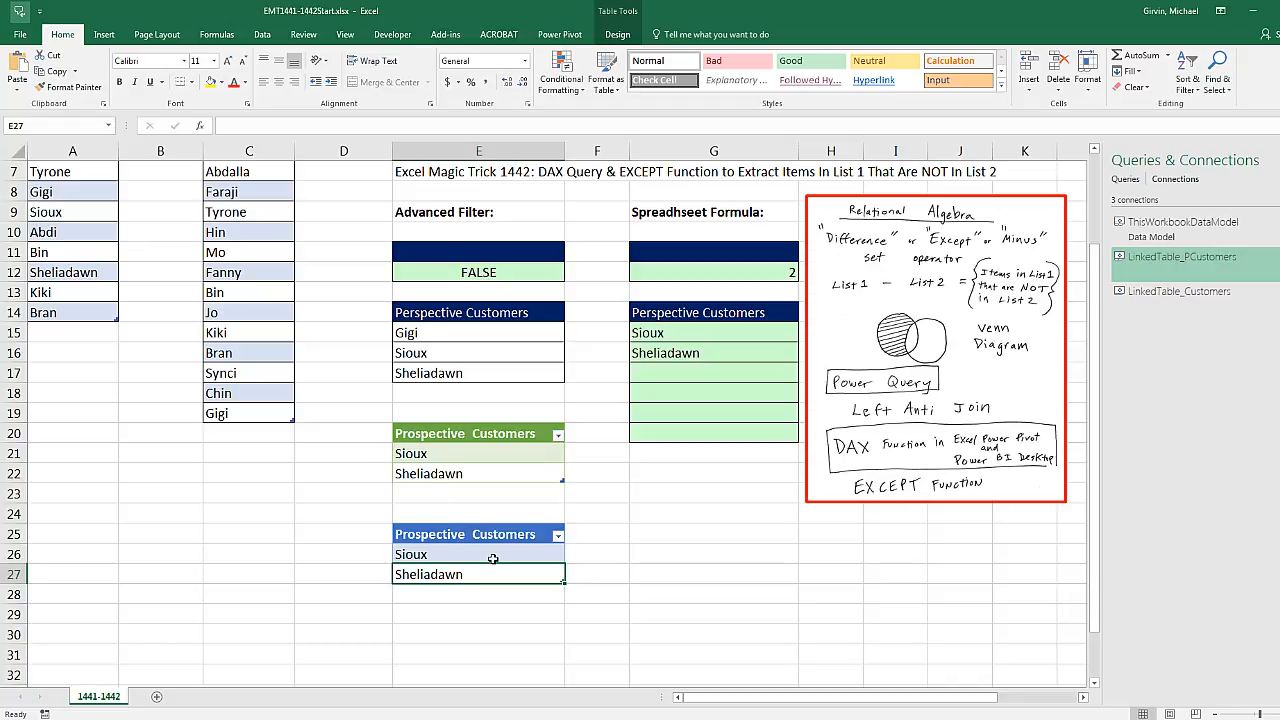
pyautogui.moveTo(484, 534)
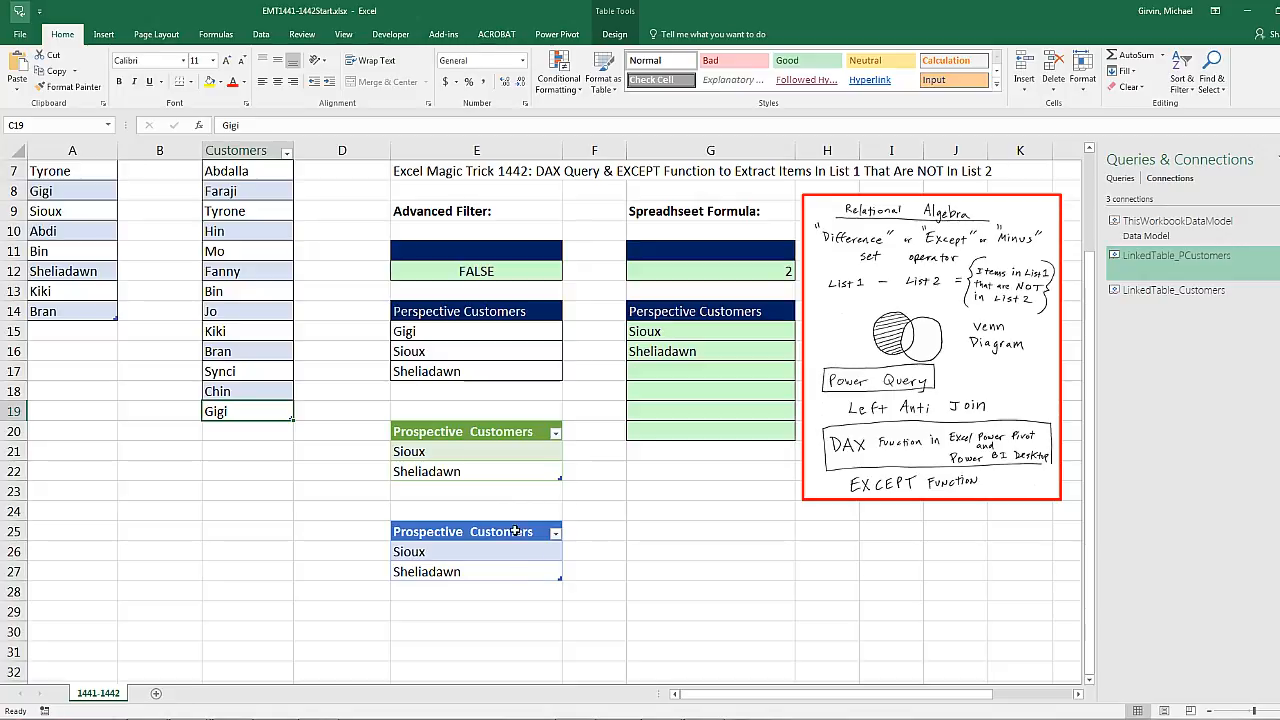
pyautogui.moveTo(488, 696)
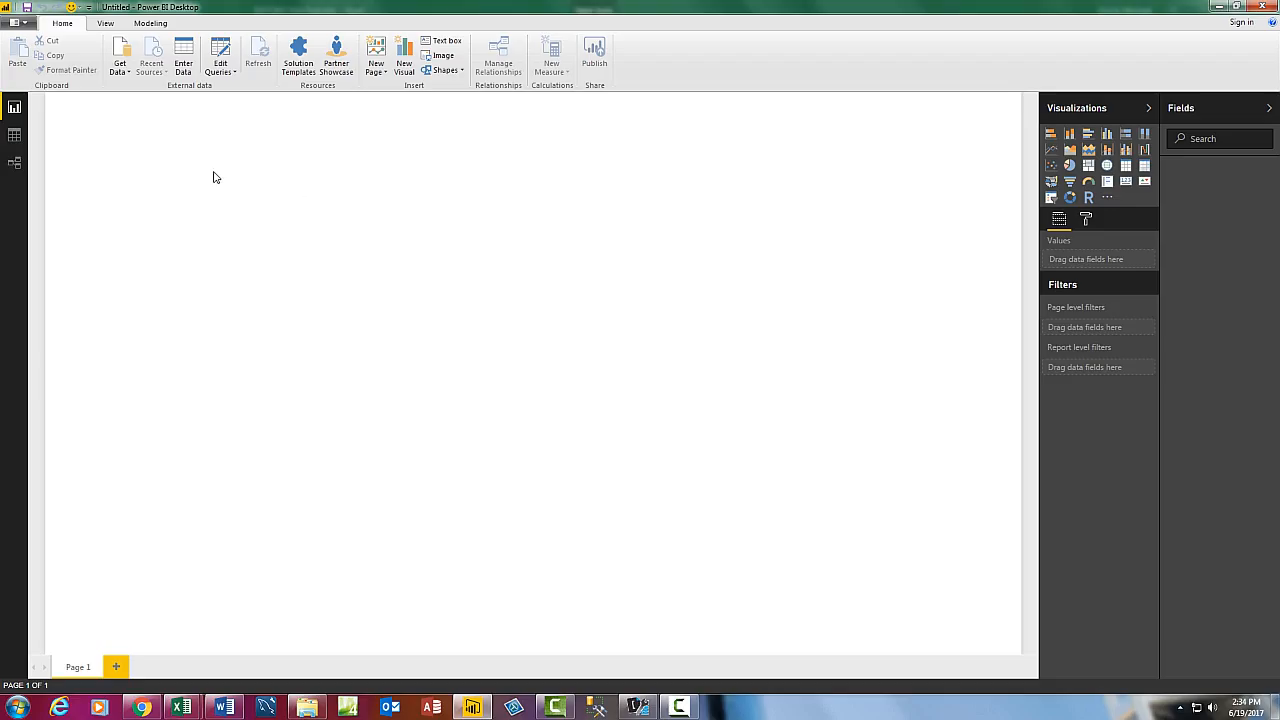
pyautogui.moveTo(15, 162)
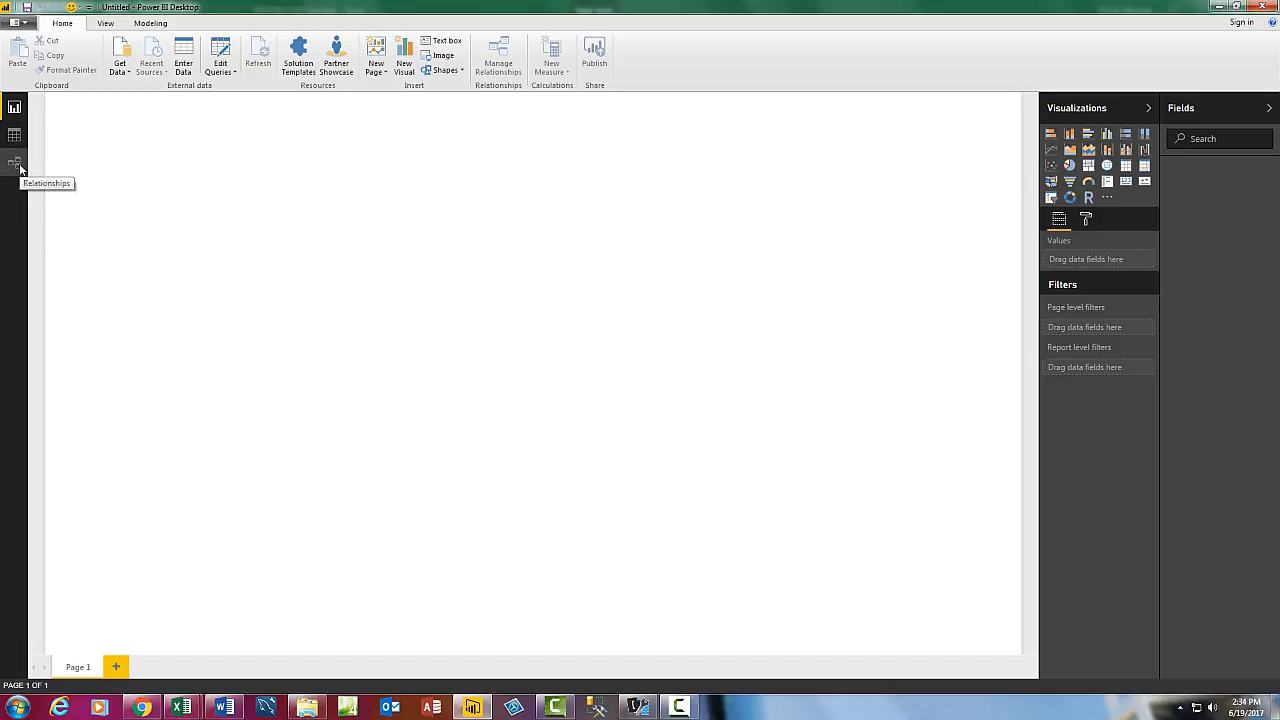
# - Switch the new untitled Power BI Desktop file to Relationships view
pyautogui.click(15, 162)
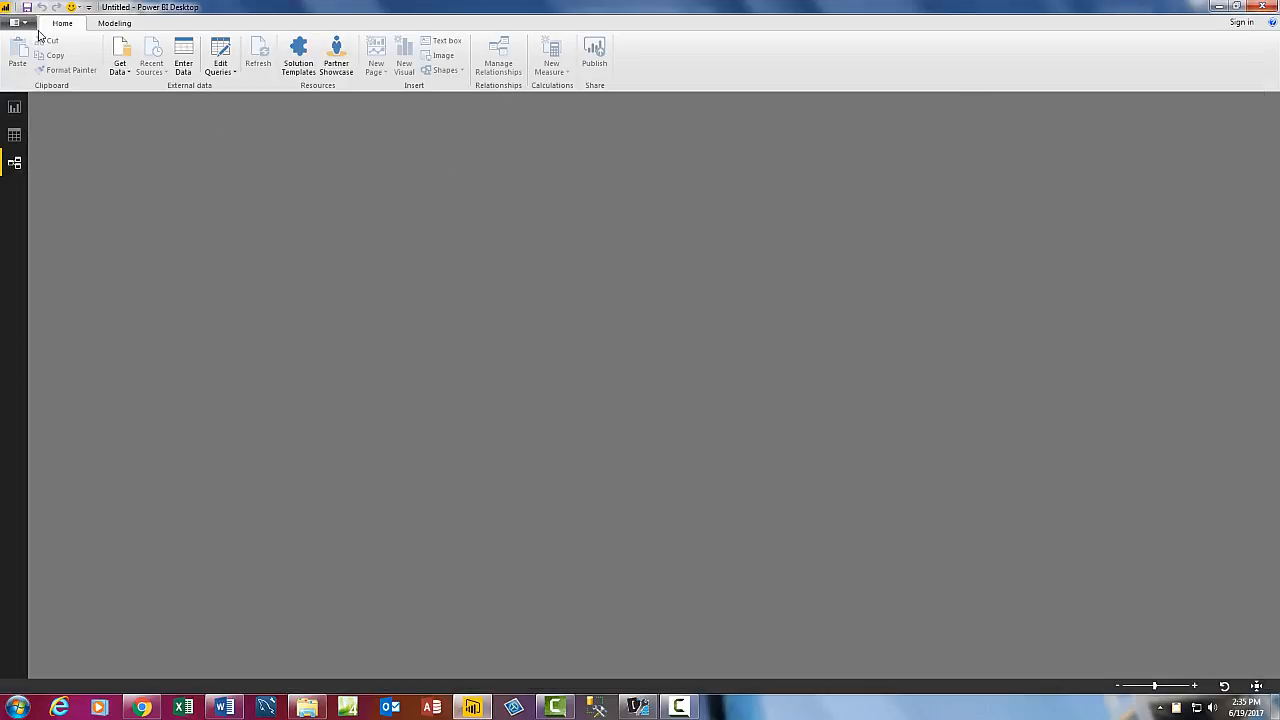
# - Import EMT1441-1442Start.xlsx contents by copying data, bringing in PCustomers and Customers
pyautogui.click(15, 22)
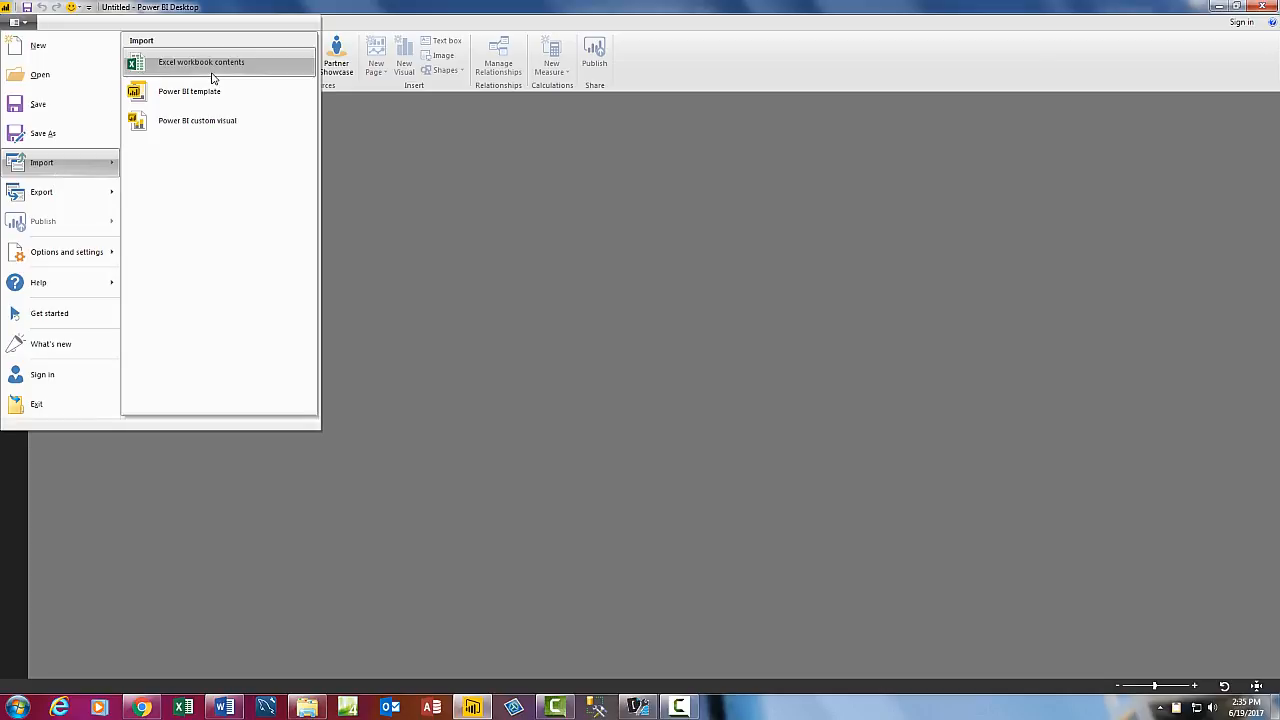
pyautogui.moveTo(200, 62)
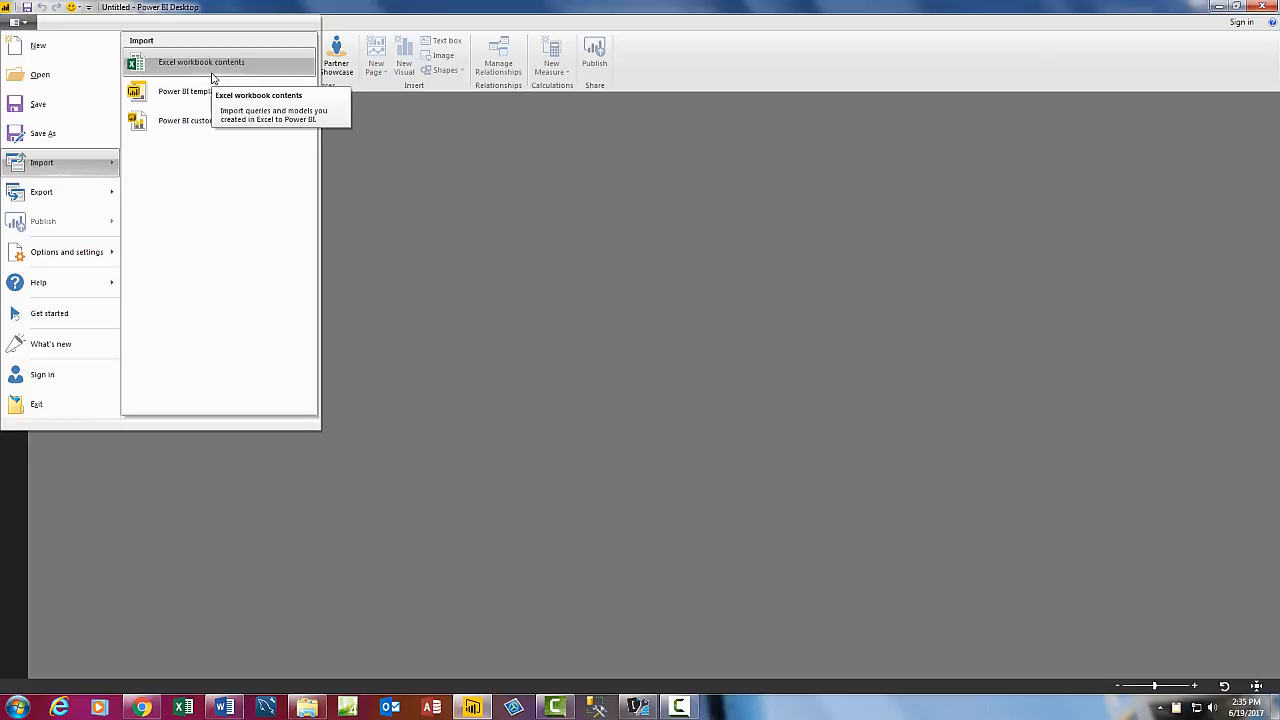
pyautogui.click(200, 62)
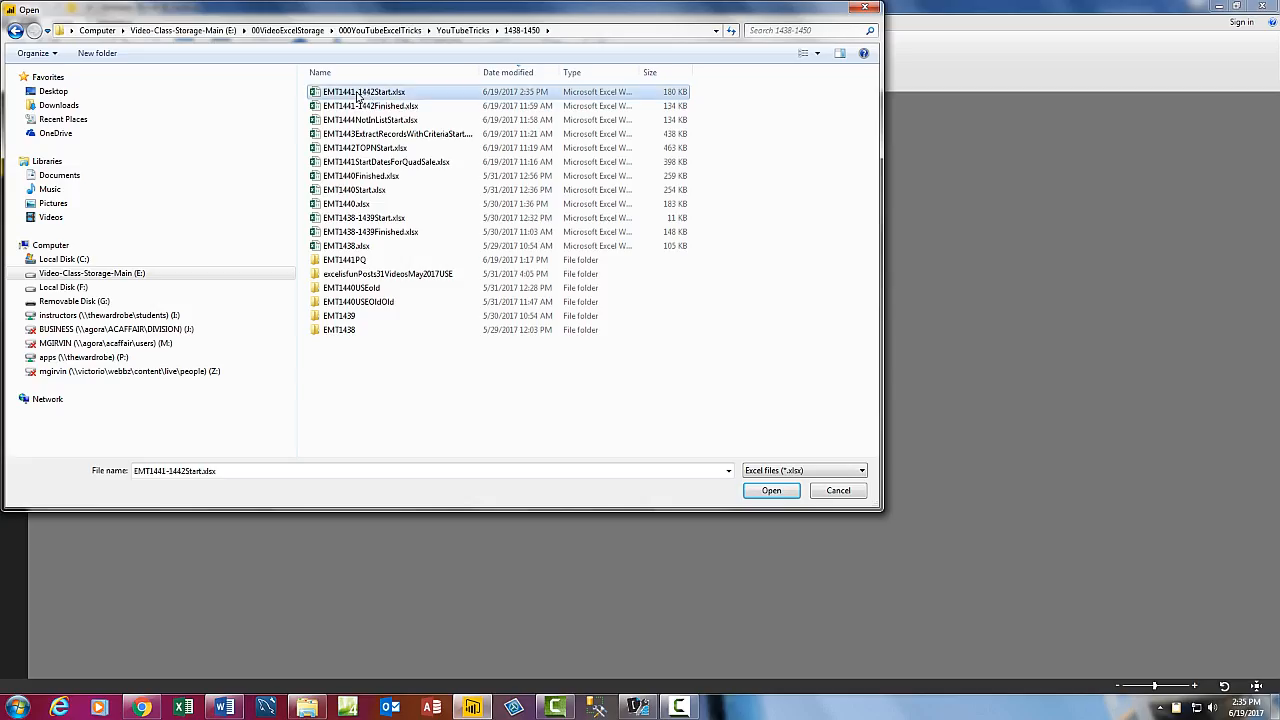
pyautogui.click(770, 490)
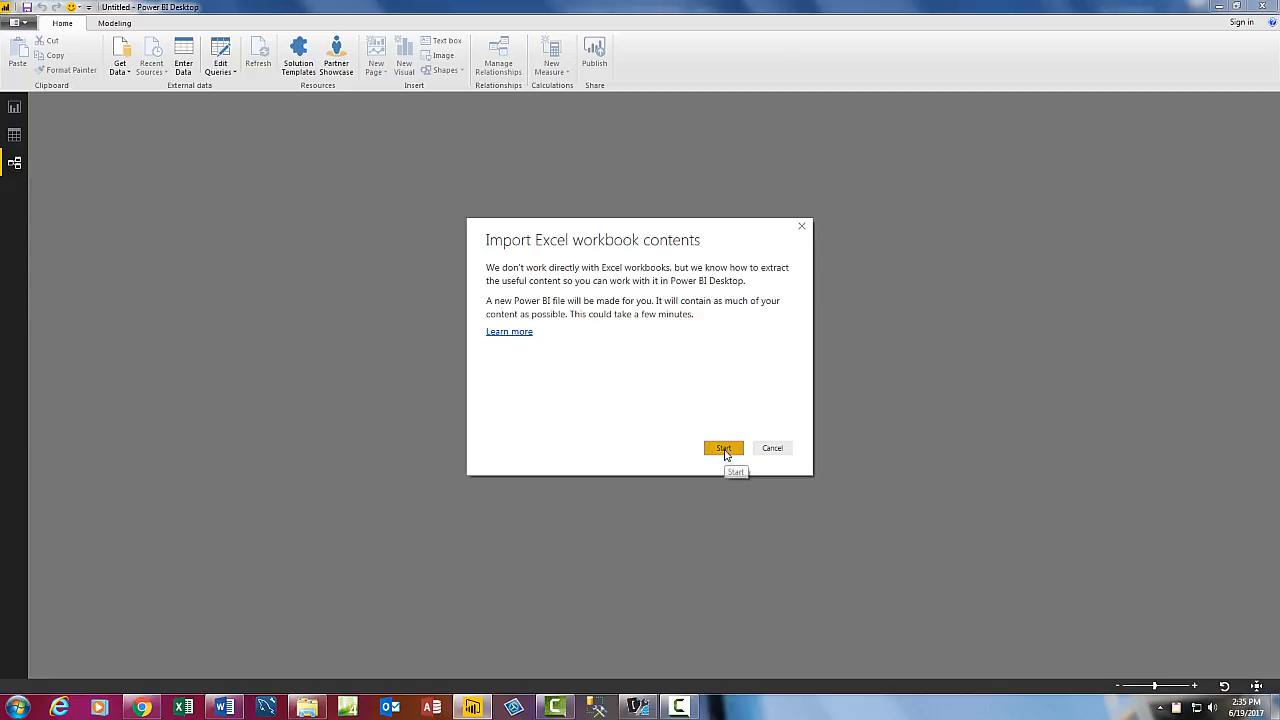
pyautogui.click(723, 447)
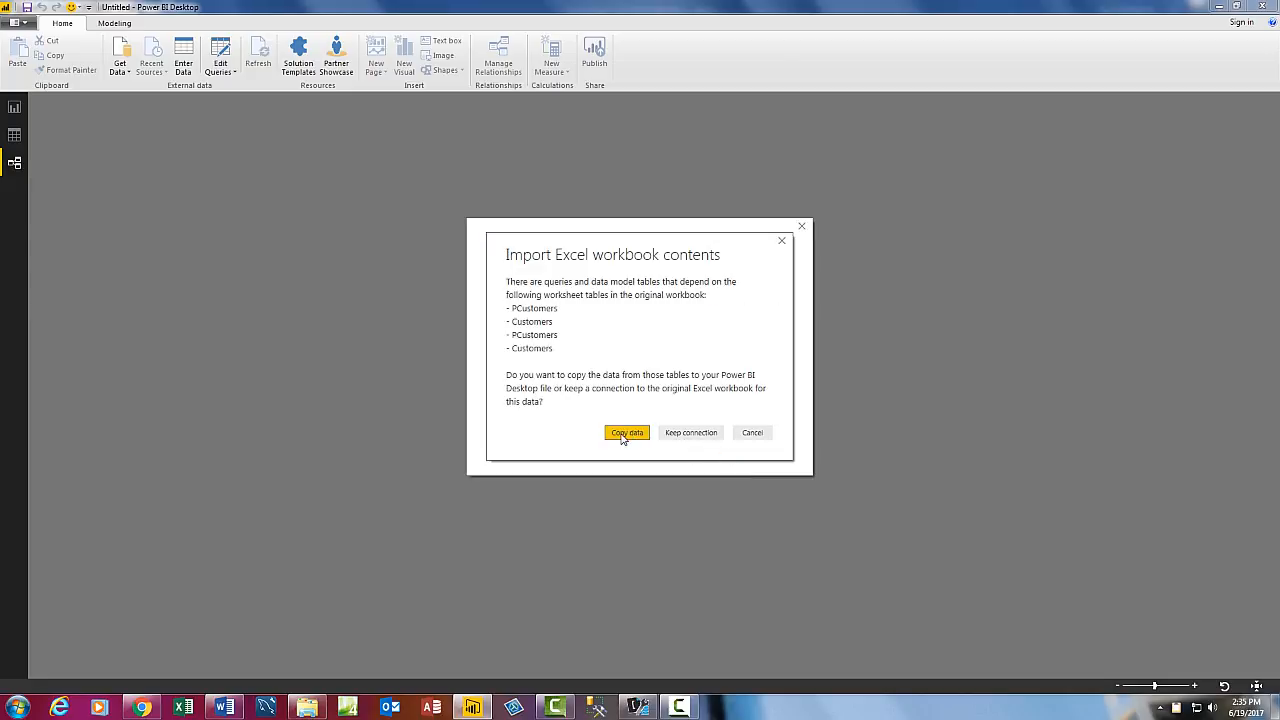
pyautogui.click(626, 432)
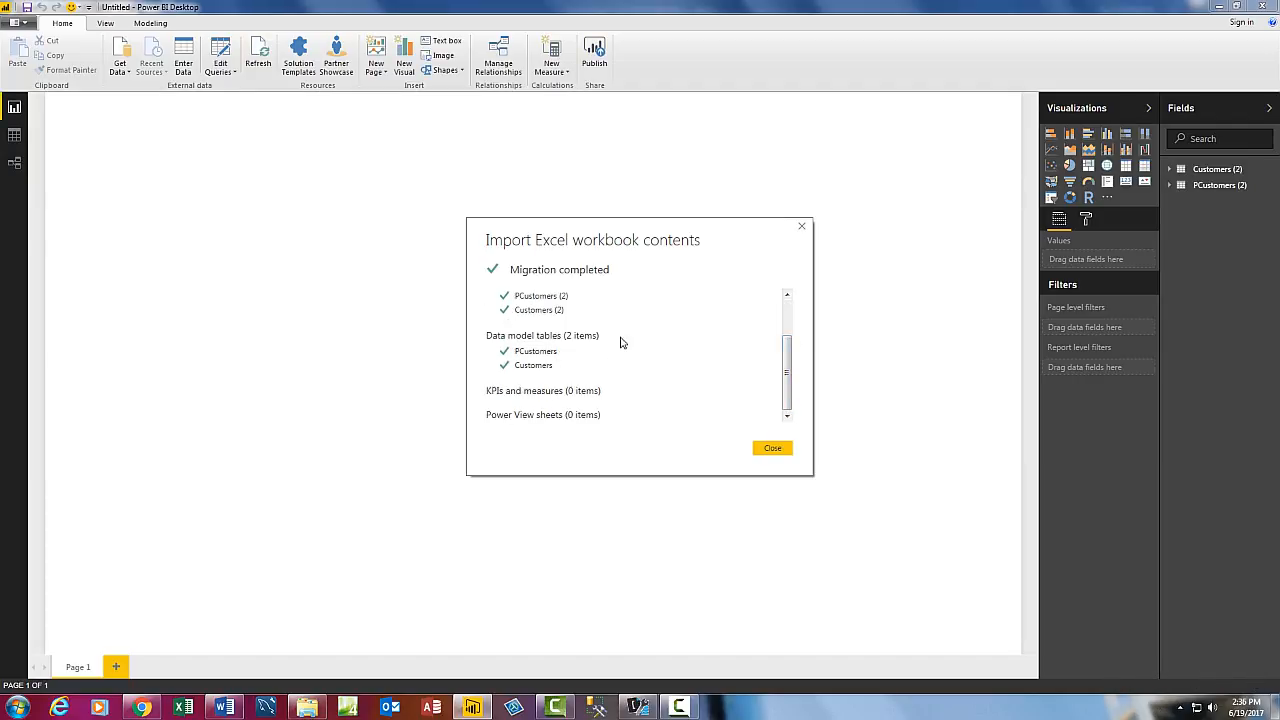
pyautogui.click(772, 447)
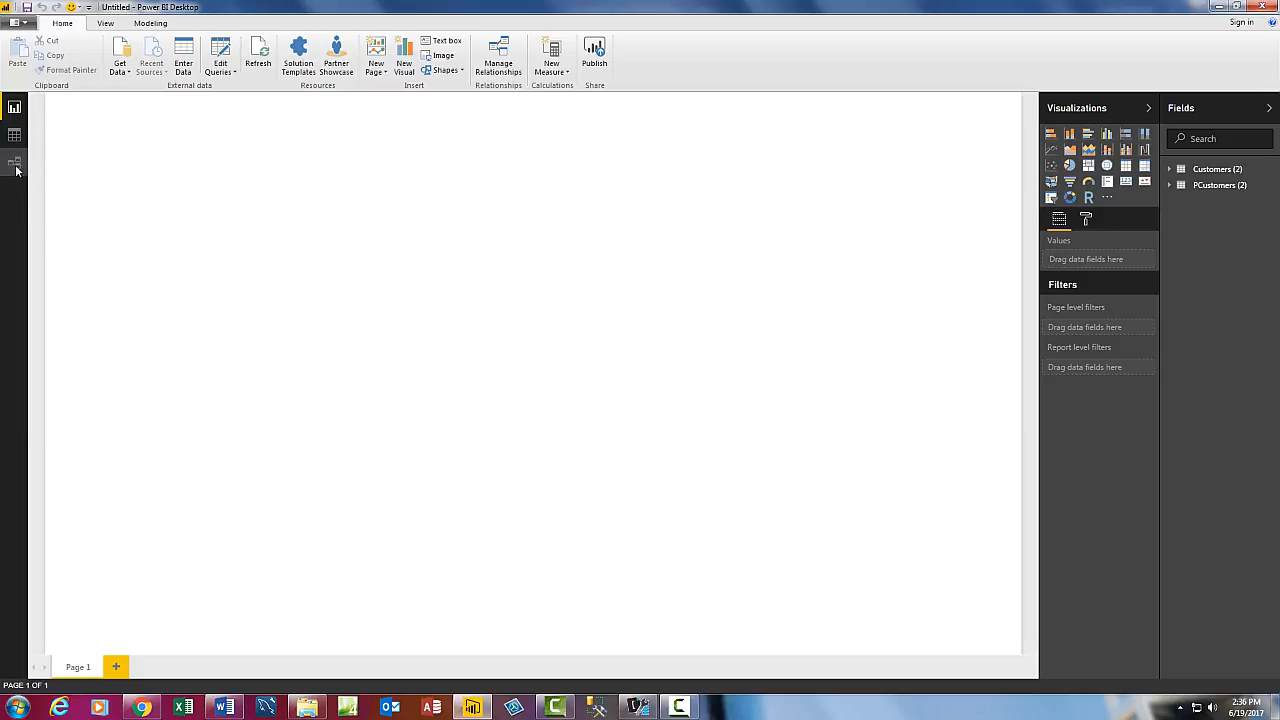
# - Check the imported relationships, view Customers (2) rows in Data view, and show Modeling options
pyautogui.click(15, 162)
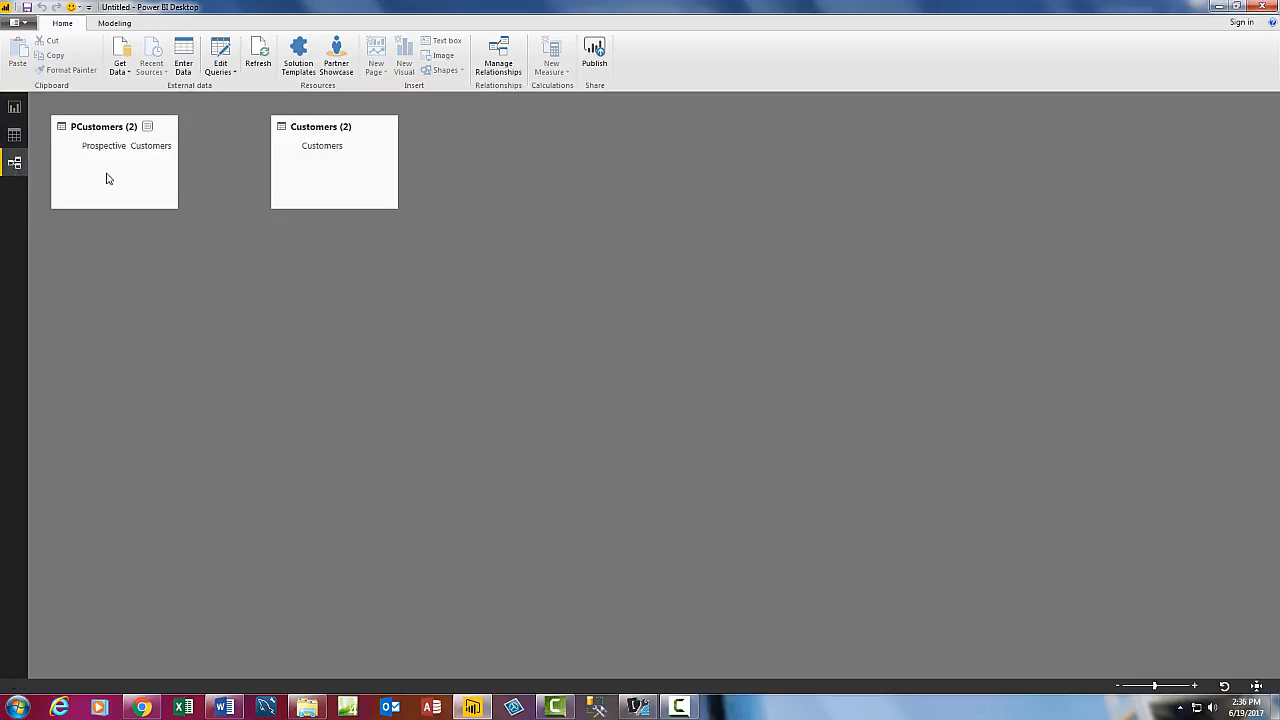
pyautogui.moveTo(15, 135)
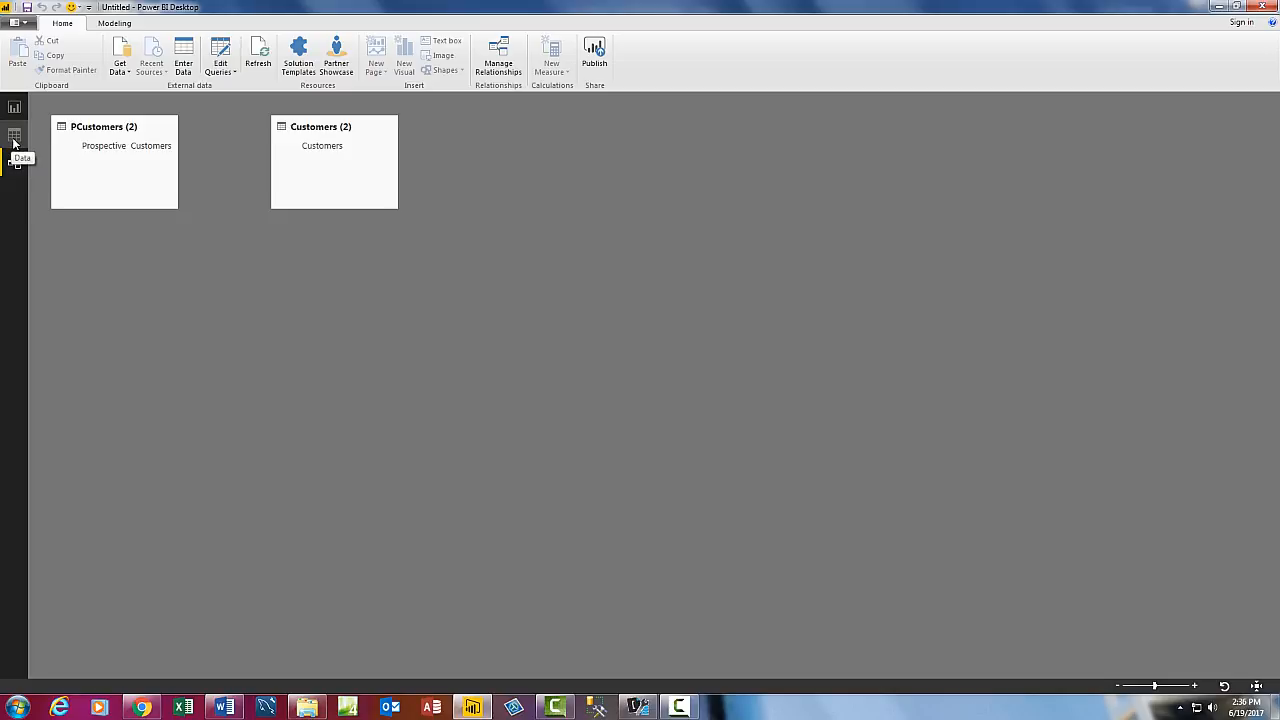
pyautogui.click(15, 136)
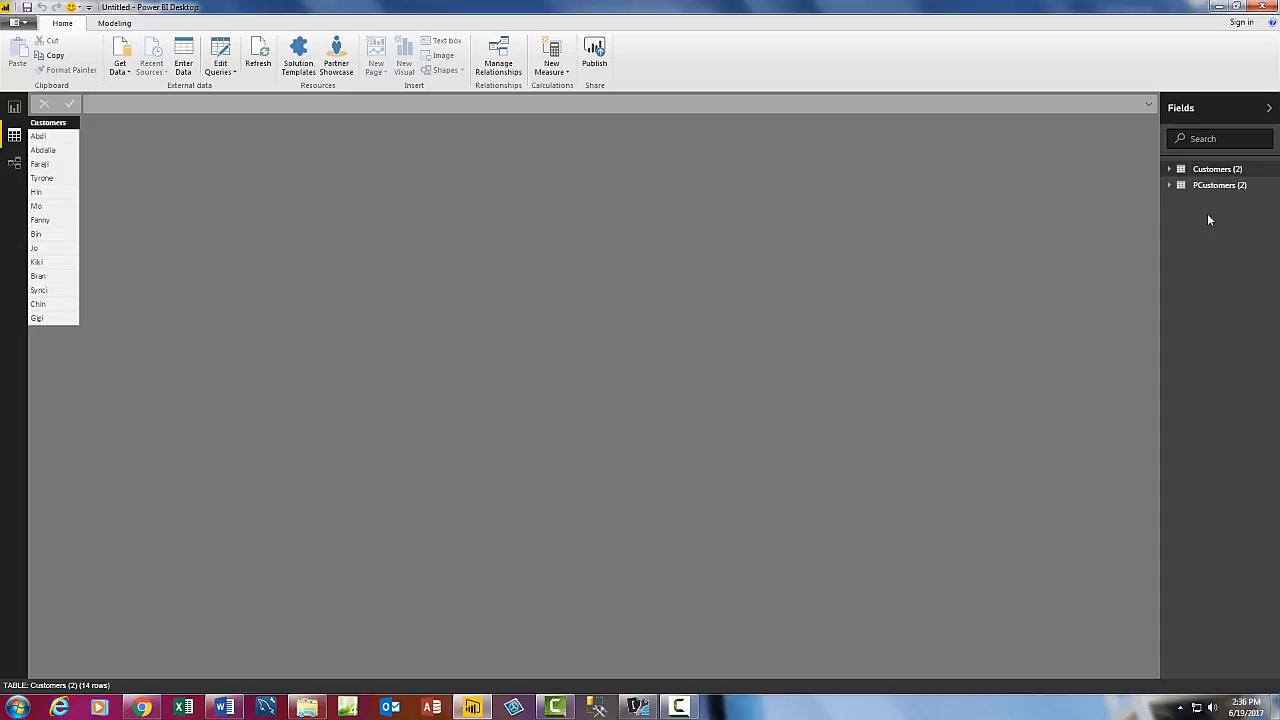
pyautogui.click(114, 23)
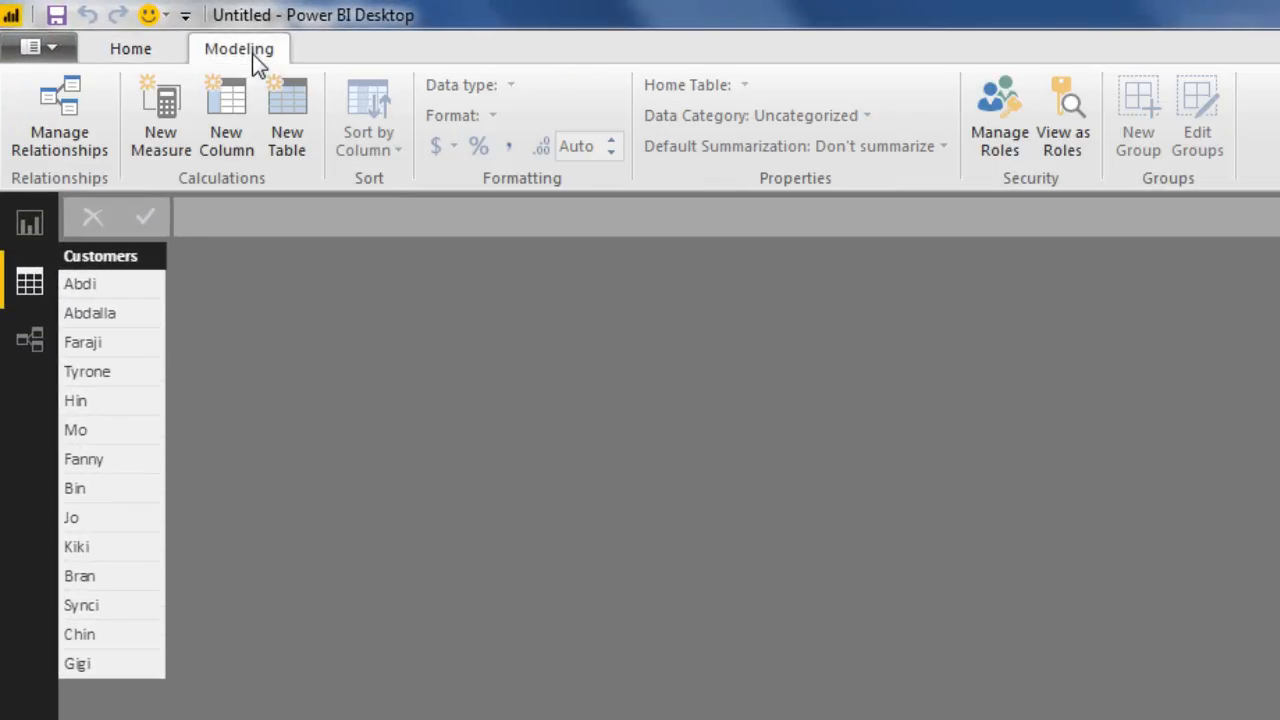
pyautogui.moveTo(197, 205)
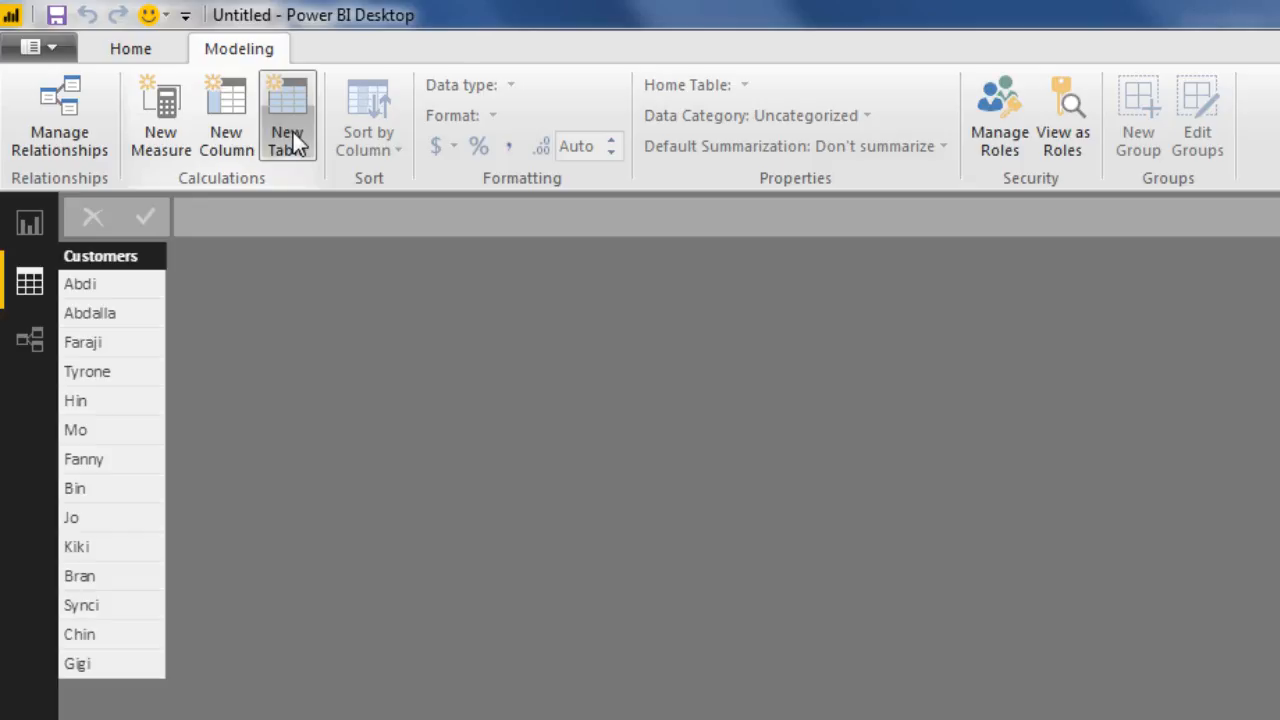
# - Start a new calculated table named NotCustomersYet using the EXCEPT function
pyautogui.click(287, 117)
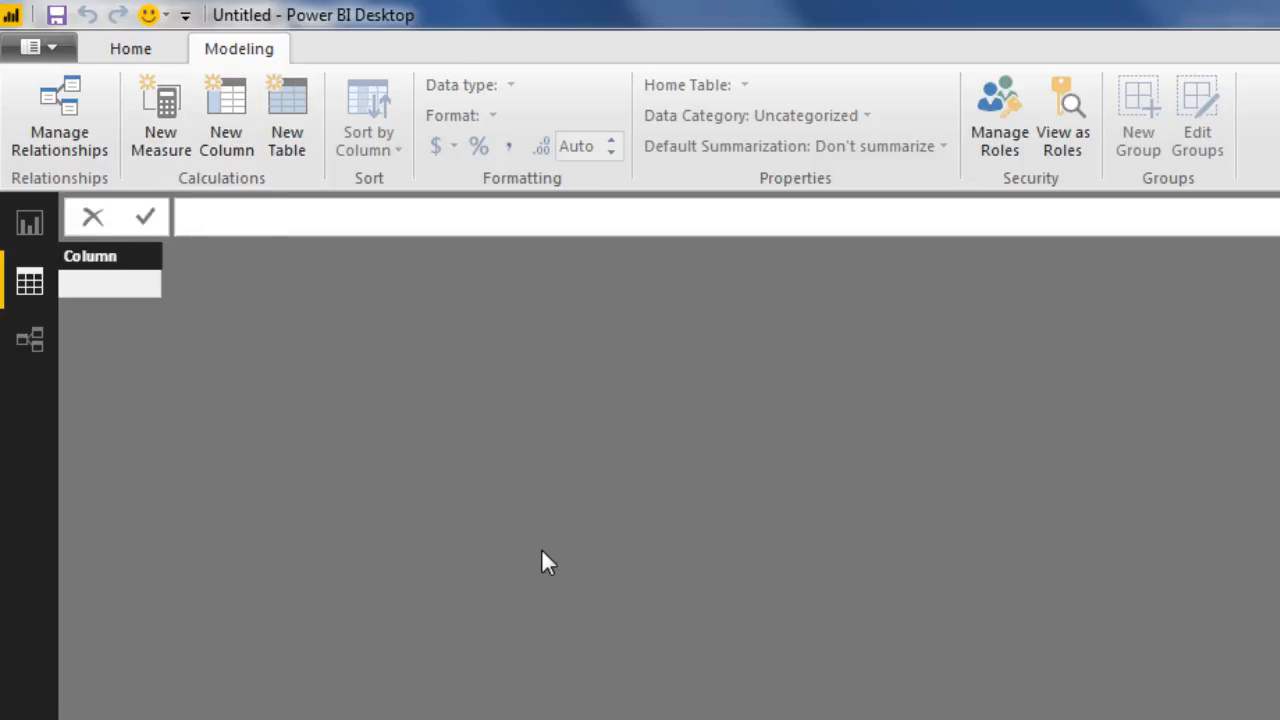
pyautogui.write('Not')
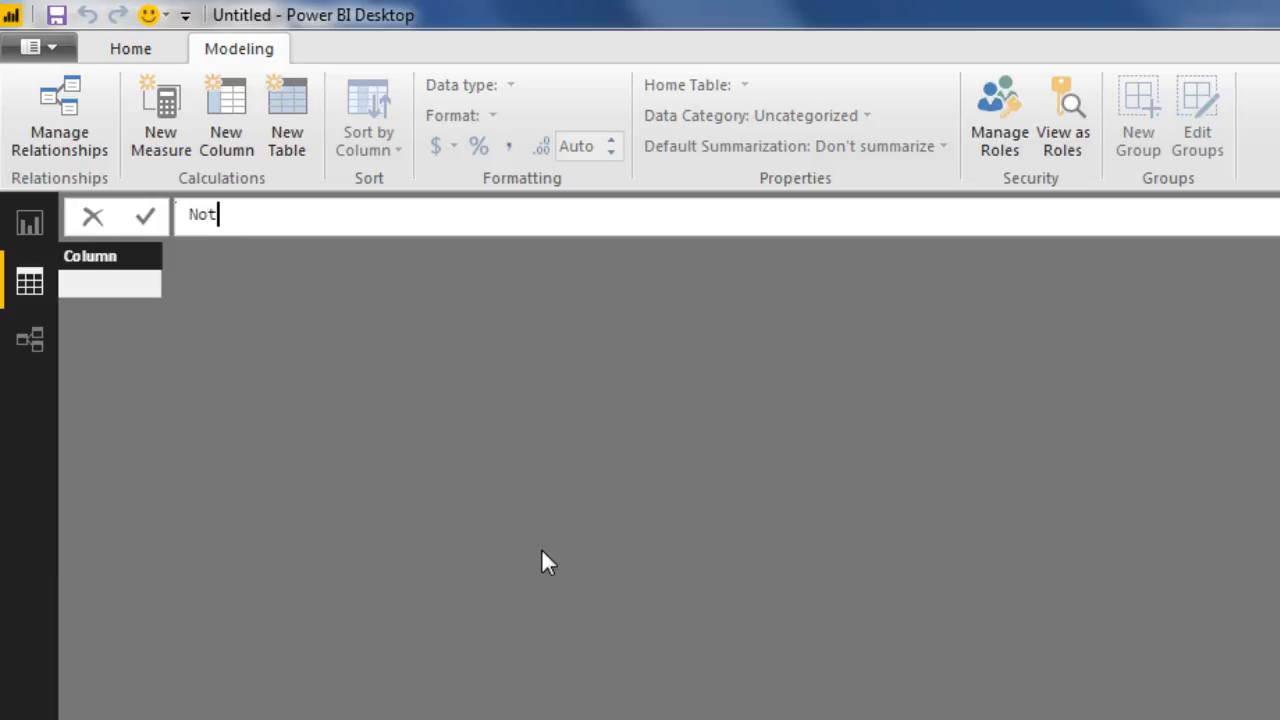
pyautogui.write('Customers')
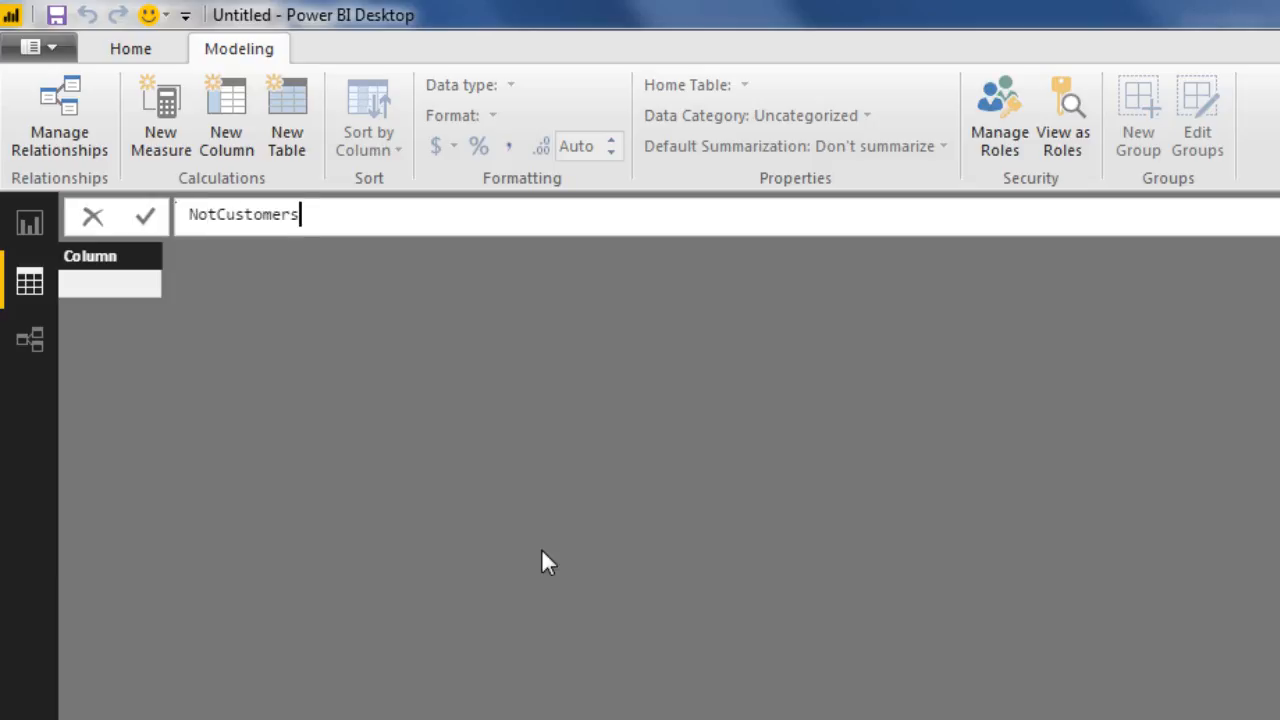
pyautogui.write('Yet=')
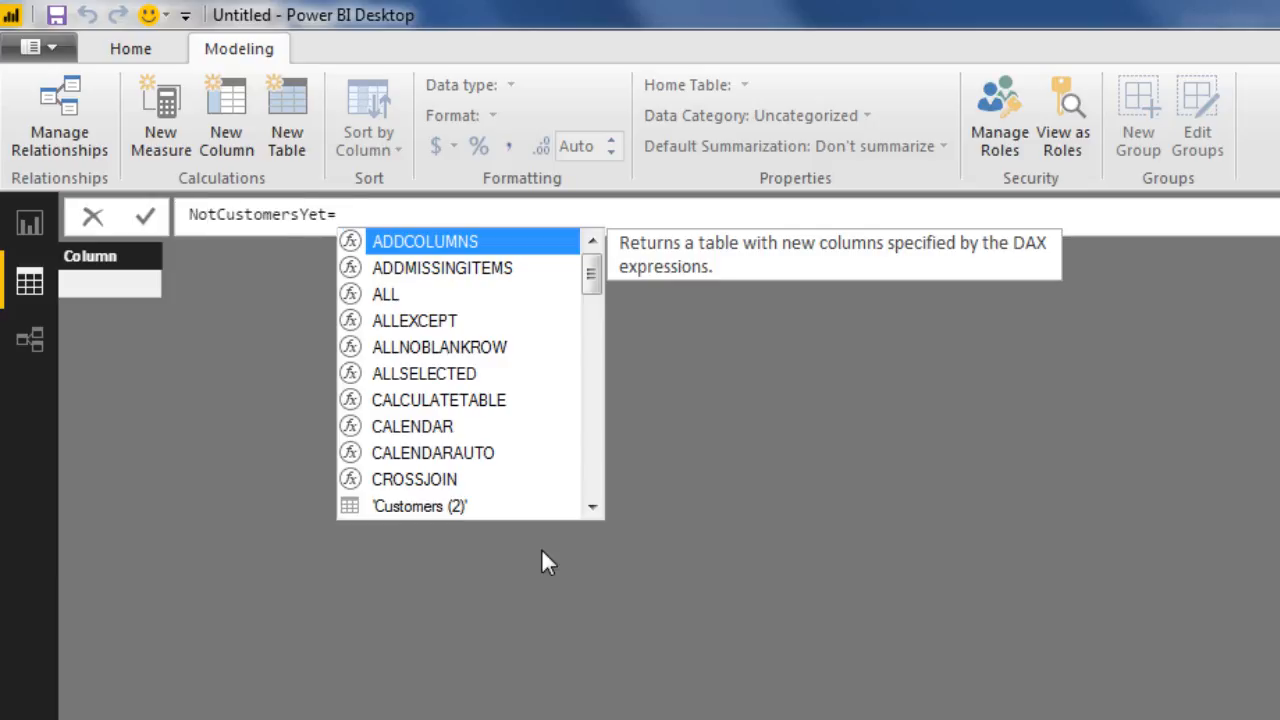
pyautogui.write('exc')
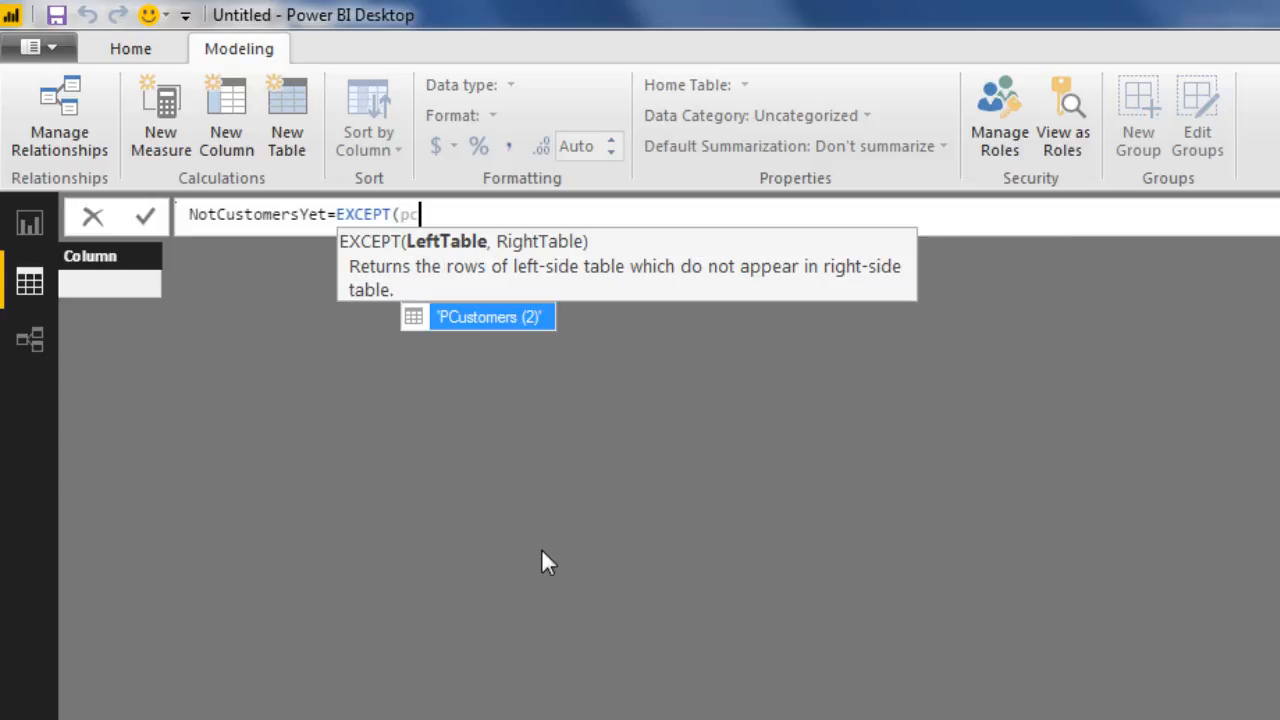
# - Complete the formula as EXCEPT('PCustomers (2)','Customers (2)'), listing Sioux and Sheliadawn
pyautogui.click(490, 317)
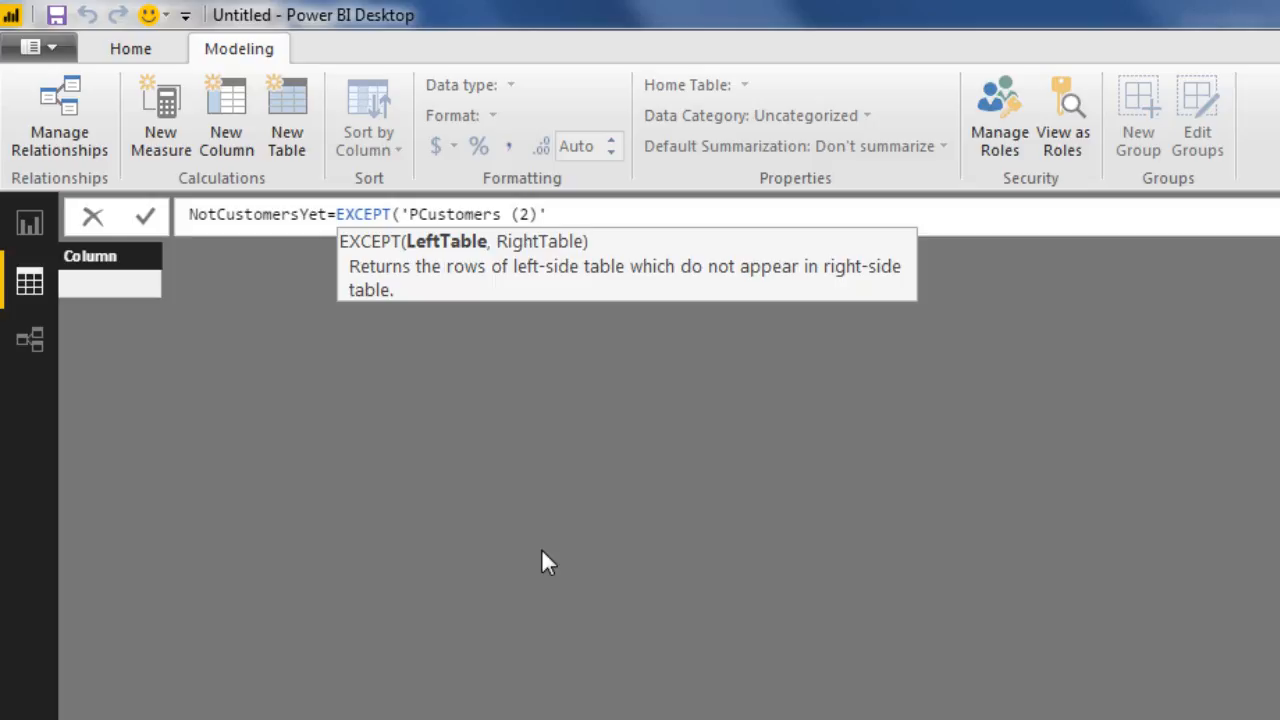
pyautogui.write(',')
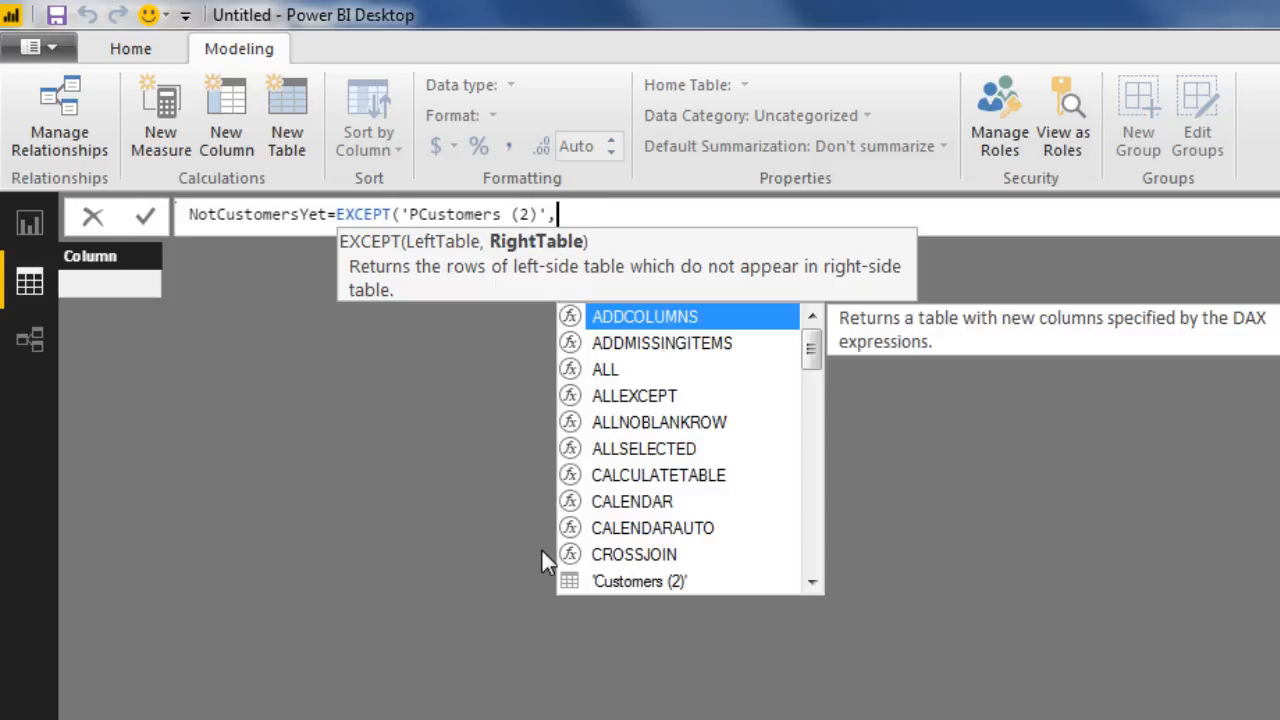
pyautogui.write('c')
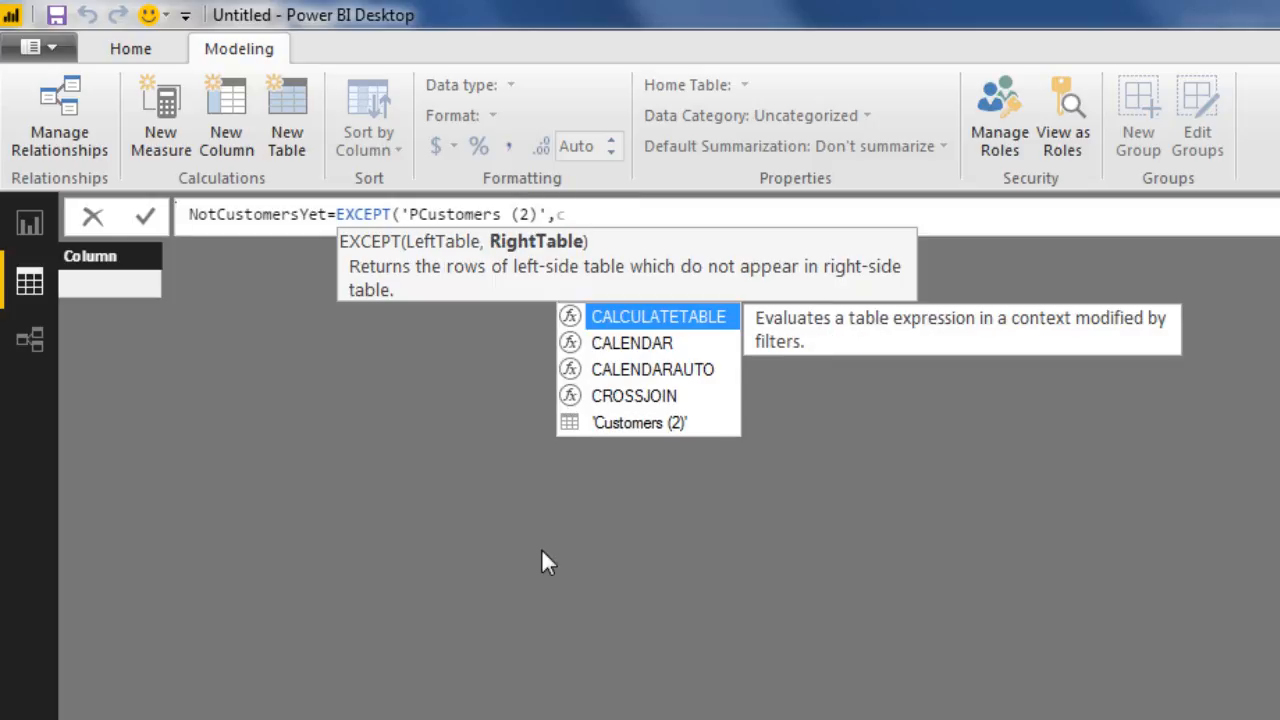
pyautogui.write('us')
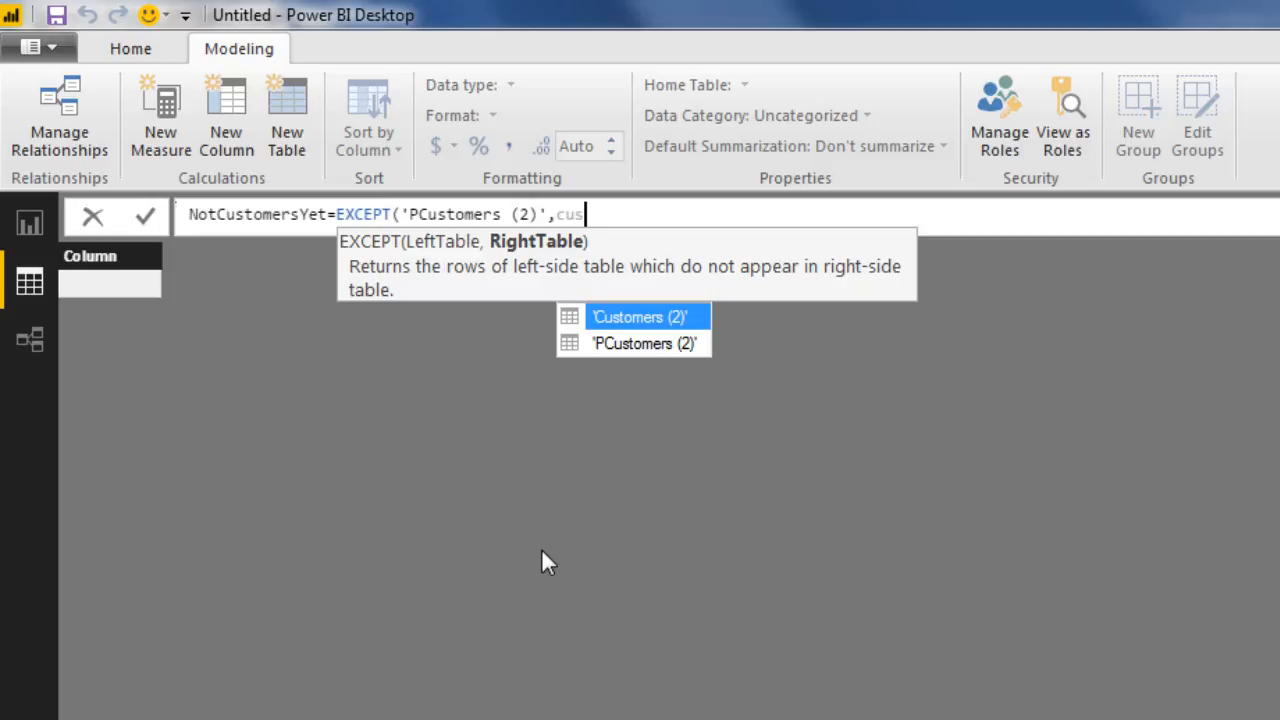
pyautogui.click(639, 317)
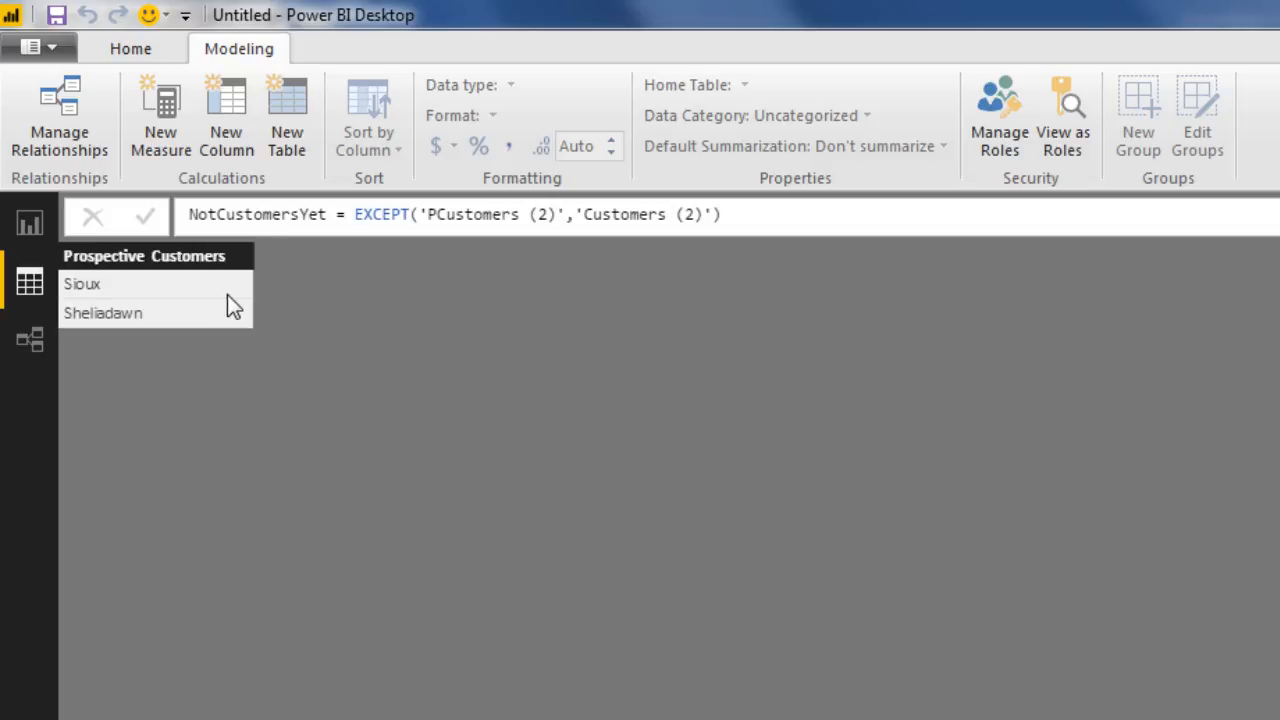
pyautogui.moveTo(222, 308)
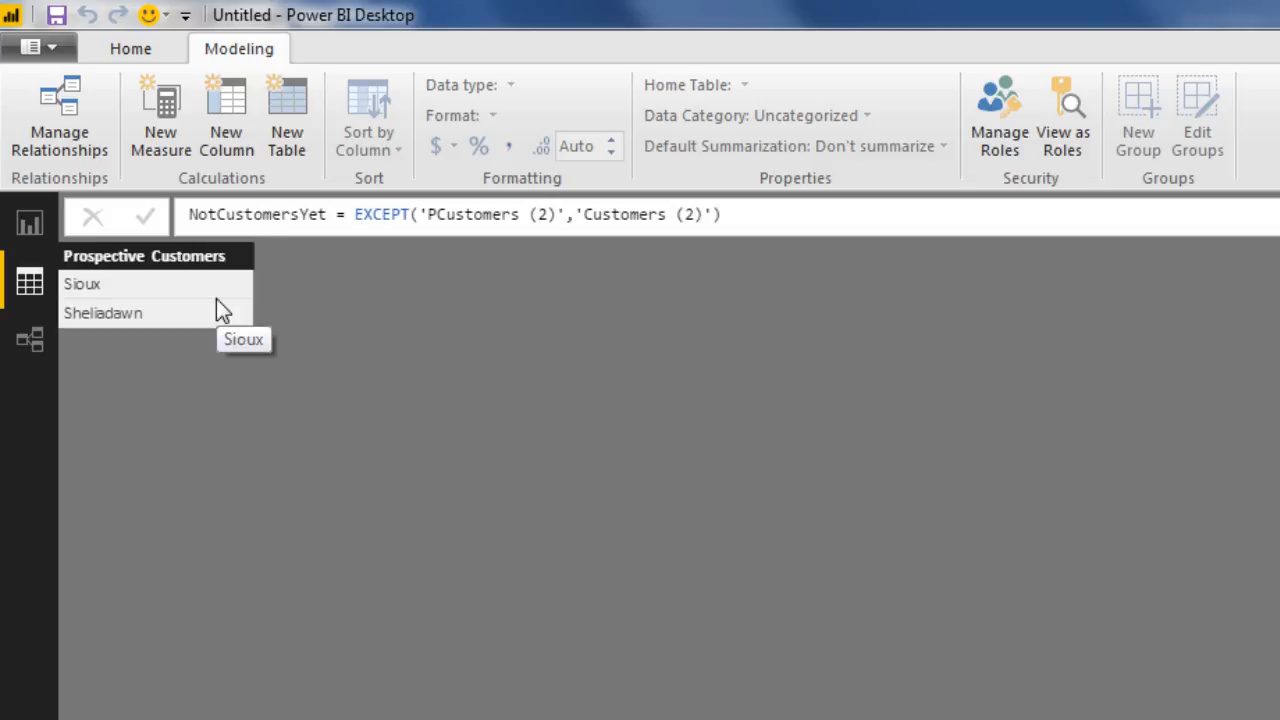
pyautogui.moveTo(180, 216)
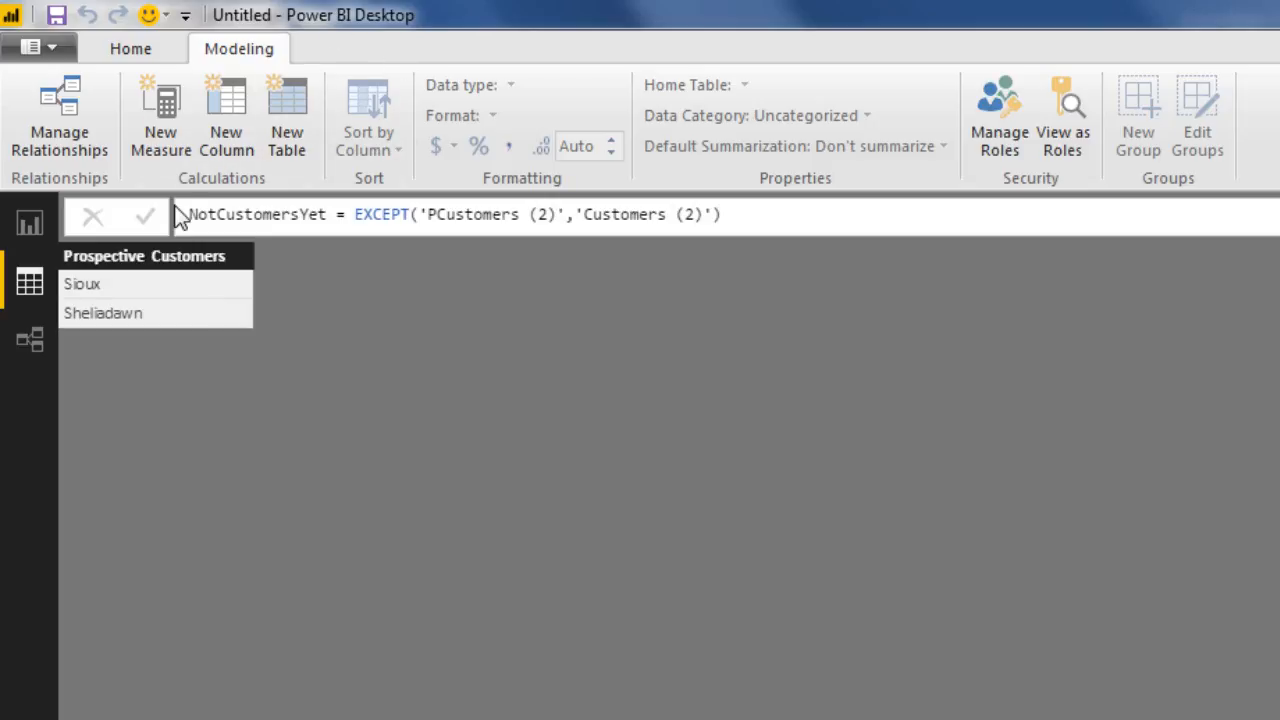
pyautogui.press('F12')
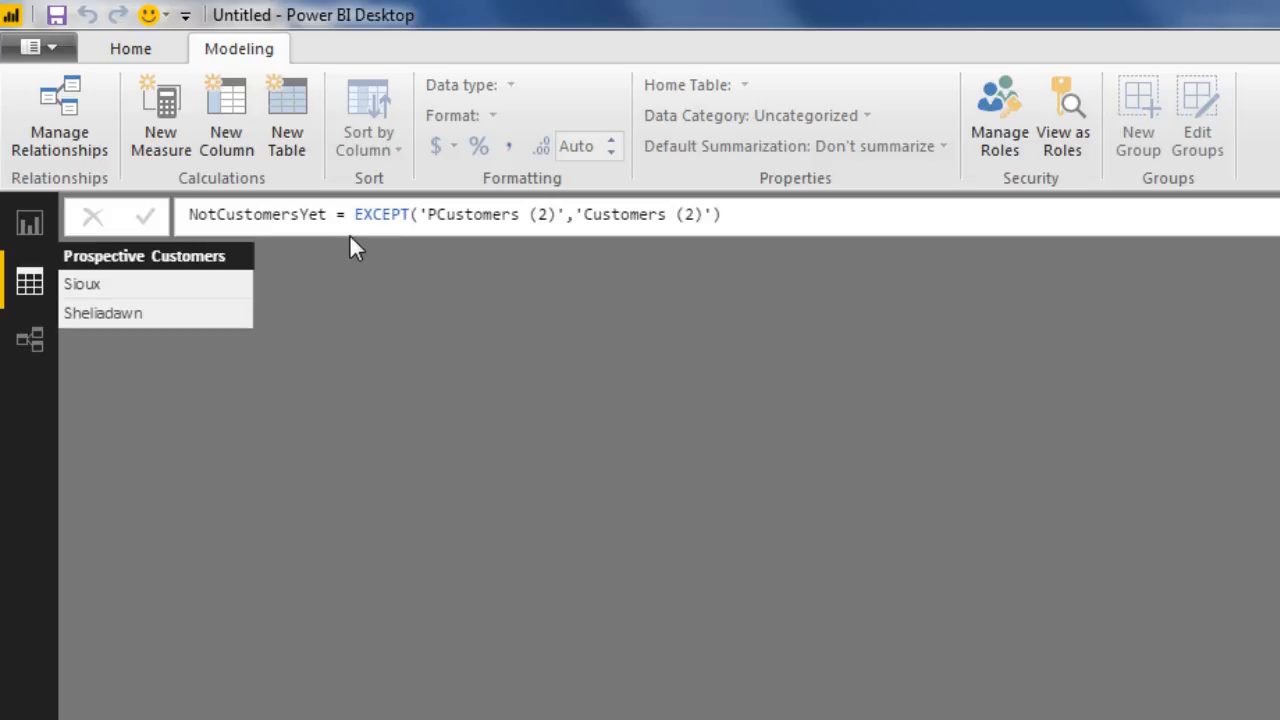
pyautogui.moveTo(475, 390)
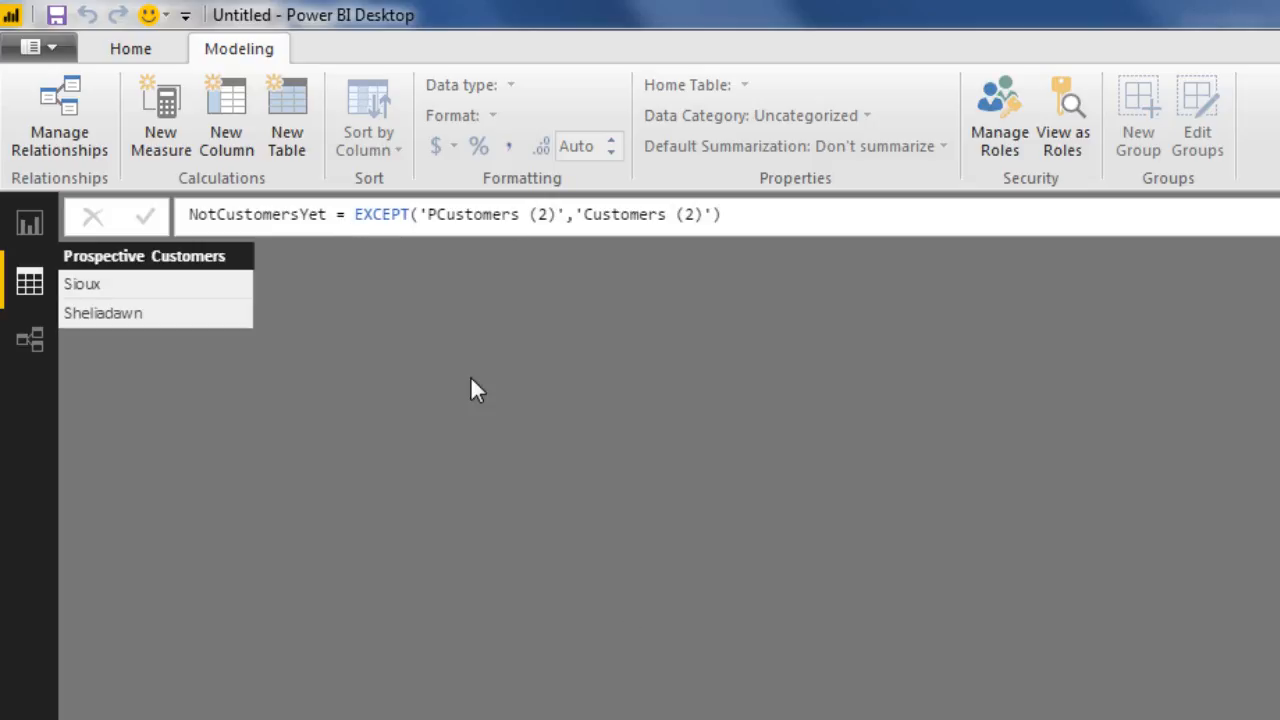
pyautogui.moveTo(527, 321)
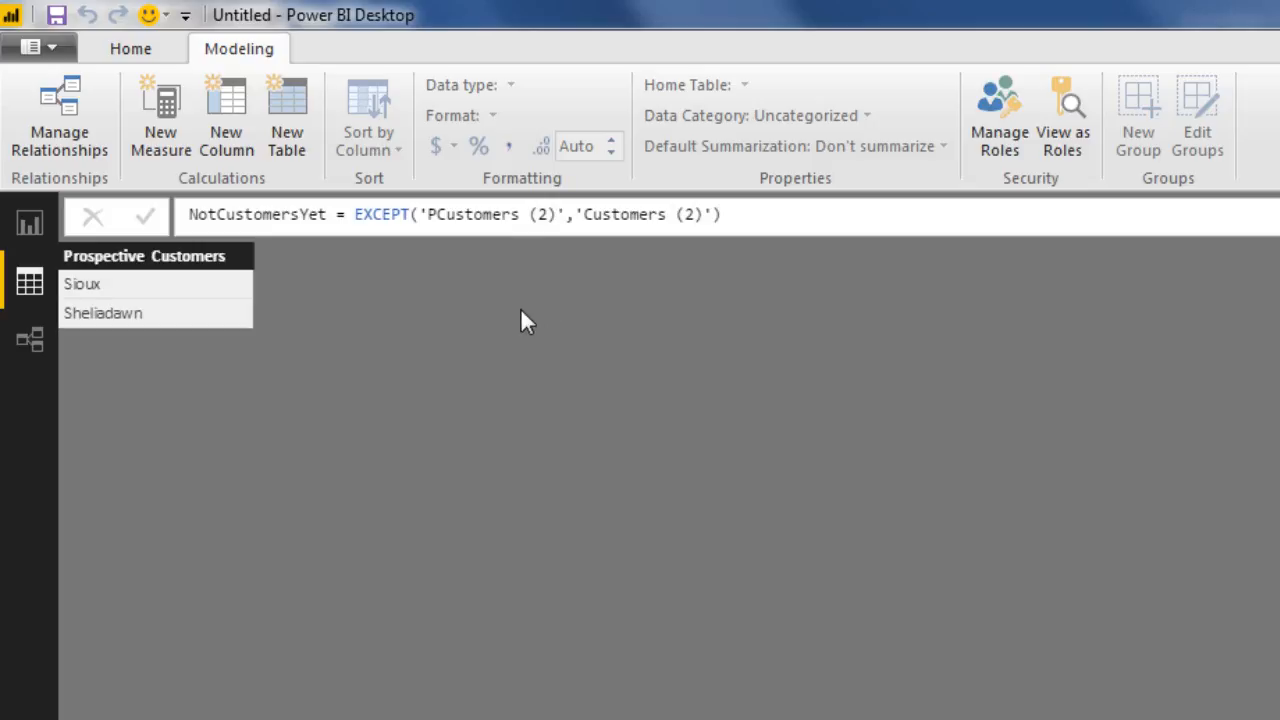
pyautogui.moveTo(489, 249)
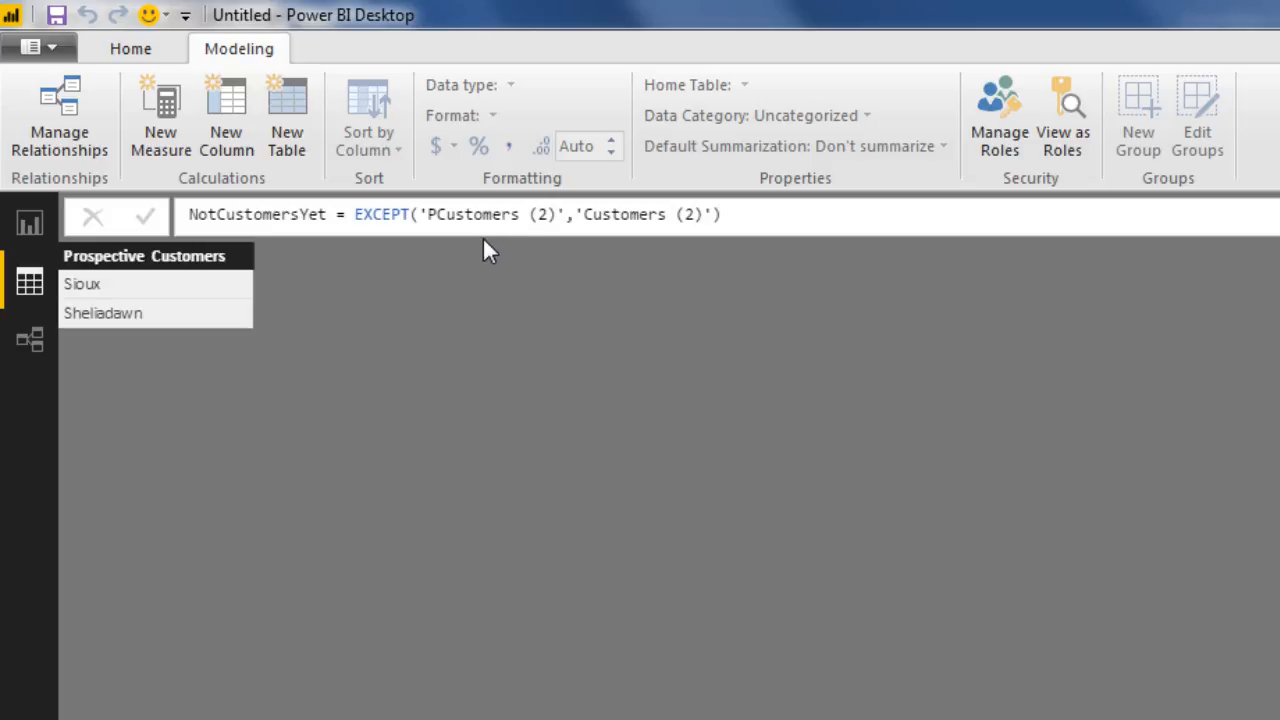
pyautogui.moveTo(618, 380)
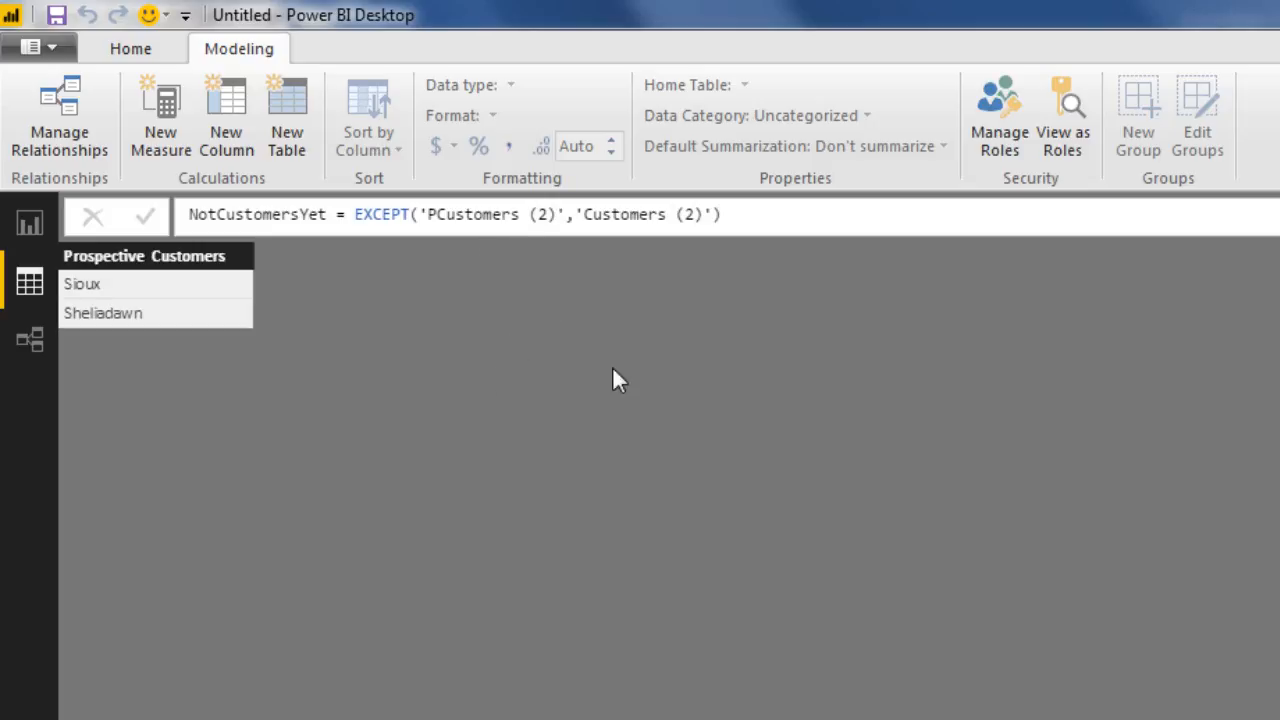